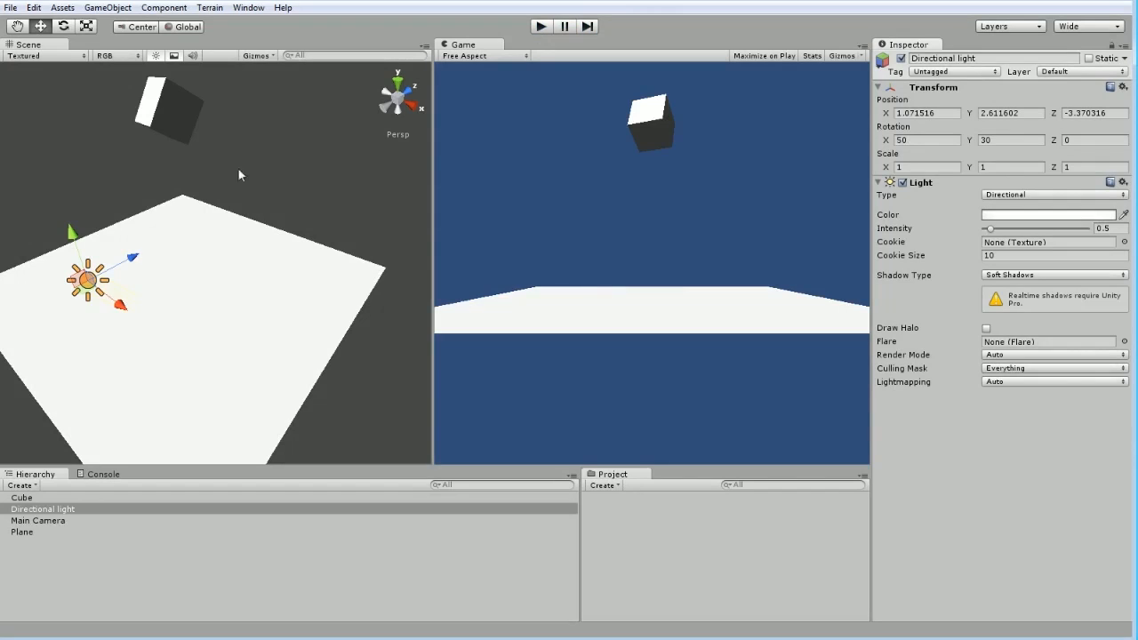
{"action": "mouse_move", "coordinate": [285, 227]}
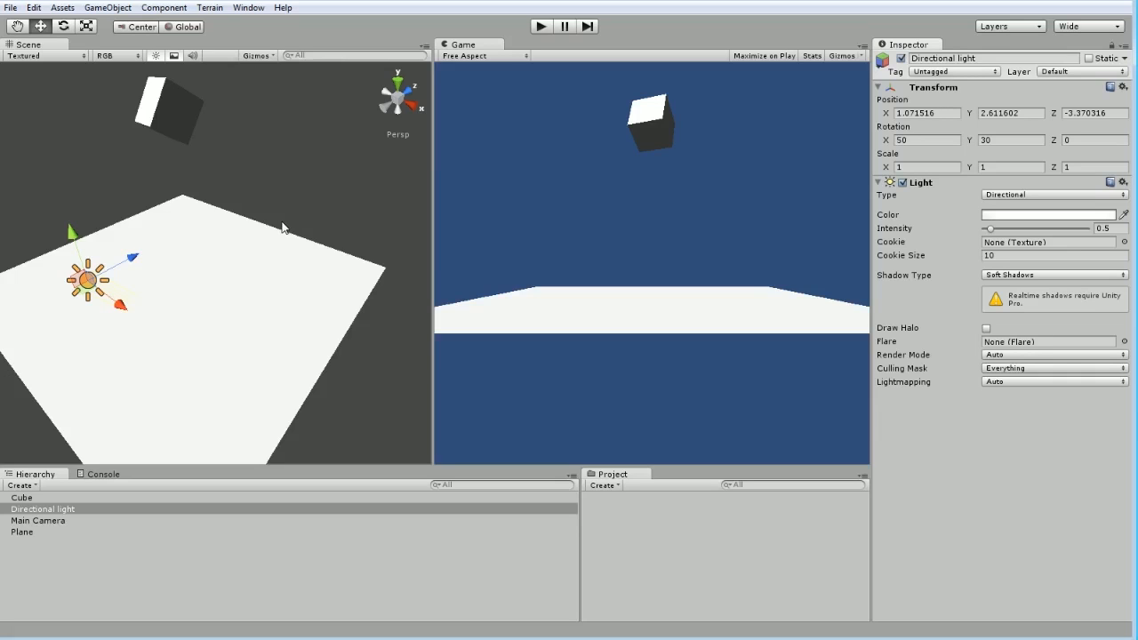
{"action": "mouse_move", "coordinate": [245, 242]}
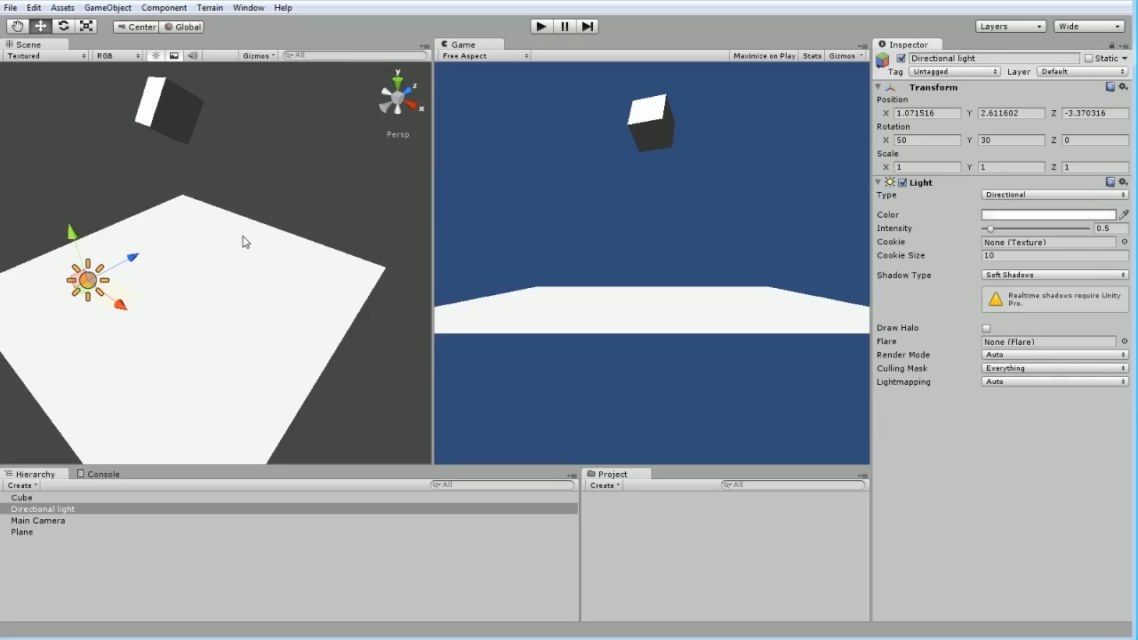
{"action": "mouse_move", "coordinate": [253, 256]}
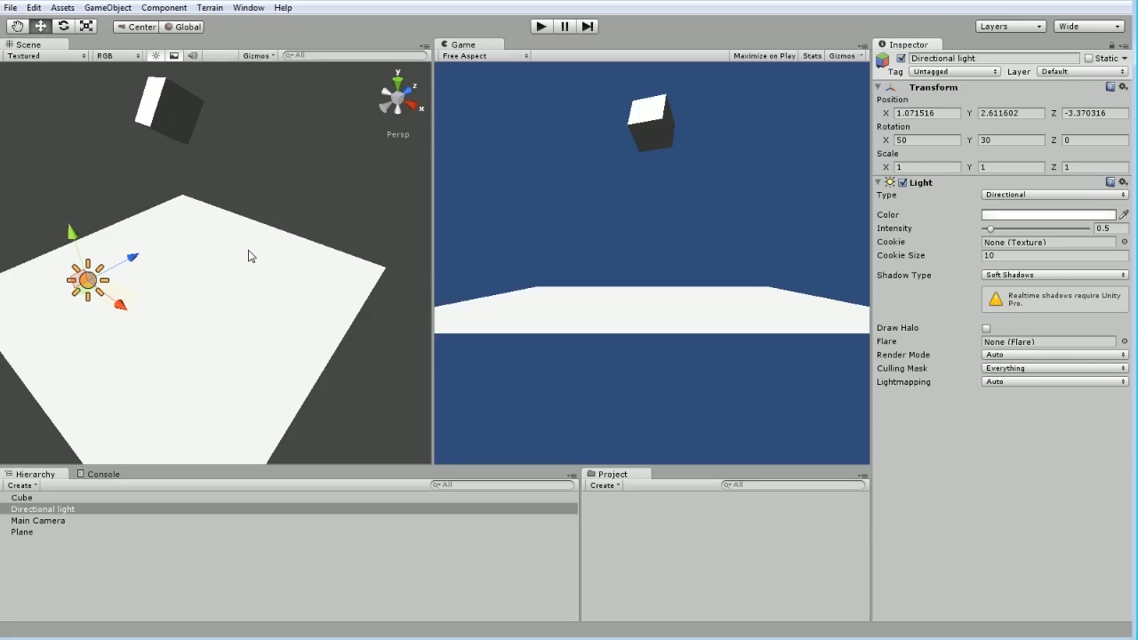
{"action": "mouse_move", "coordinate": [270, 249]}
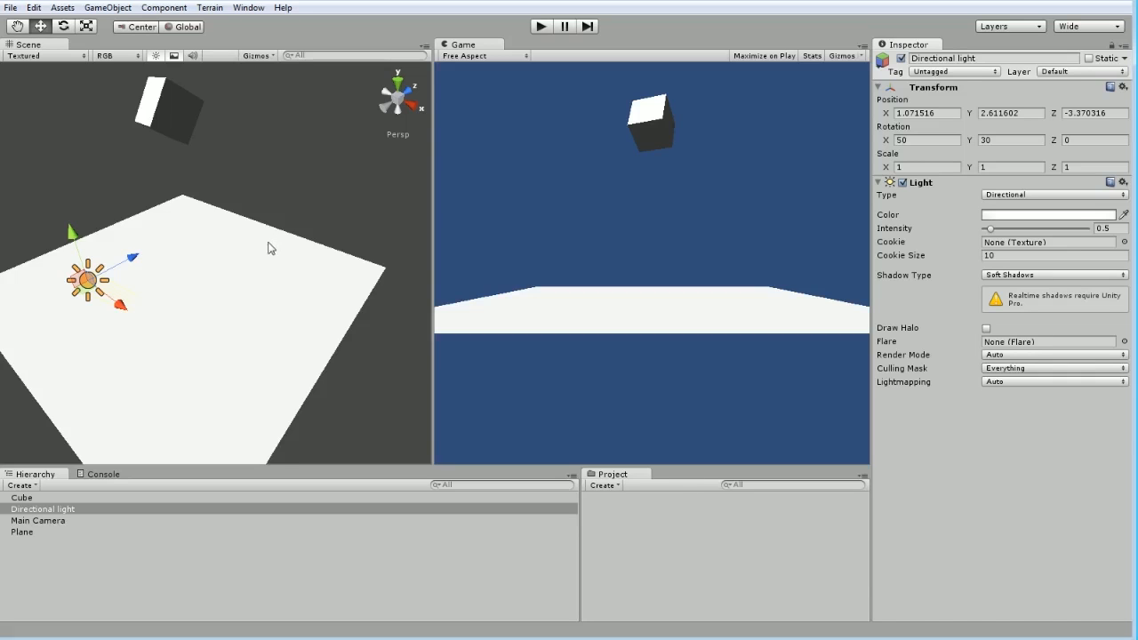
{"action": "mouse_move", "coordinate": [256, 263]}
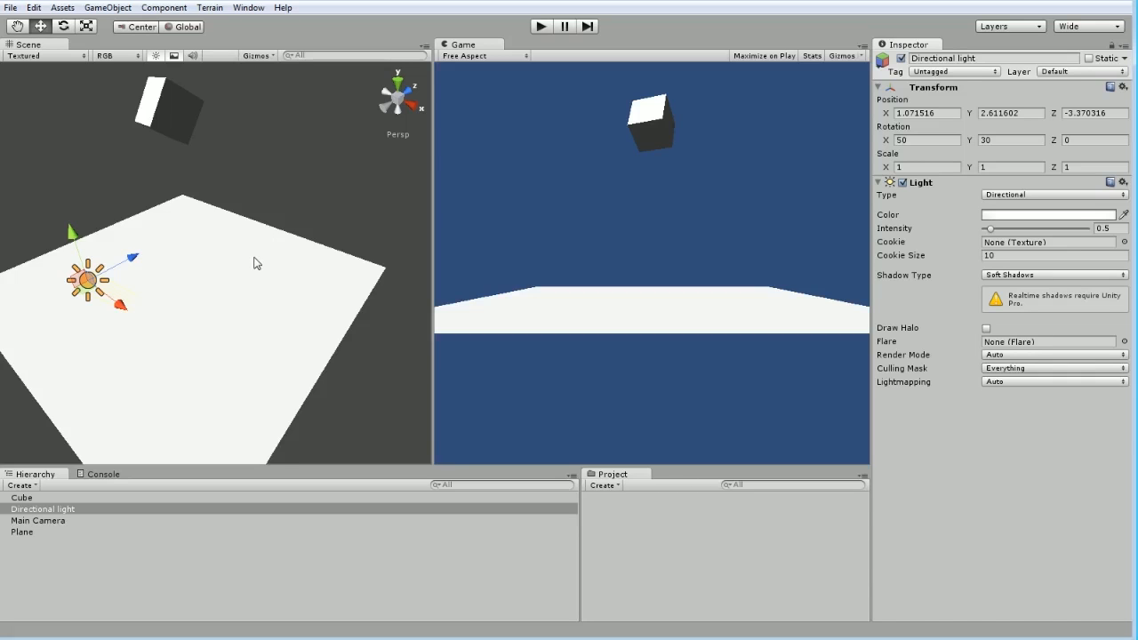
{"action": "mouse_move", "coordinate": [269, 242]}
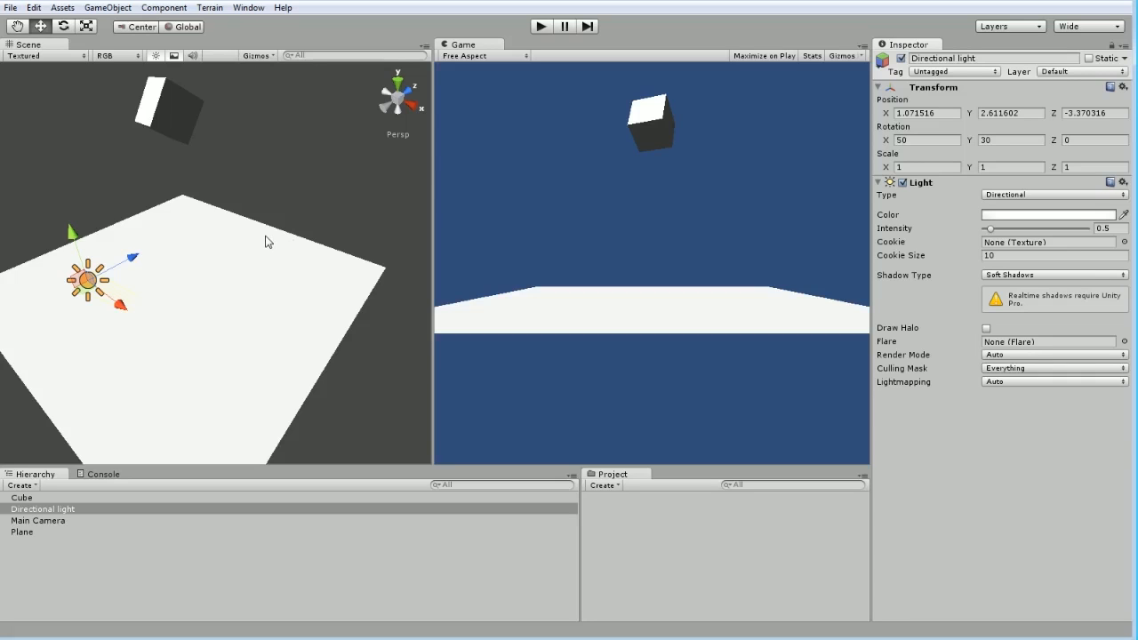
{"action": "mouse_move", "coordinate": [275, 242]}
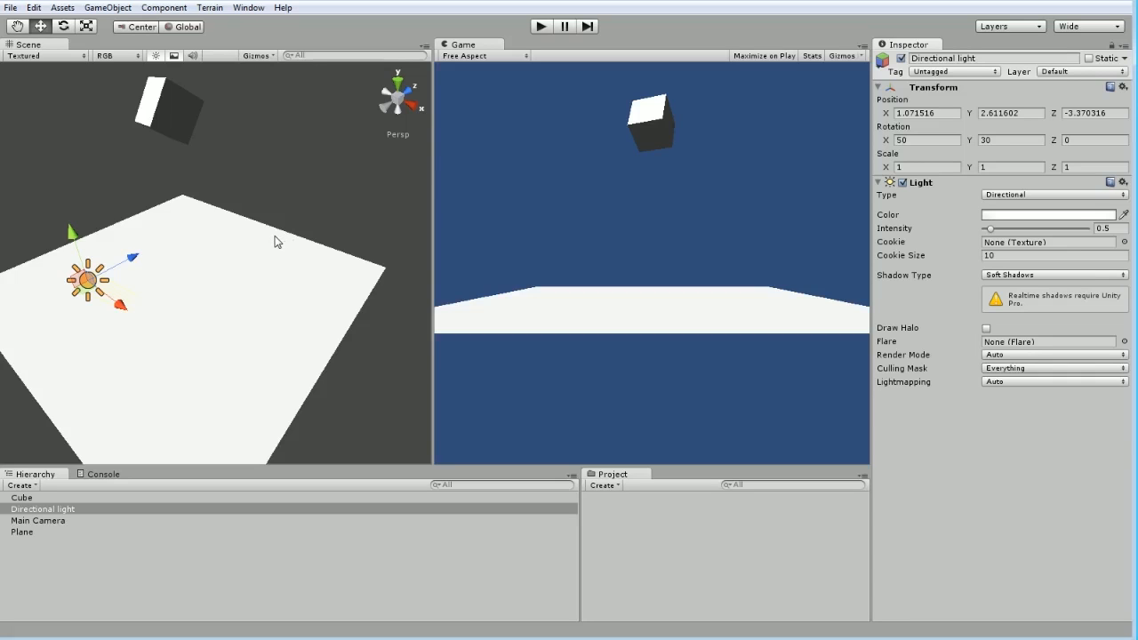
{"action": "mouse_move", "coordinate": [274, 263]}
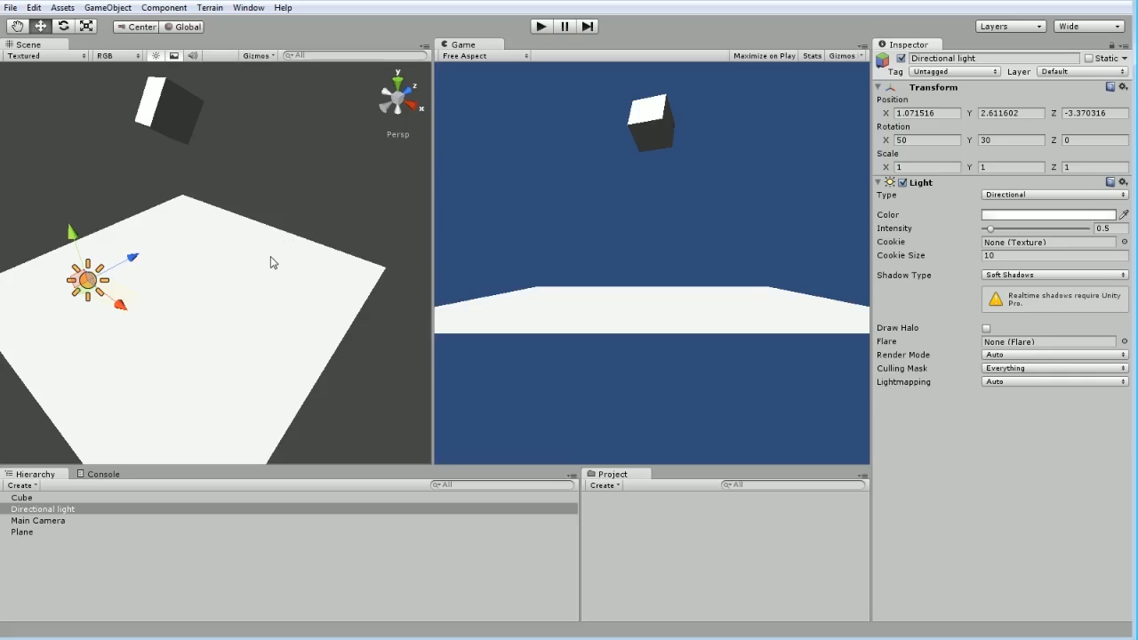
{"action": "mouse_move", "coordinate": [249, 270]}
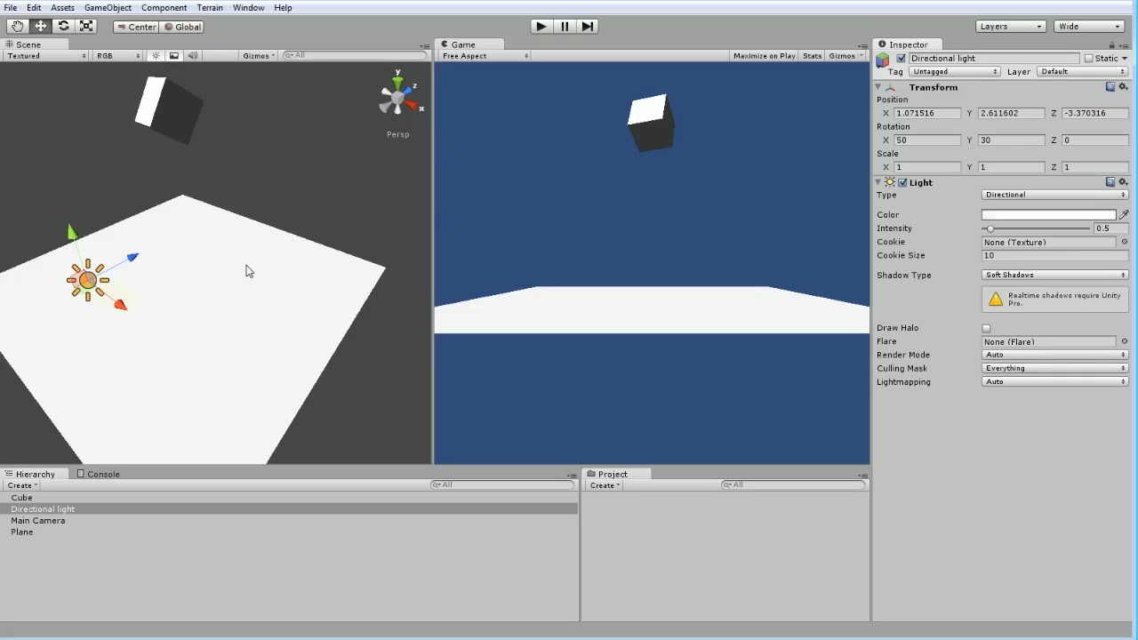
{"action": "mouse_move", "coordinate": [210, 245]}
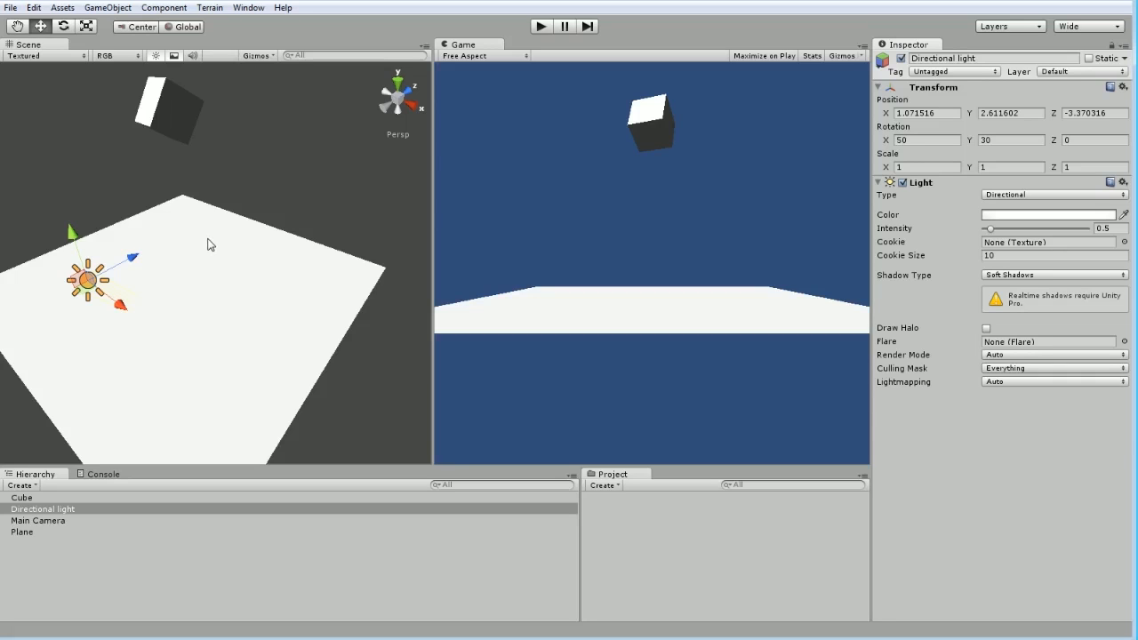
{"action": "mouse_move", "coordinate": [235, 402]}
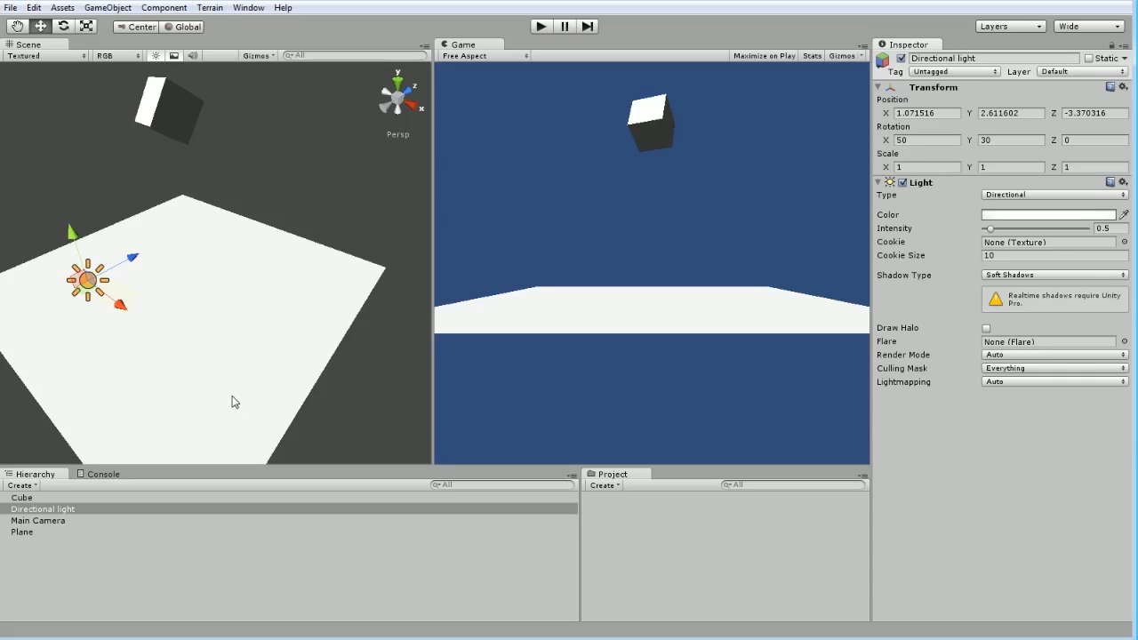
{"action": "mouse_move", "coordinate": [224, 308]}
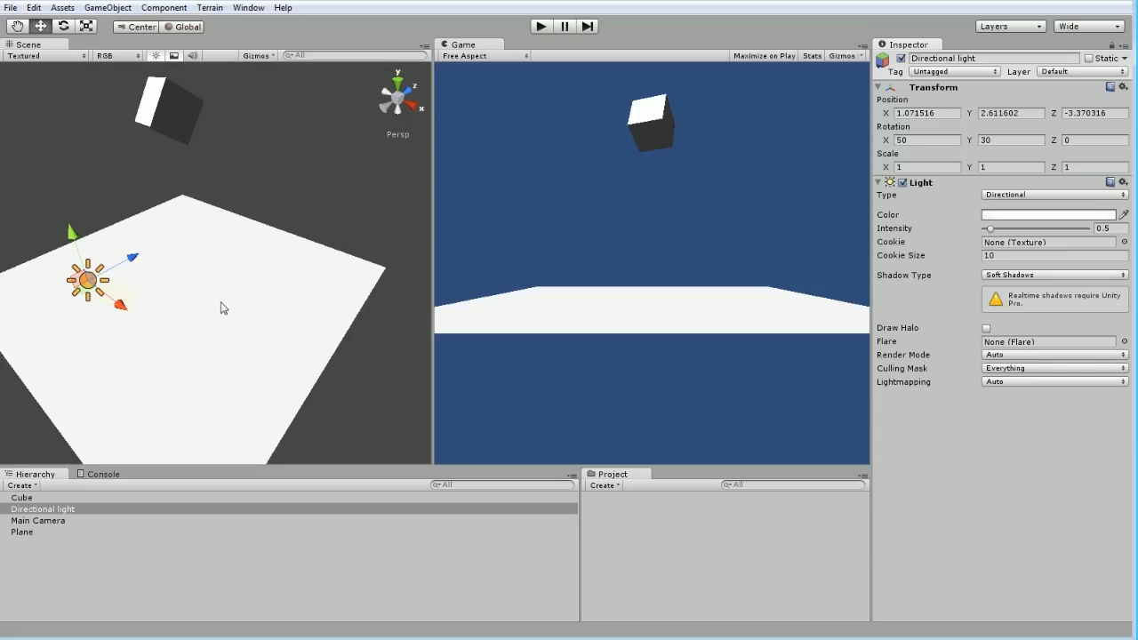
{"action": "mouse_move", "coordinate": [213, 285]}
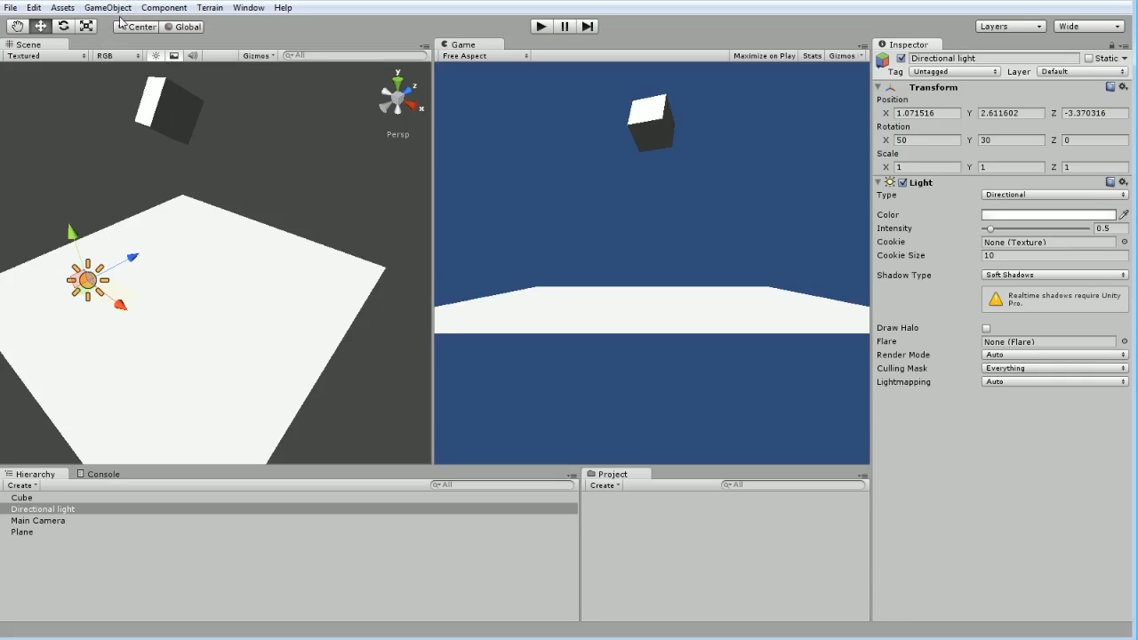
{"action": "mouse_move", "coordinate": [471, 342]}
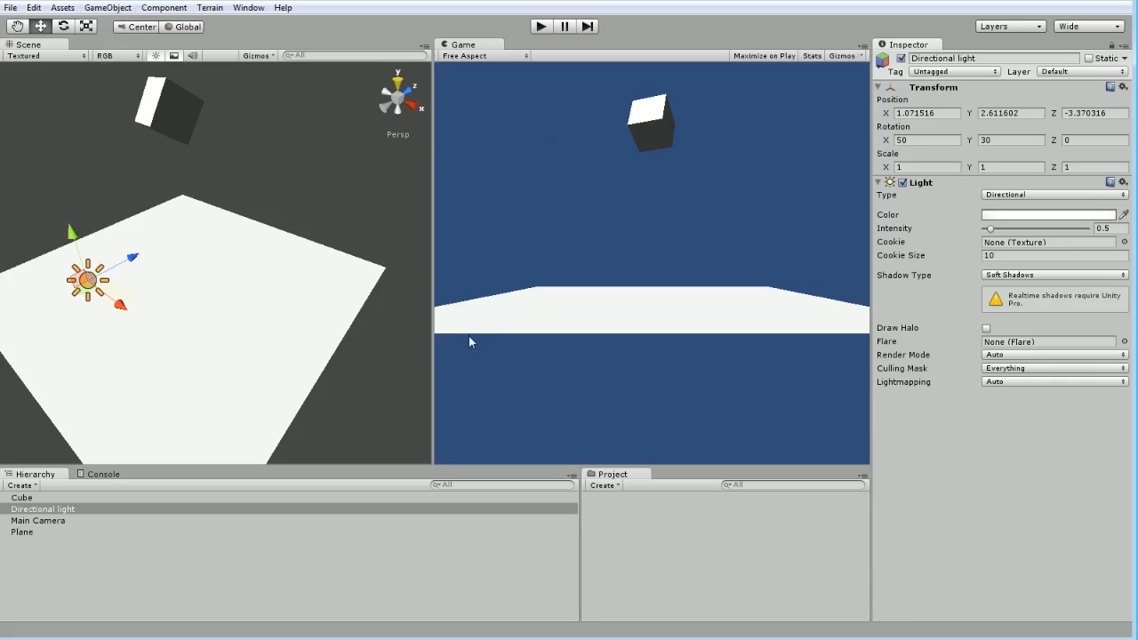
Delete the Cube, Plane and Directional light, leaving only the Main Camera
{"action": "left_click", "coordinate": [21, 532]}
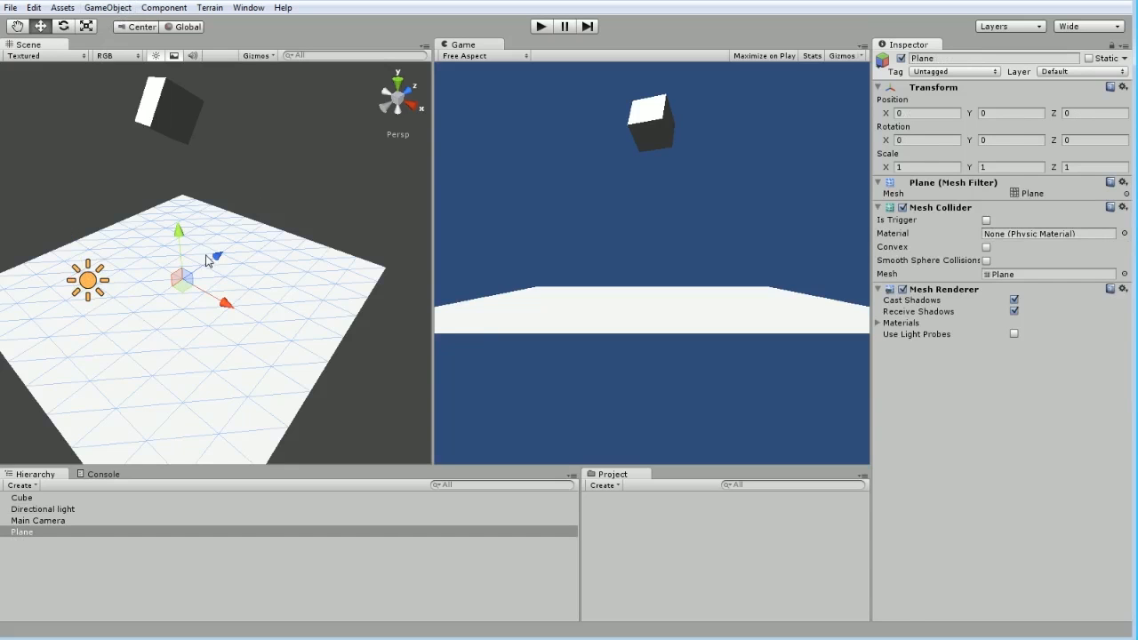
{"action": "left_click", "coordinate": [22, 498]}
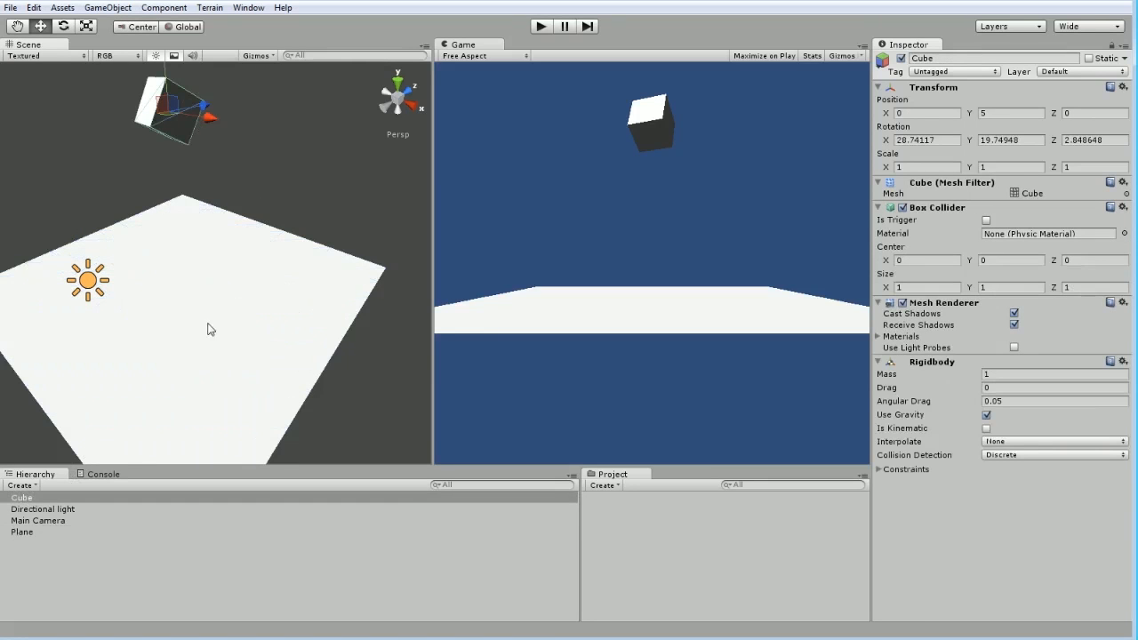
{"action": "mouse_move", "coordinate": [143, 115]}
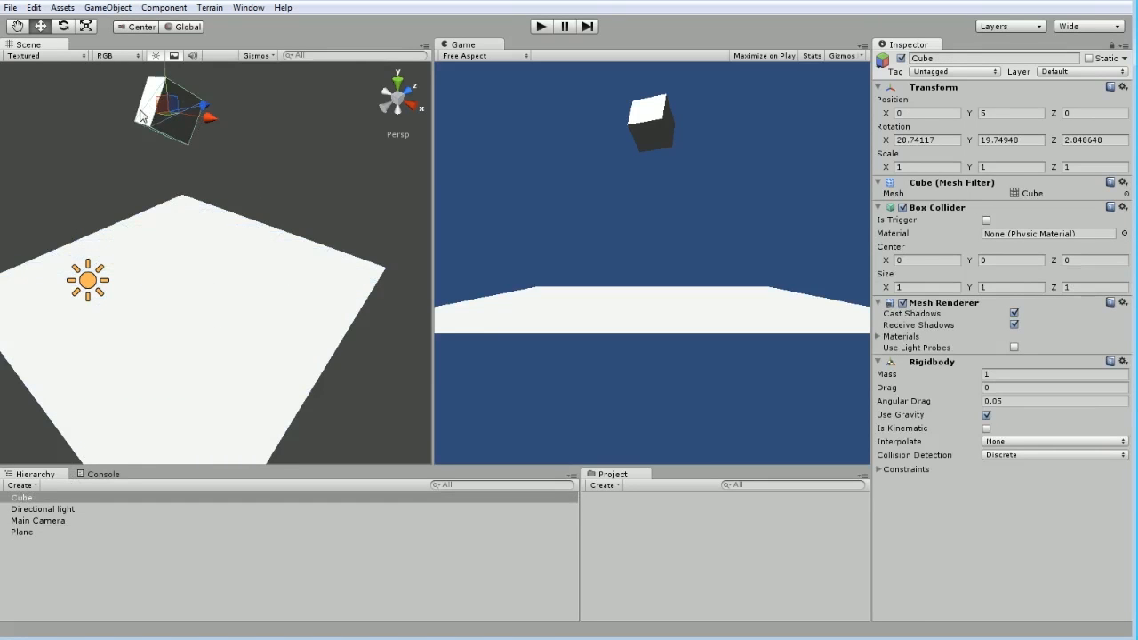
{"action": "left_click", "coordinate": [21, 520]}
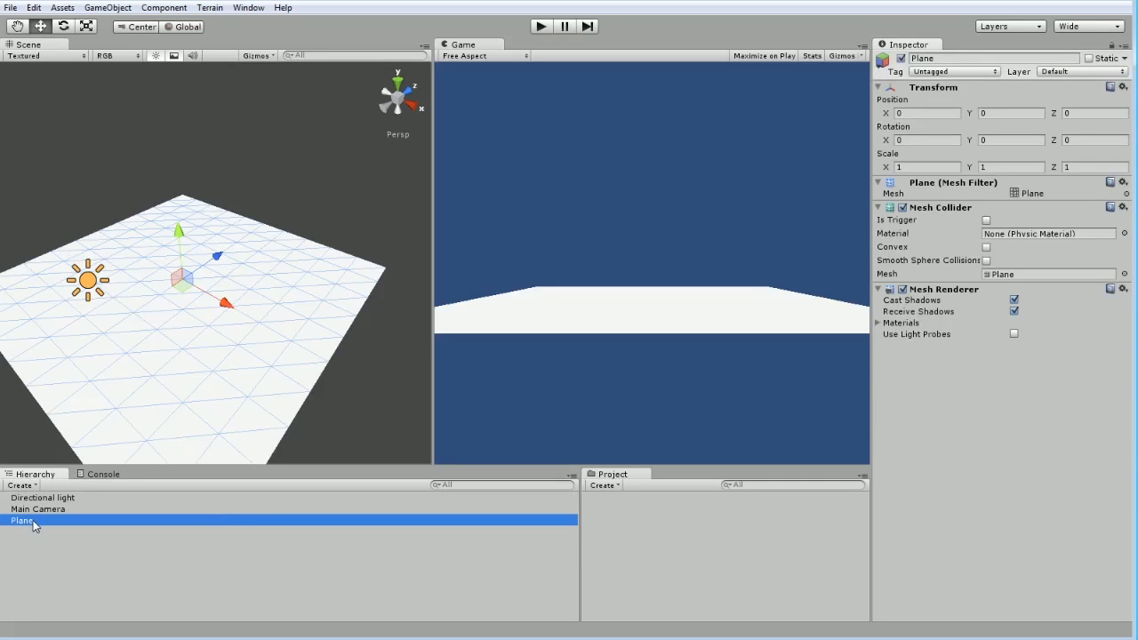
{"action": "left_click", "coordinate": [42, 498]}
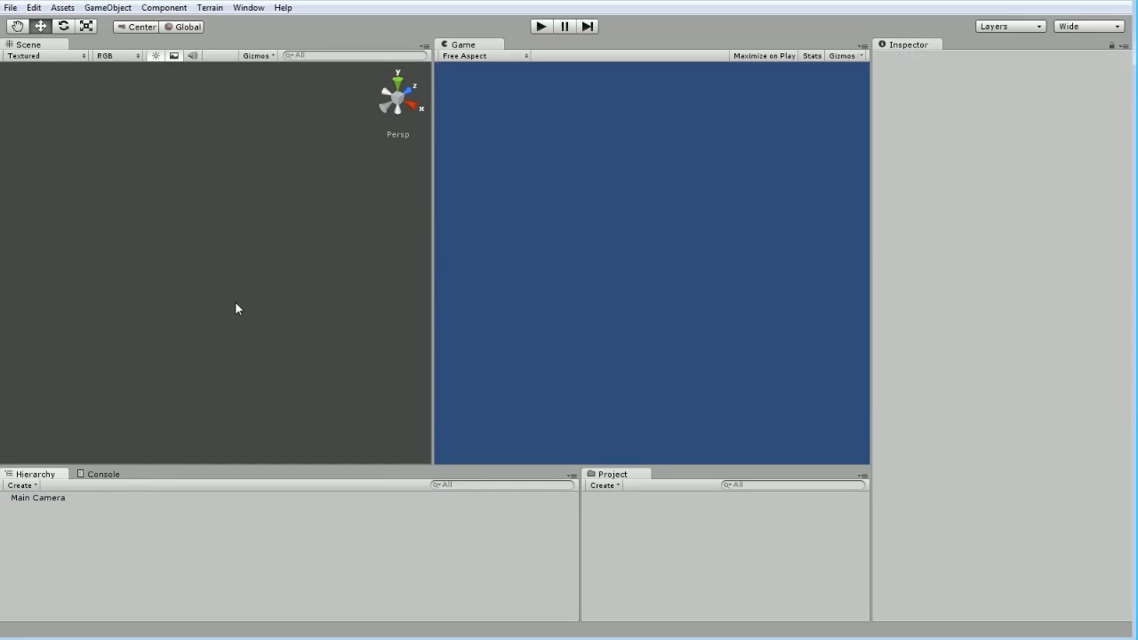
{"action": "mouse_move", "coordinate": [320, 183]}
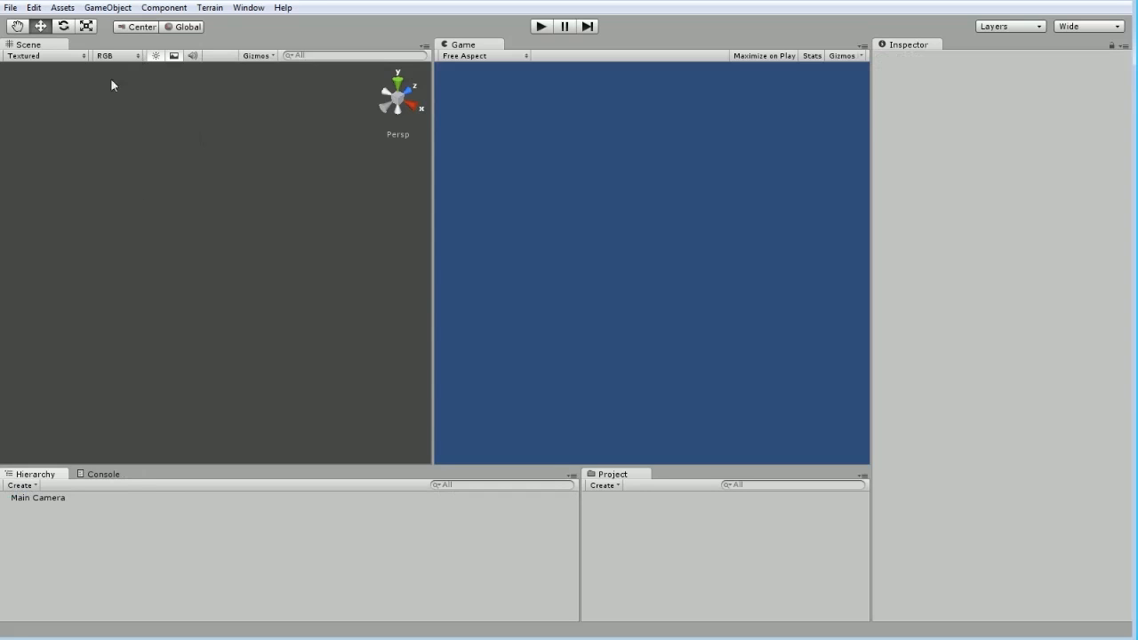
{"action": "mouse_move", "coordinate": [280, 288]}
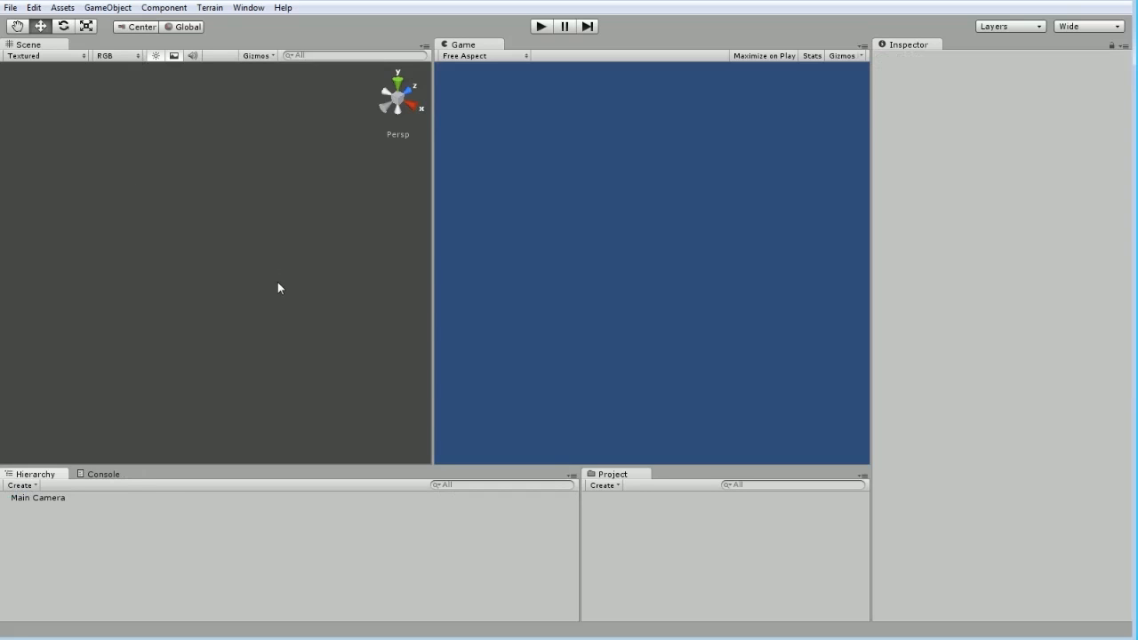
{"action": "mouse_move", "coordinate": [451, 100]}
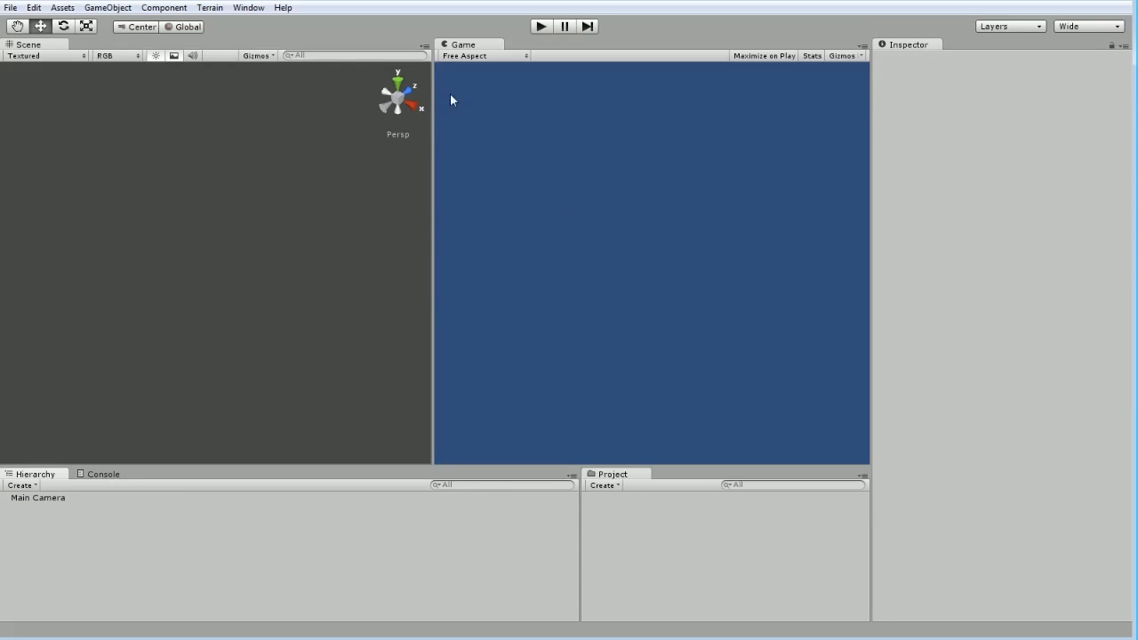
{"action": "mouse_move", "coordinate": [635, 445]}
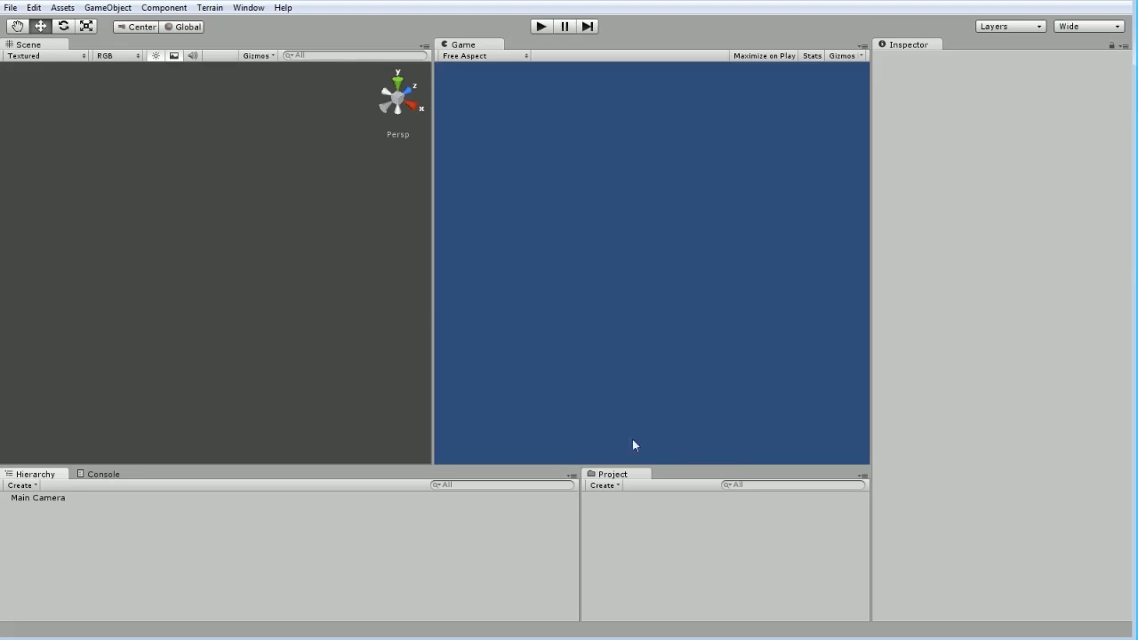
{"action": "mouse_move", "coordinate": [637, 428]}
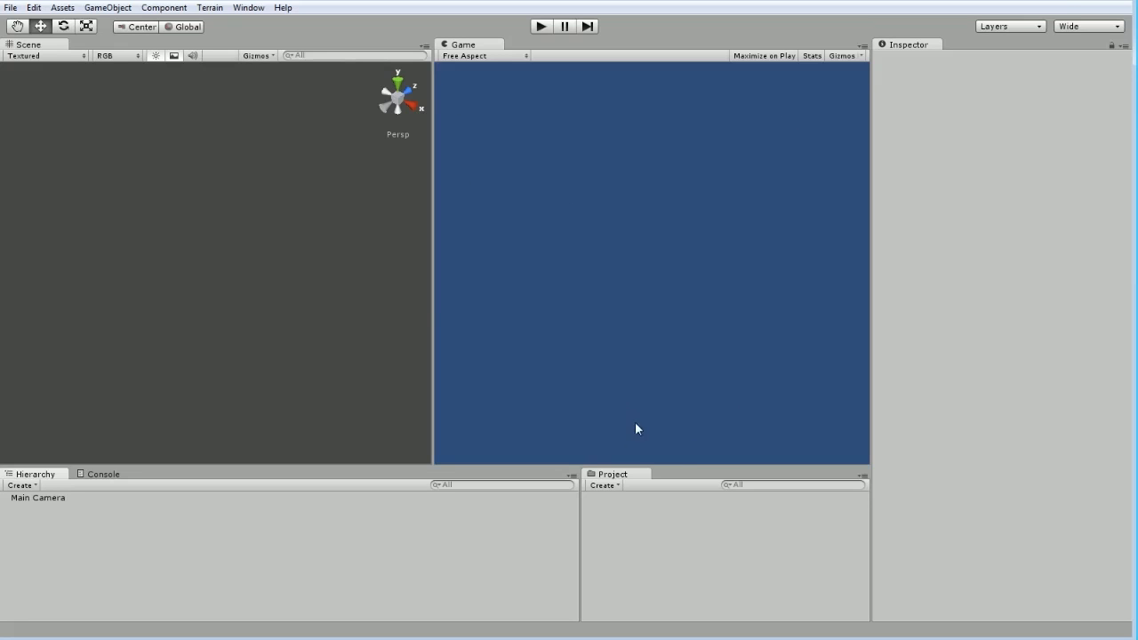
{"action": "mouse_move", "coordinate": [683, 234]}
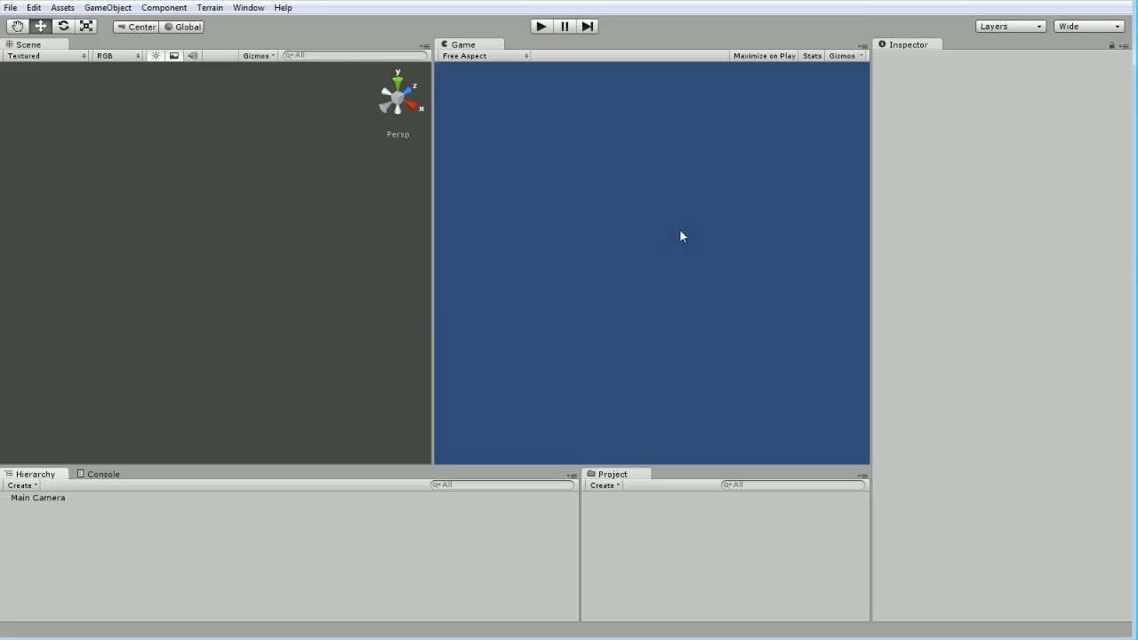
{"action": "mouse_move", "coordinate": [577, 438]}
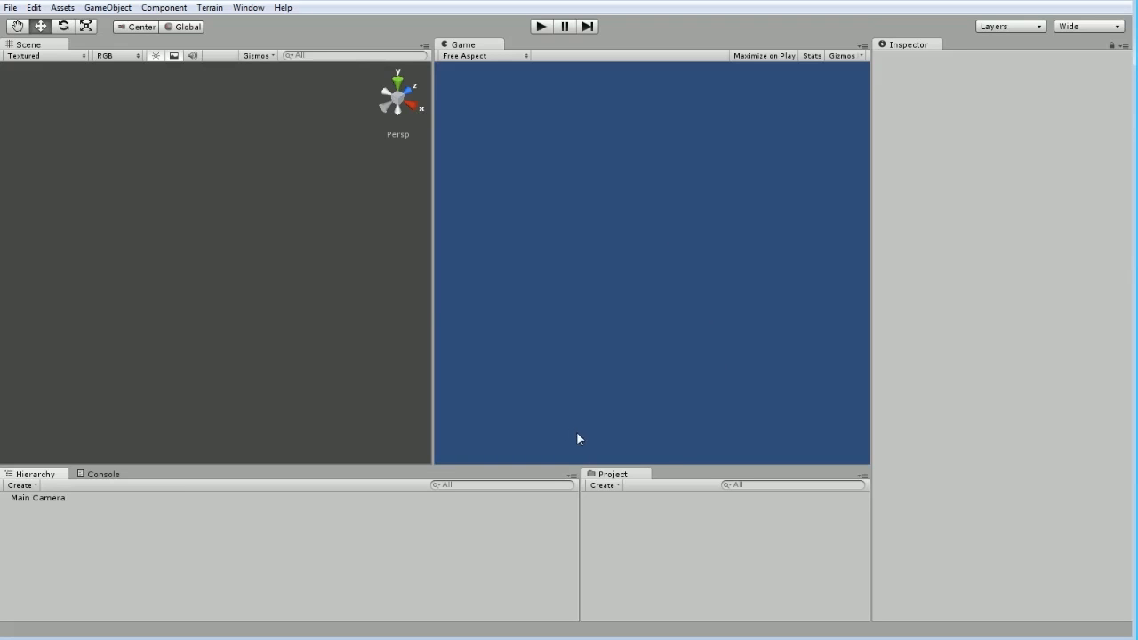
{"action": "mouse_move", "coordinate": [693, 448]}
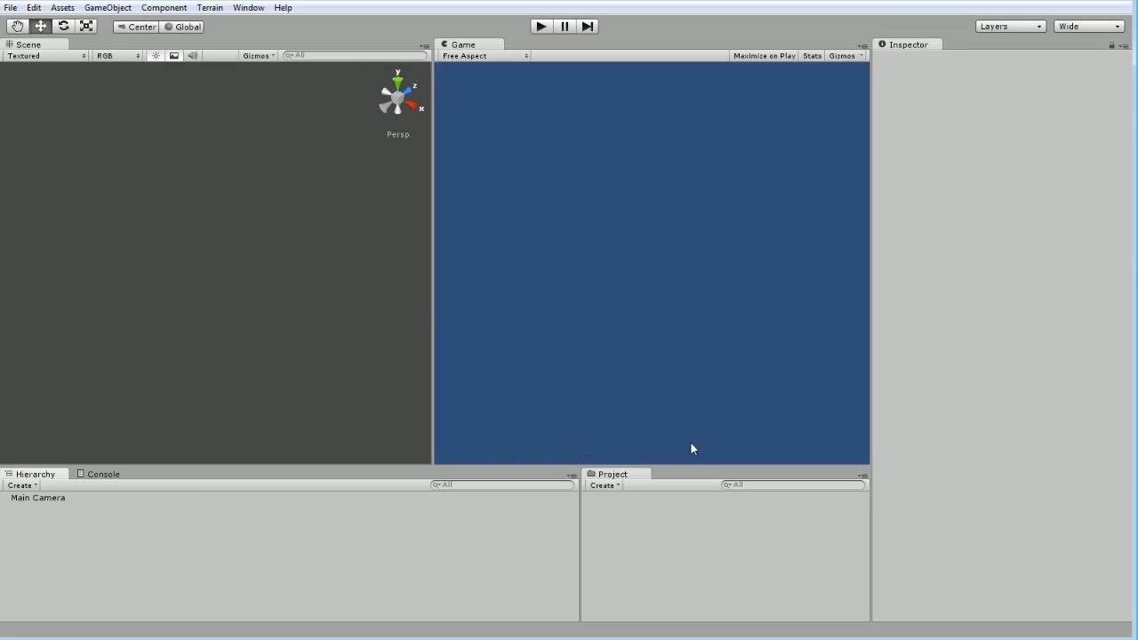
{"action": "mouse_move", "coordinate": [684, 323]}
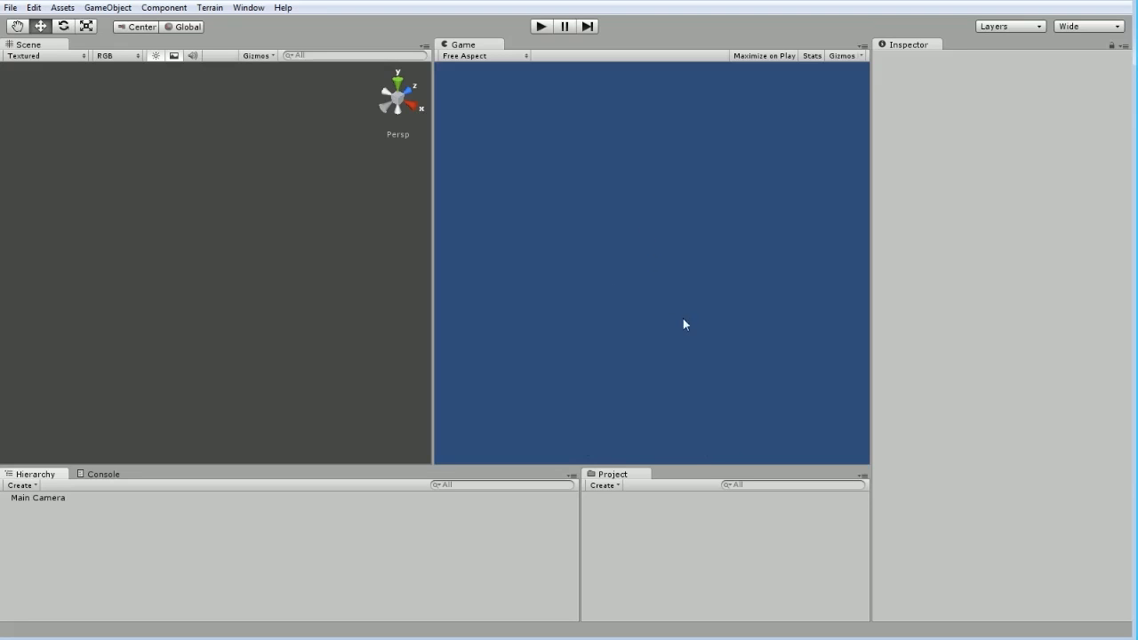
{"action": "mouse_move", "coordinate": [686, 245]}
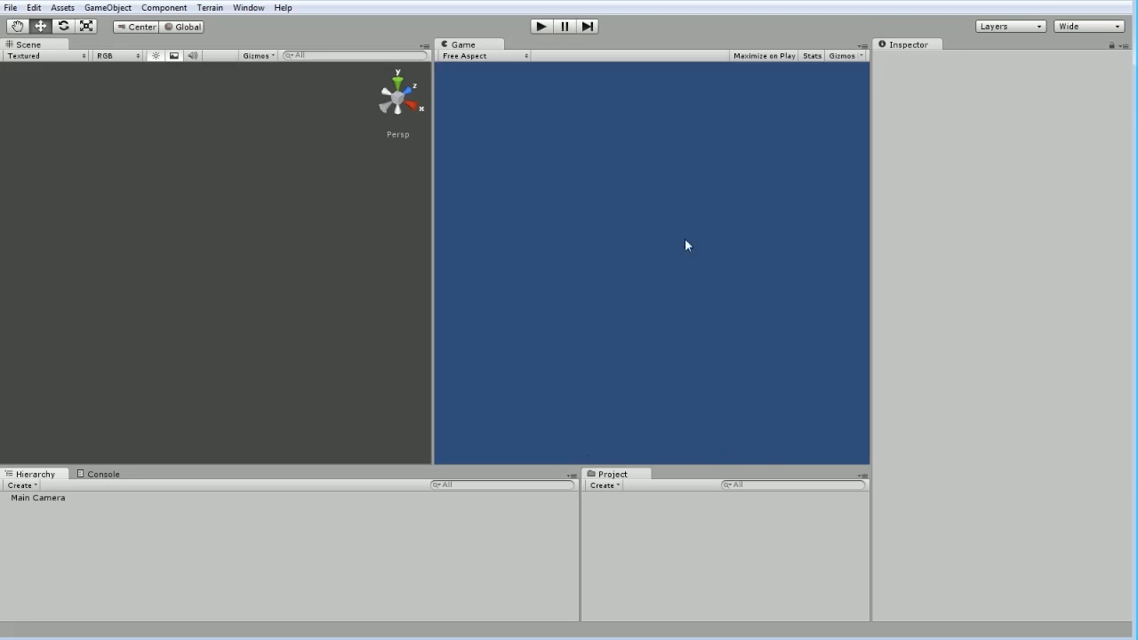
{"action": "mouse_move", "coordinate": [740, 377]}
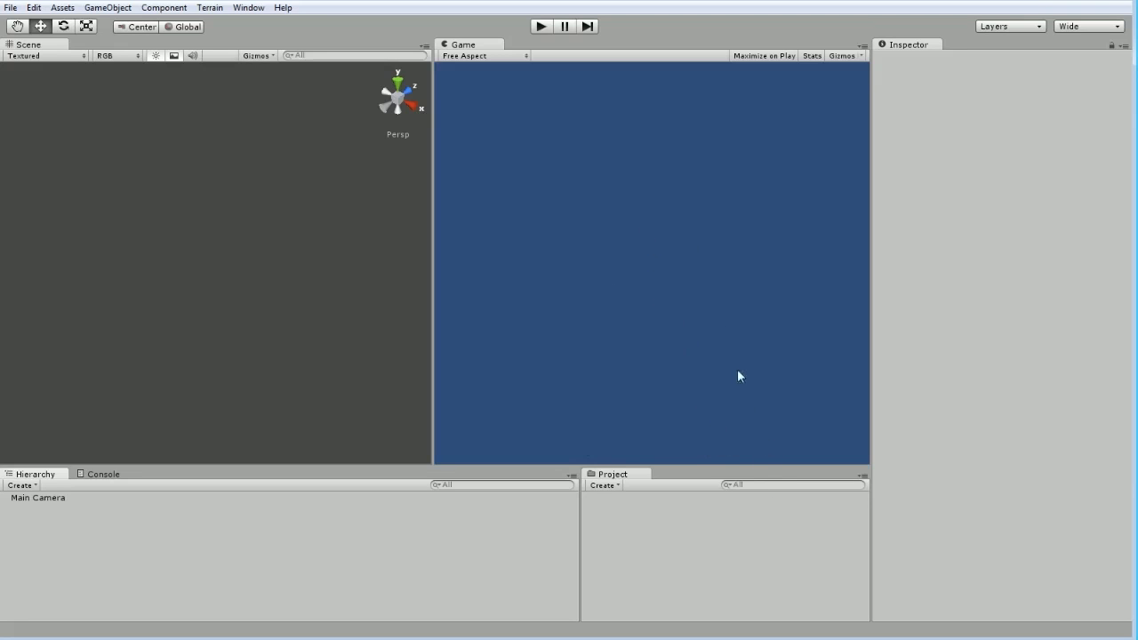
{"action": "mouse_move", "coordinate": [719, 331]}
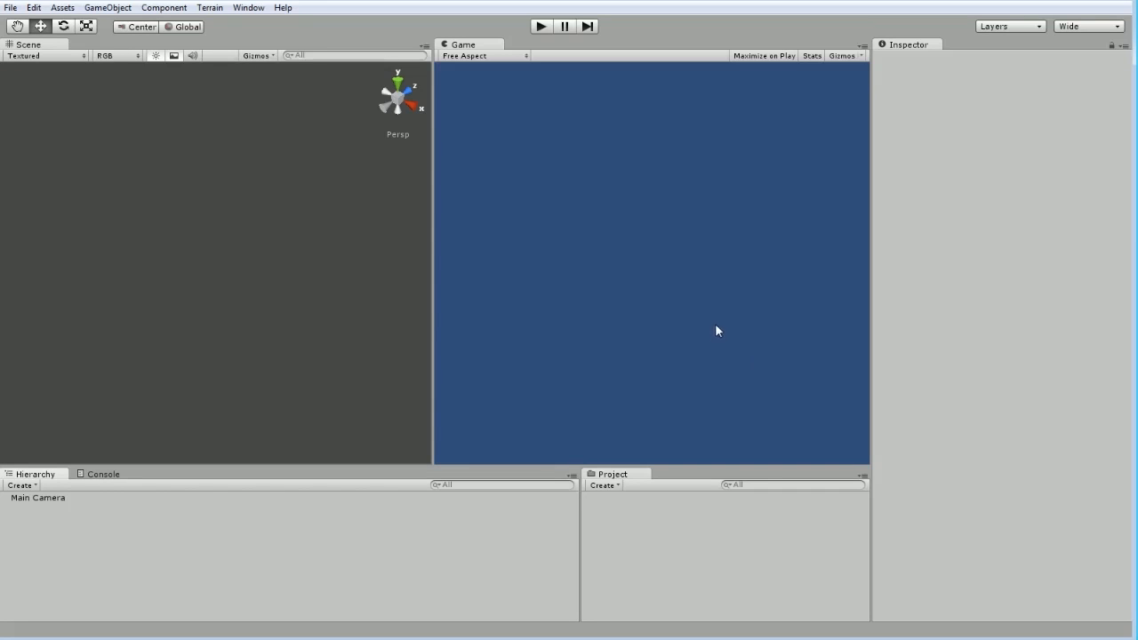
{"action": "mouse_move", "coordinate": [711, 380]}
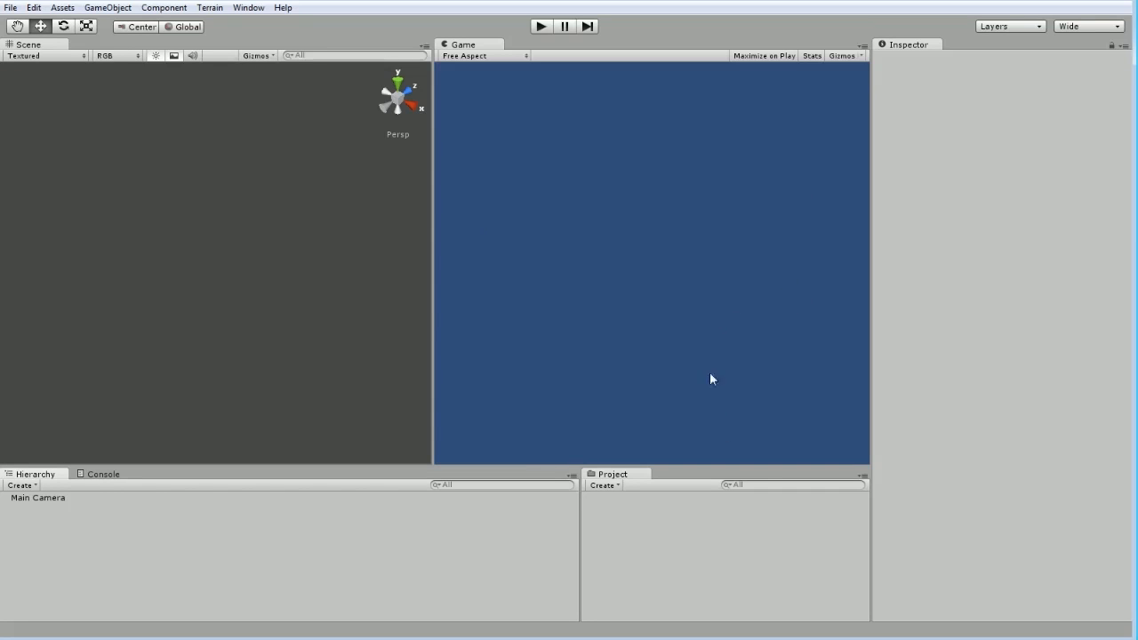
{"action": "mouse_move", "coordinate": [417, 366]}
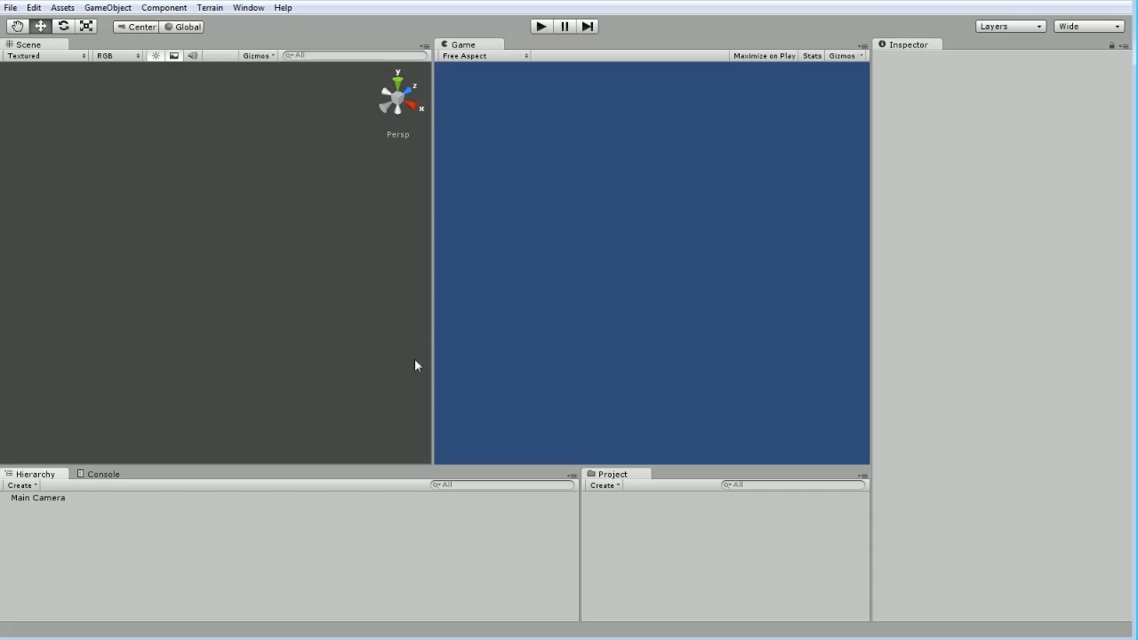
{"action": "mouse_move", "coordinate": [455, 436]}
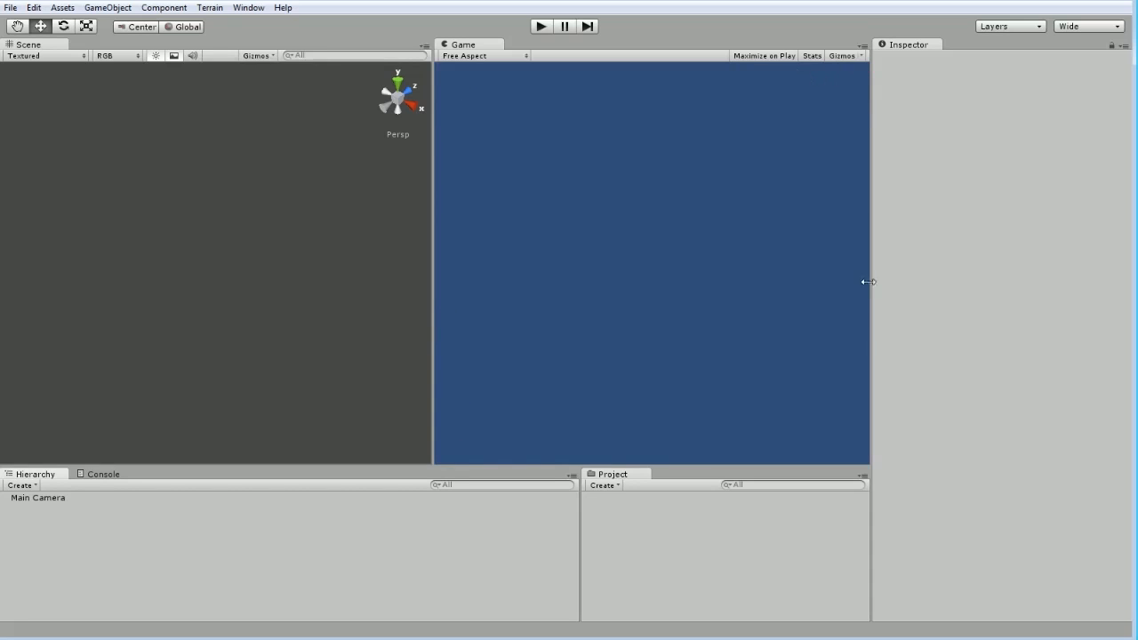
{"action": "mouse_move", "coordinate": [785, 389]}
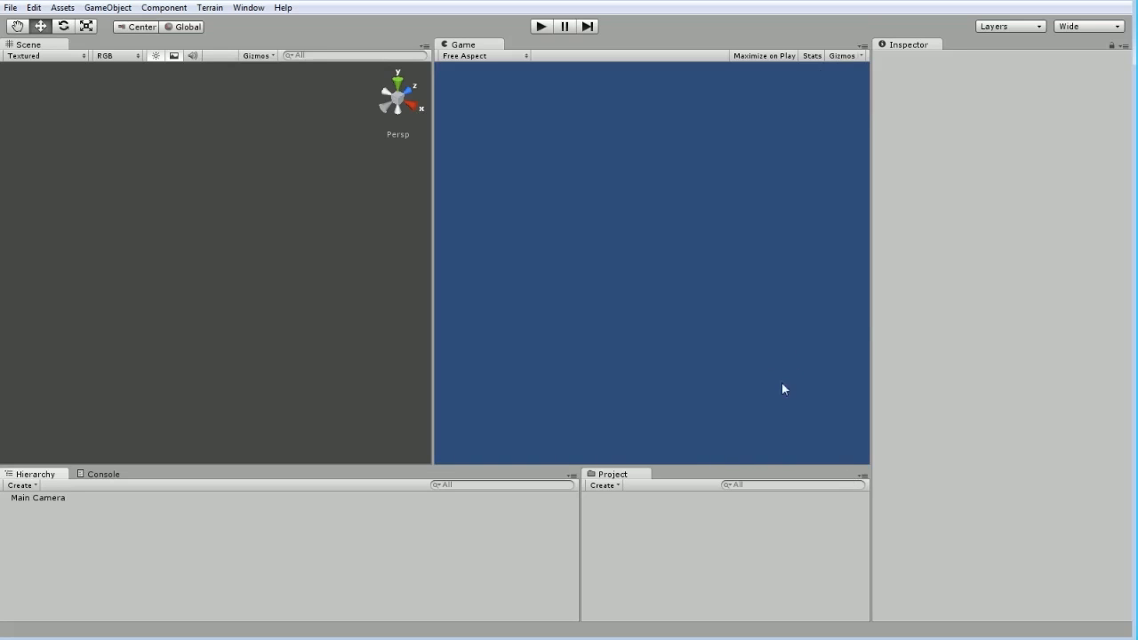
{"action": "mouse_move", "coordinate": [715, 402]}
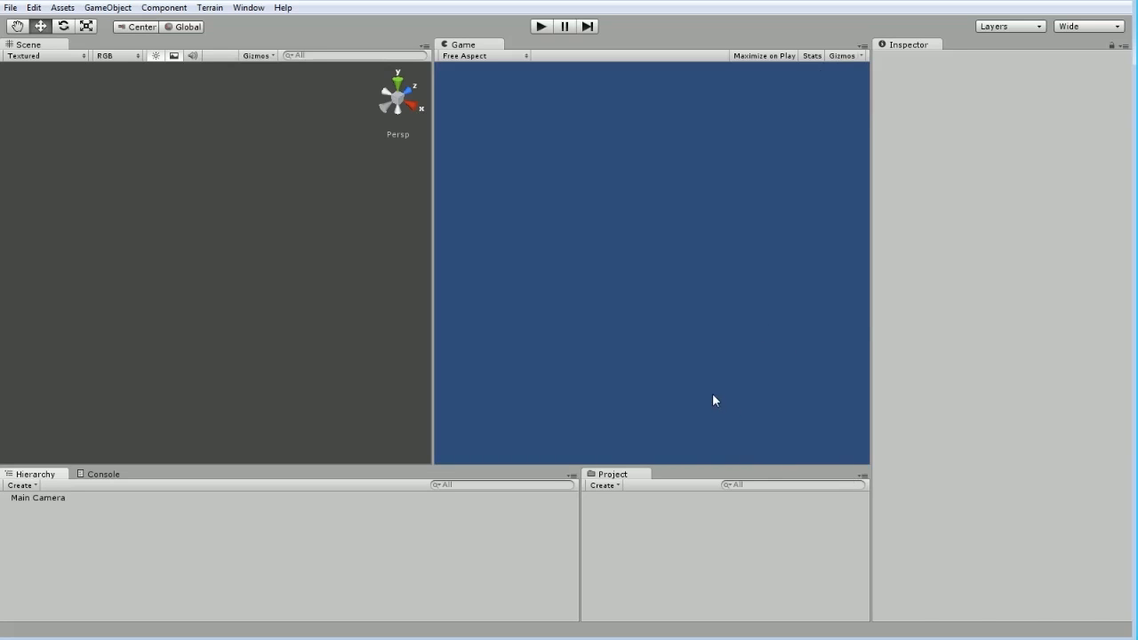
{"action": "mouse_move", "coordinate": [572, 288]}
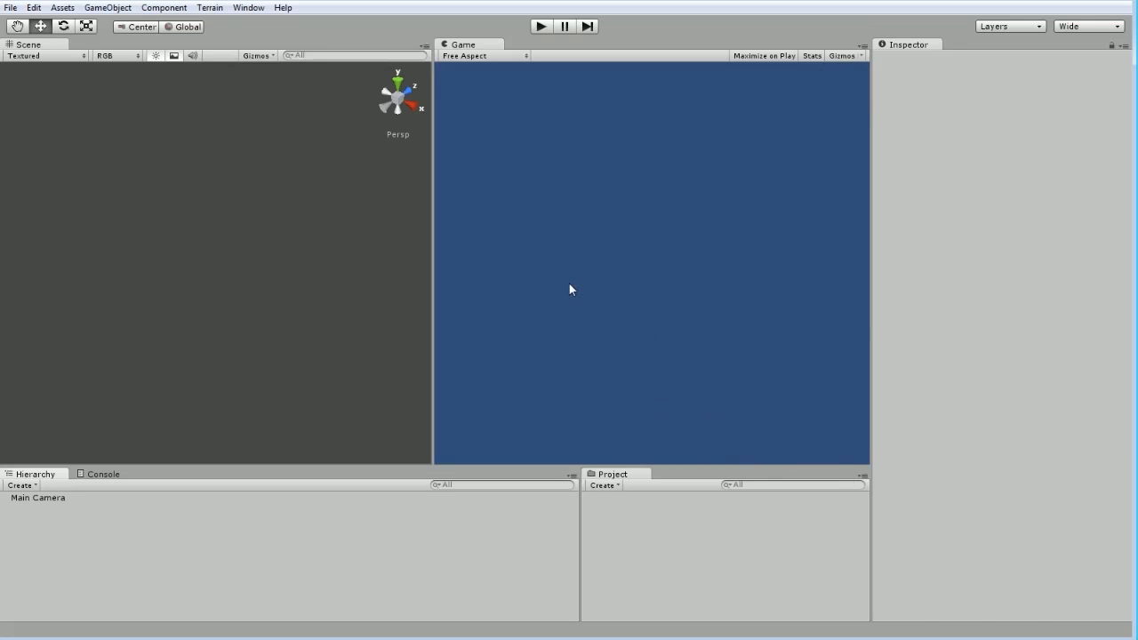
{"action": "mouse_move", "coordinate": [561, 279]}
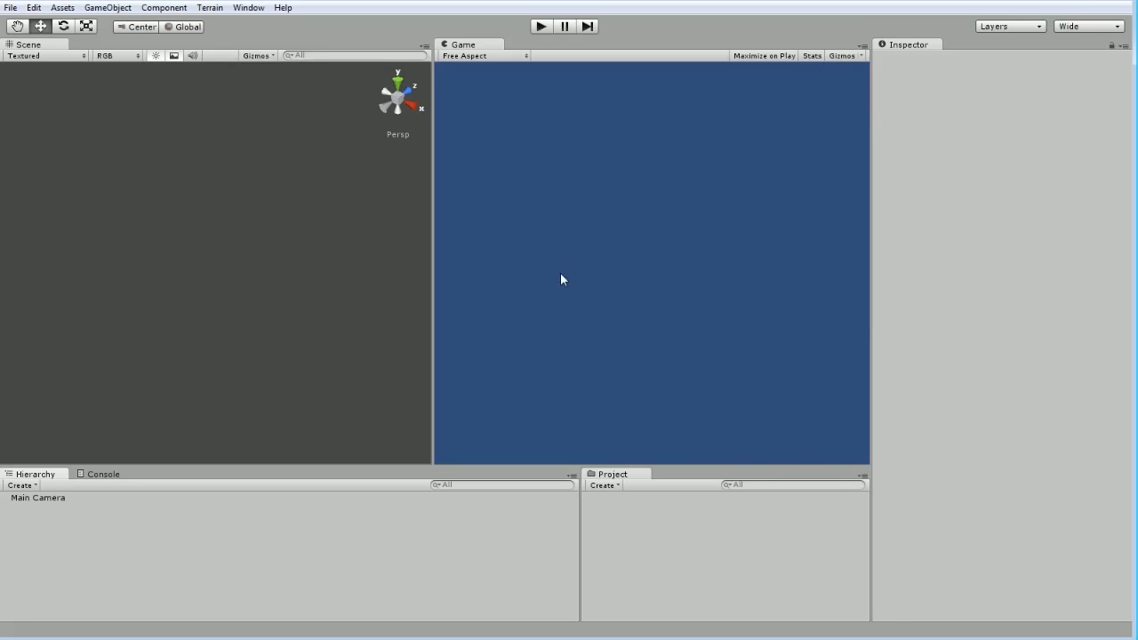
{"action": "mouse_move", "coordinate": [475, 140]}
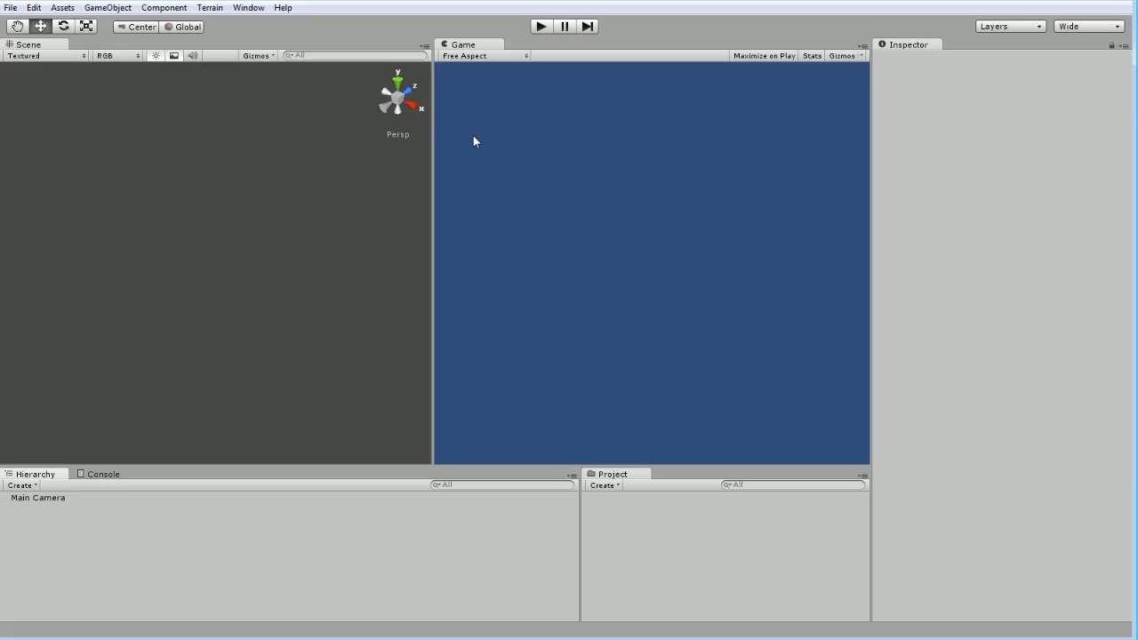
{"action": "mouse_move", "coordinate": [96, 82]}
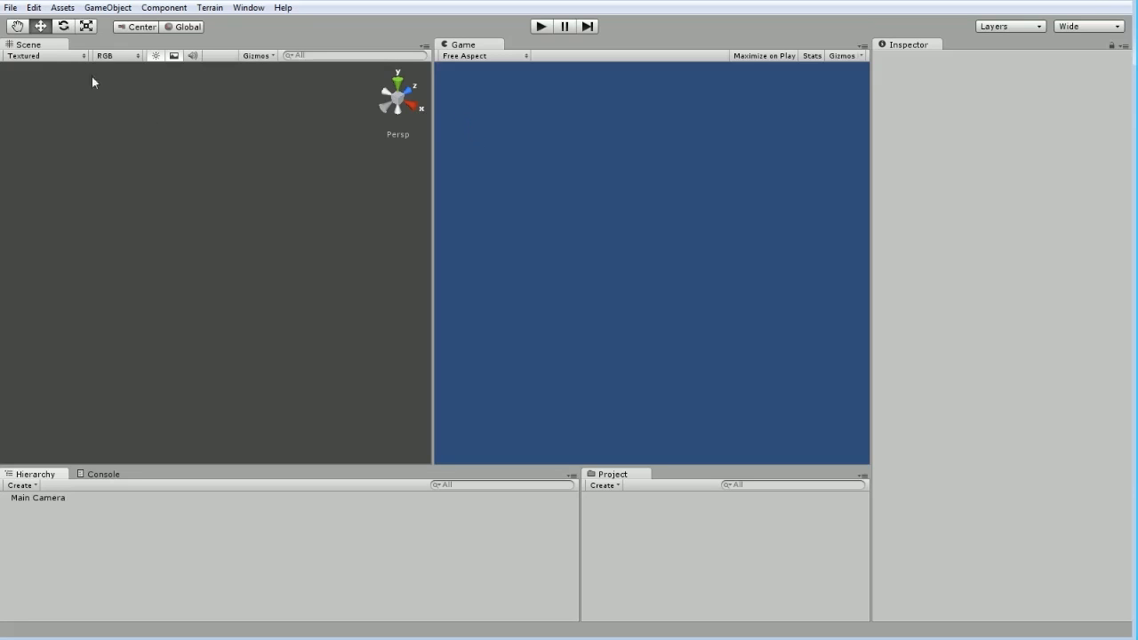
{"action": "mouse_move", "coordinate": [240, 131]}
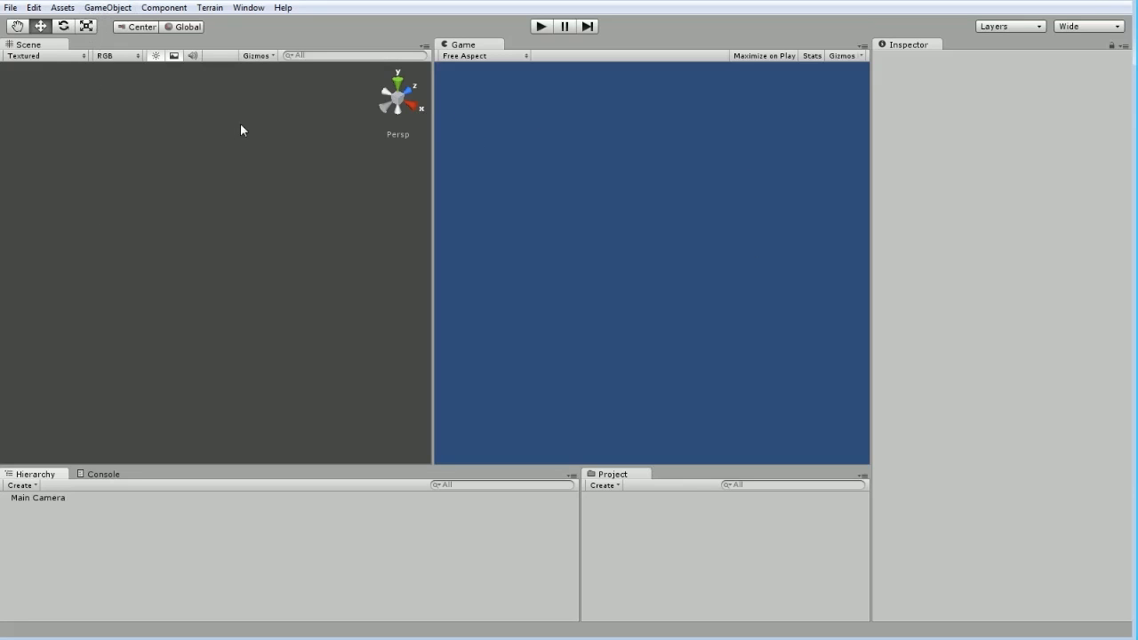
{"action": "mouse_move", "coordinate": [226, 217]}
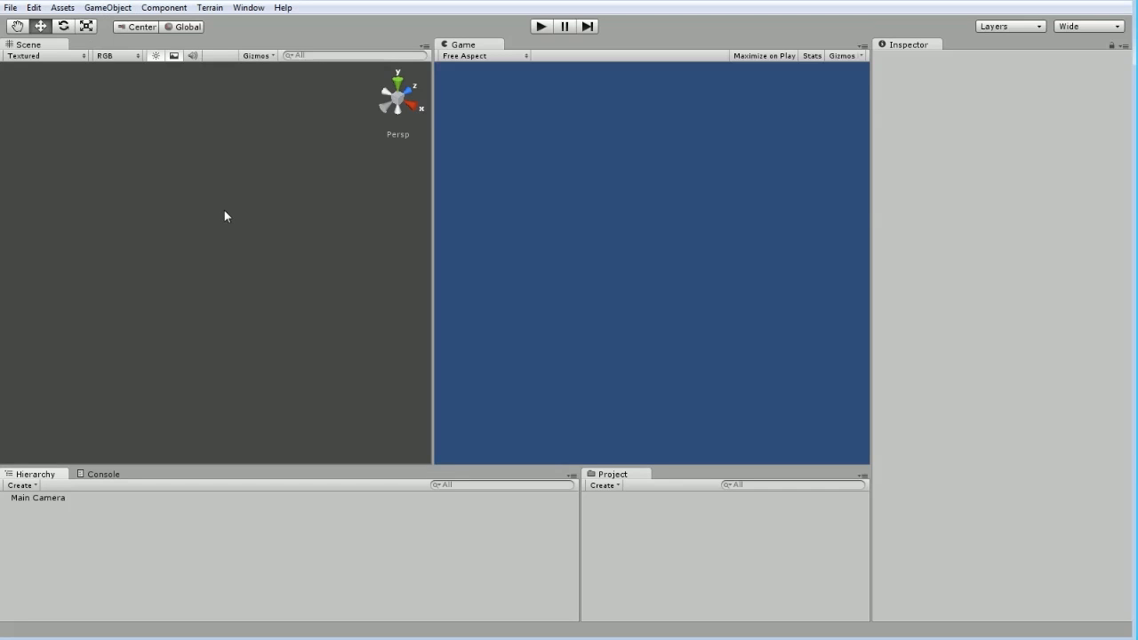
{"action": "mouse_move", "coordinate": [223, 213]}
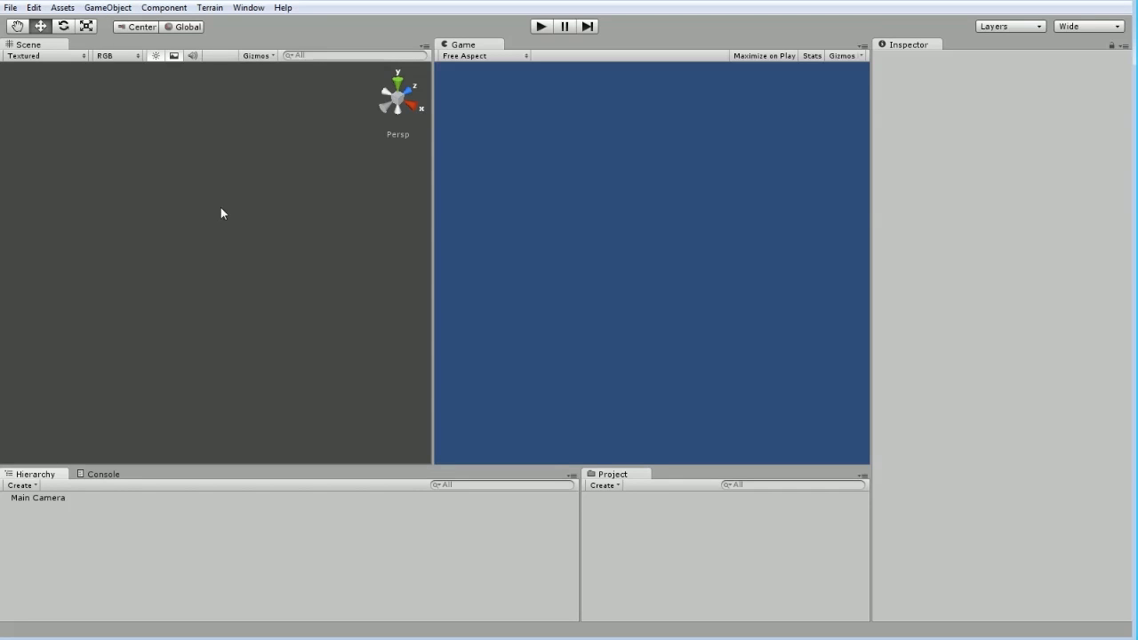
{"action": "mouse_move", "coordinate": [223, 109]}
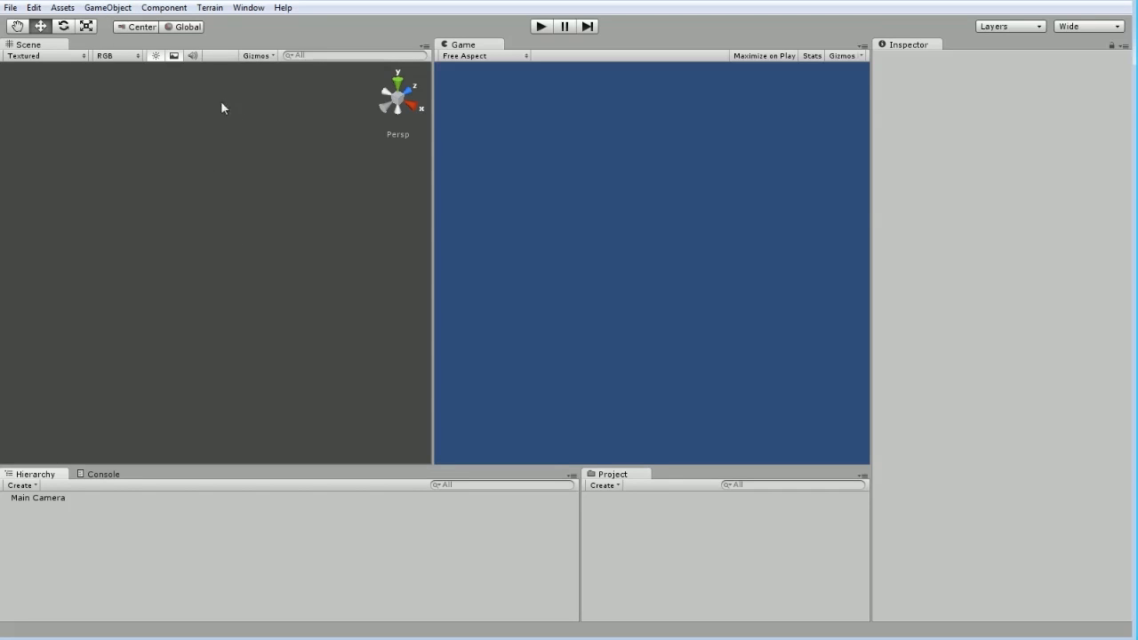
{"action": "mouse_move", "coordinate": [271, 246]}
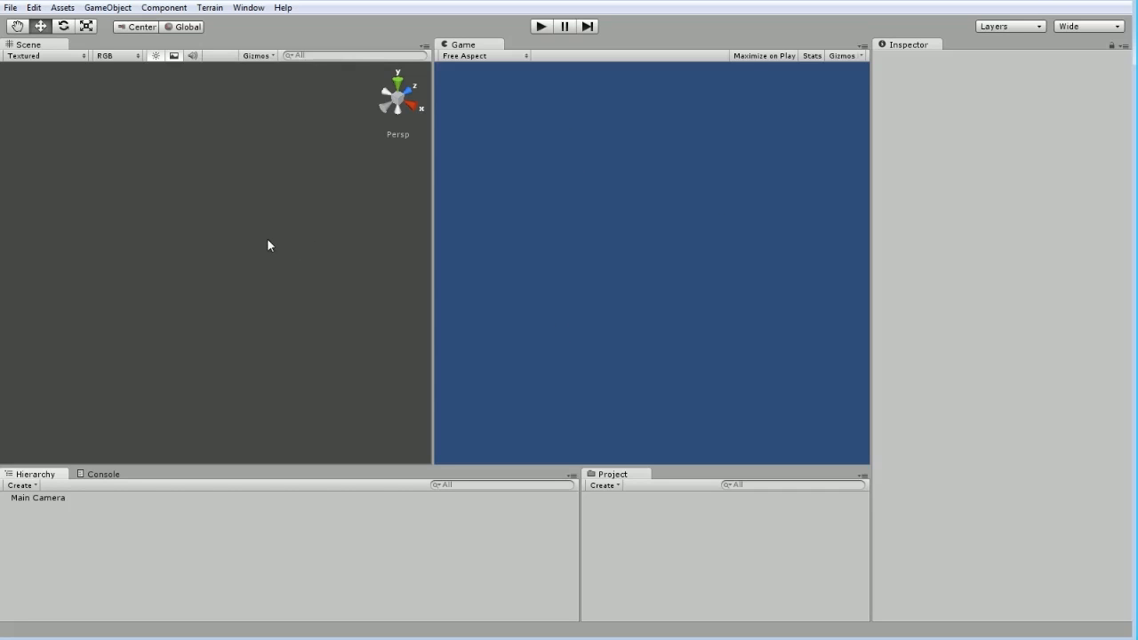
{"action": "mouse_move", "coordinate": [148, 192]}
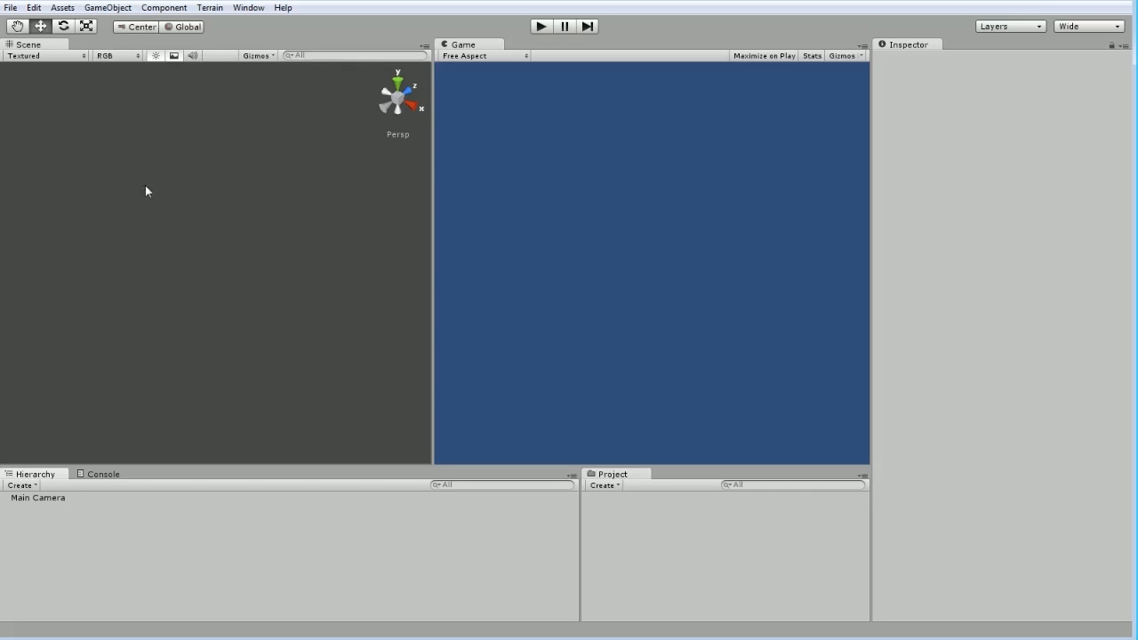
Show the GameObject > Create Other list of primitives and lights
{"action": "left_click", "coordinate": [107, 7]}
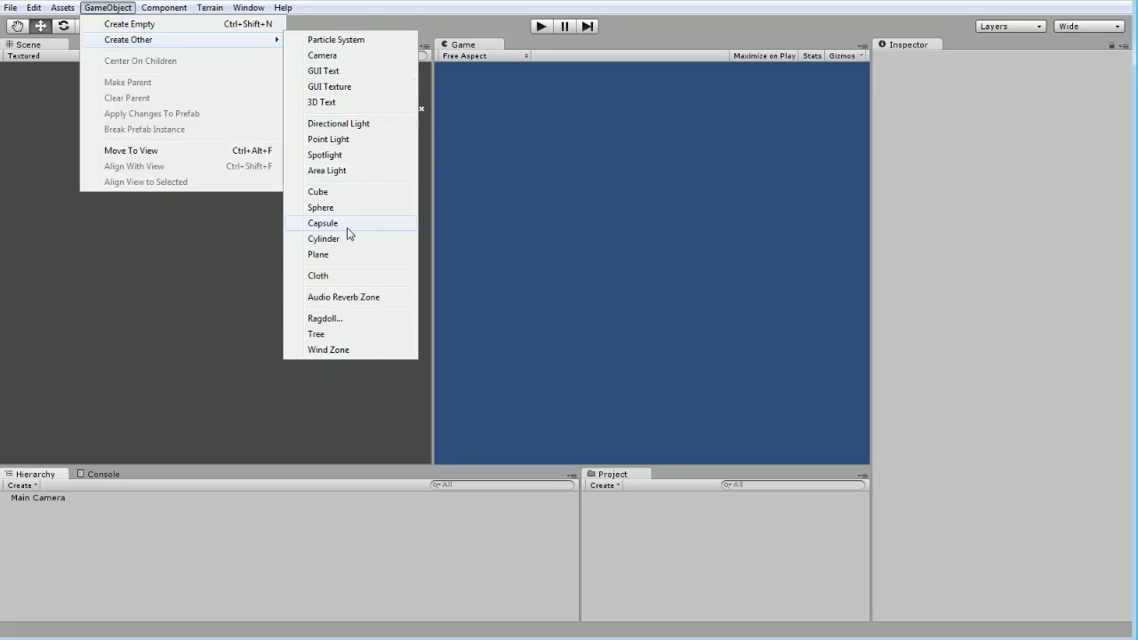
{"action": "mouse_move", "coordinate": [345, 206]}
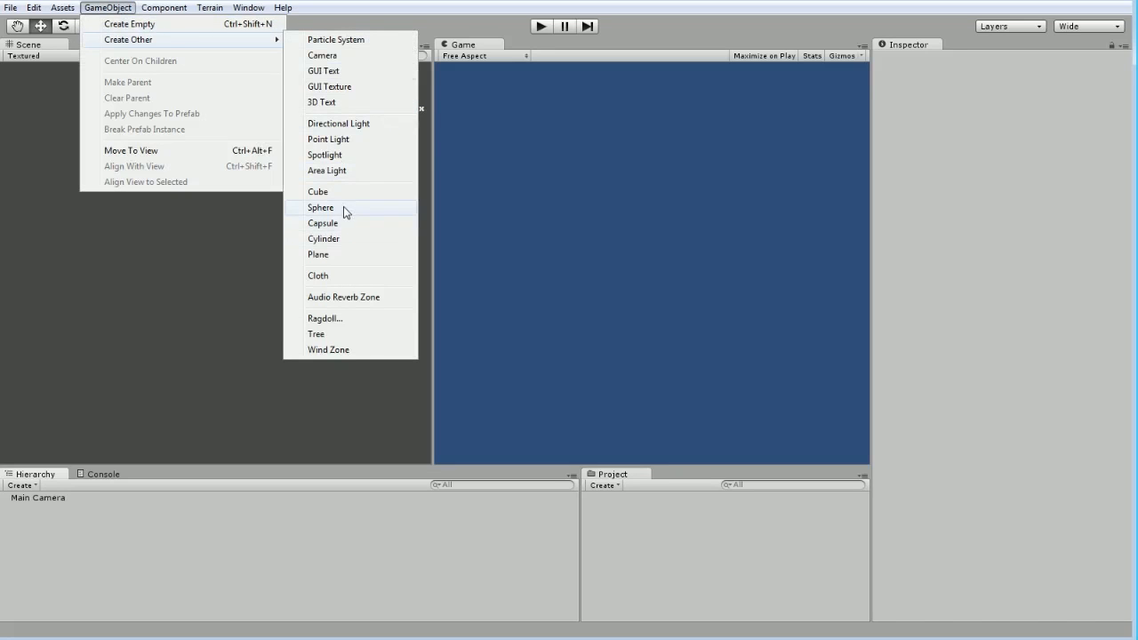
{"action": "mouse_move", "coordinate": [345, 196]}
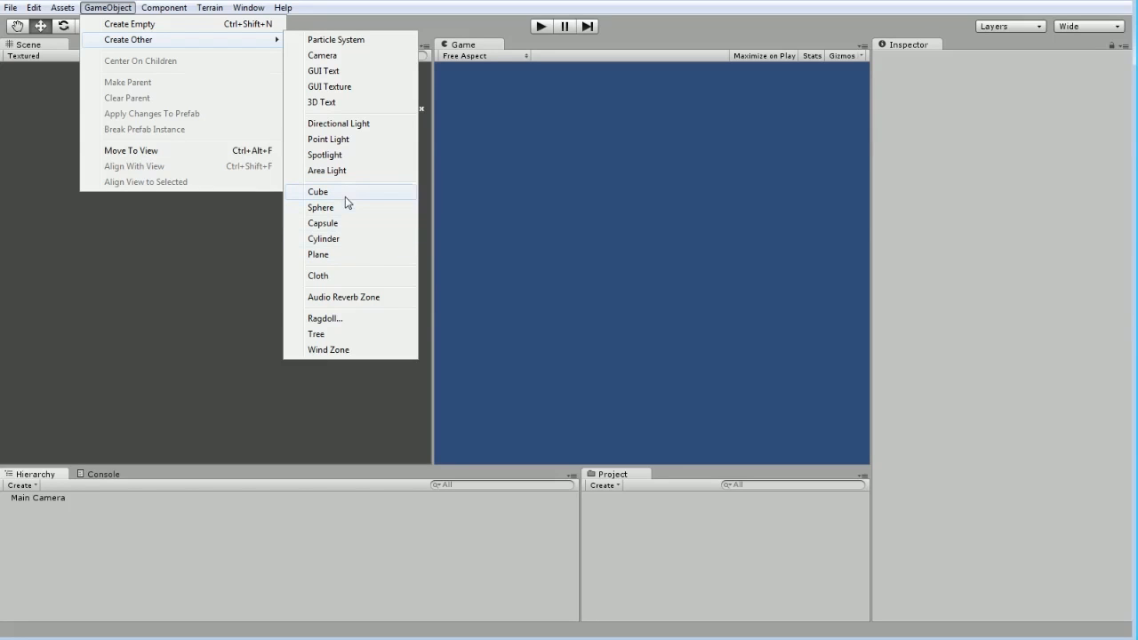
{"action": "mouse_move", "coordinate": [352, 249]}
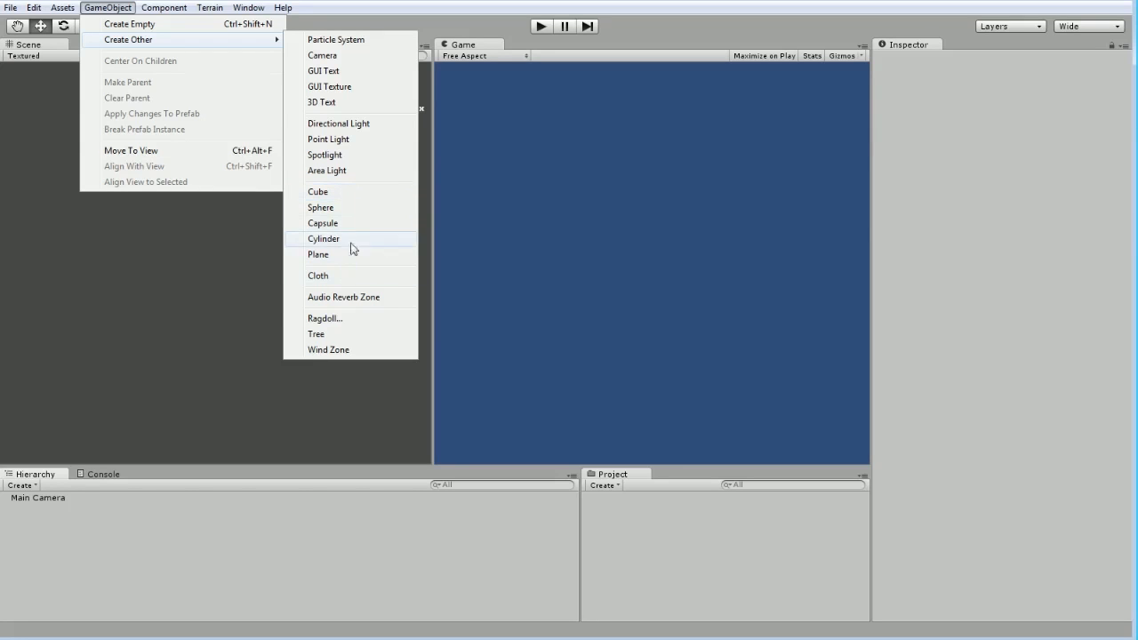
{"action": "mouse_move", "coordinate": [388, 188]}
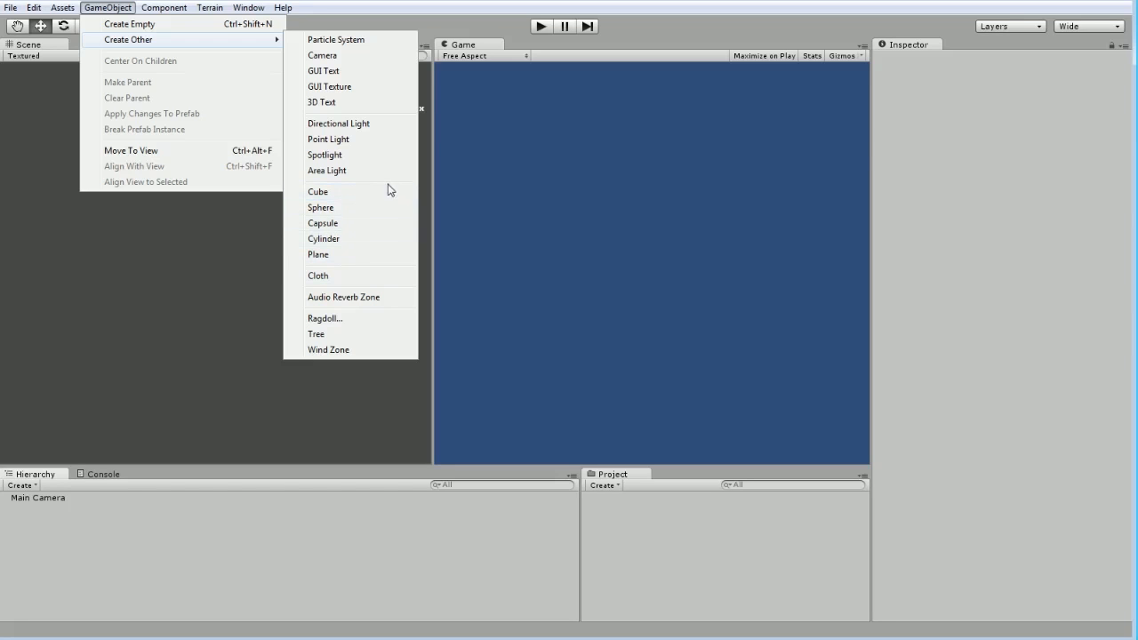
Add a Plane at position 0,0,0 and view the scene from the front
{"action": "left_click", "coordinate": [317, 254]}
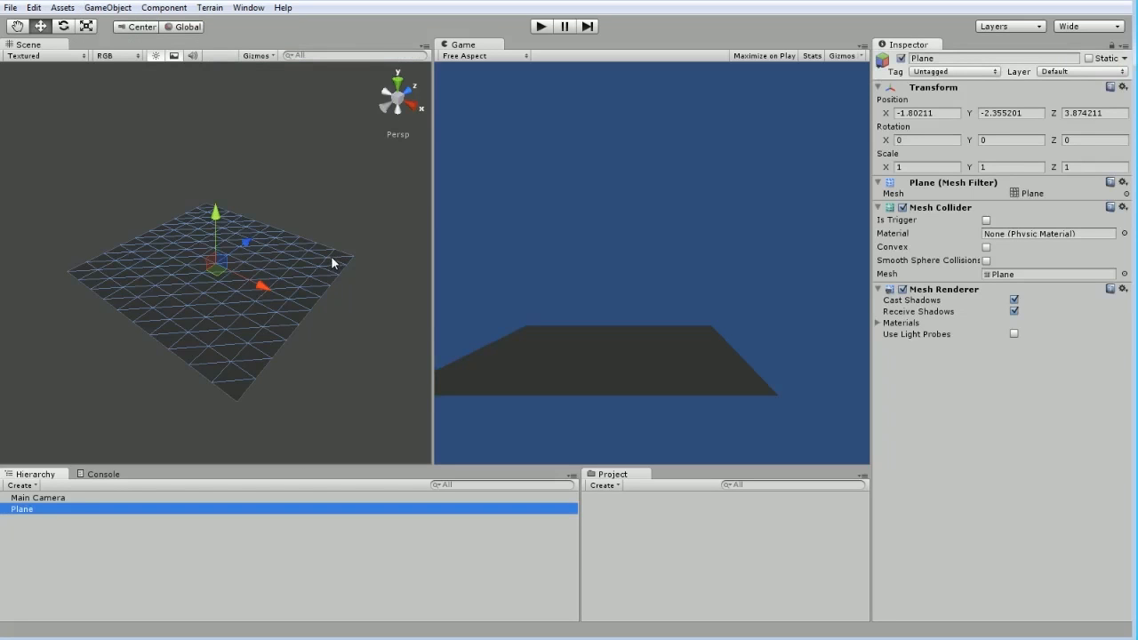
{"action": "mouse_move", "coordinate": [402, 345]}
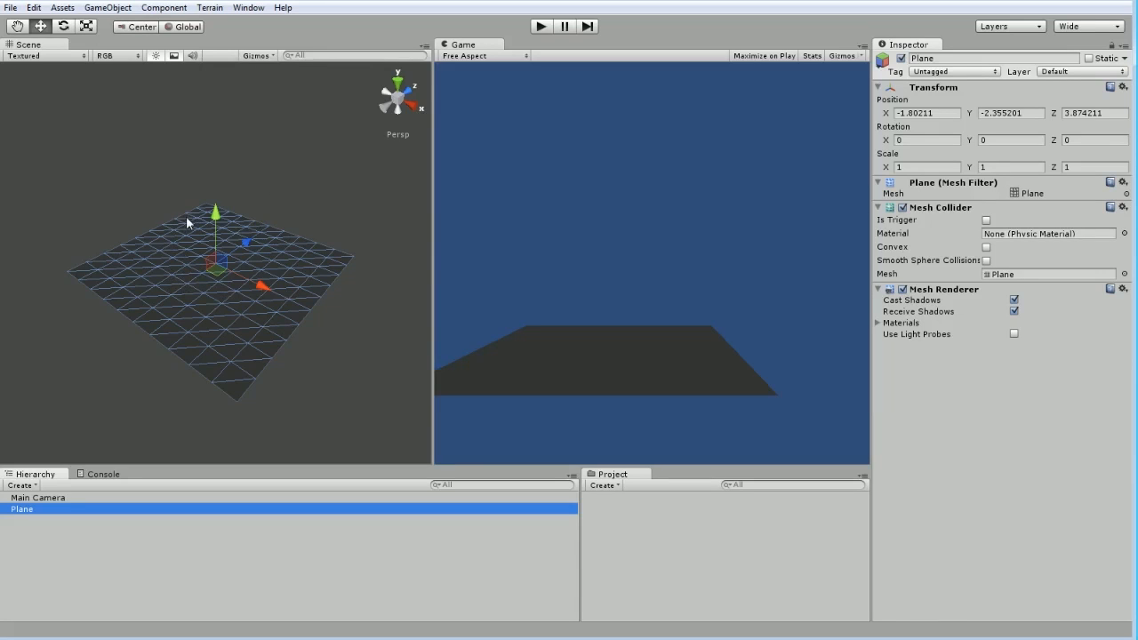
{"action": "mouse_move", "coordinate": [752, 176]}
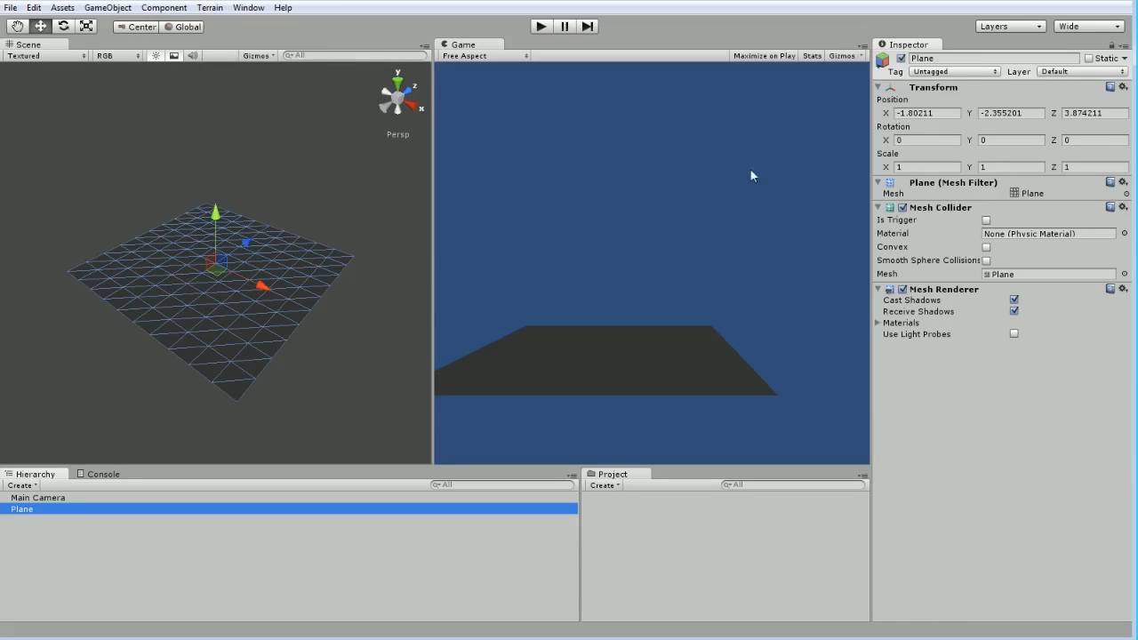
{"action": "mouse_move", "coordinate": [925, 135]}
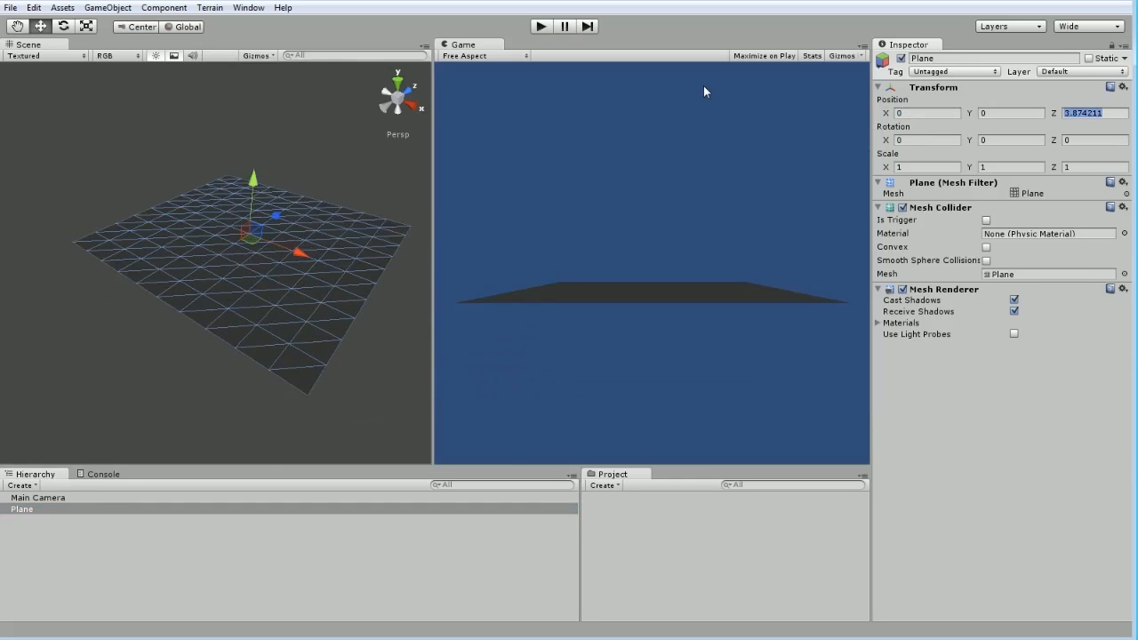
{"action": "type", "text": "0"}
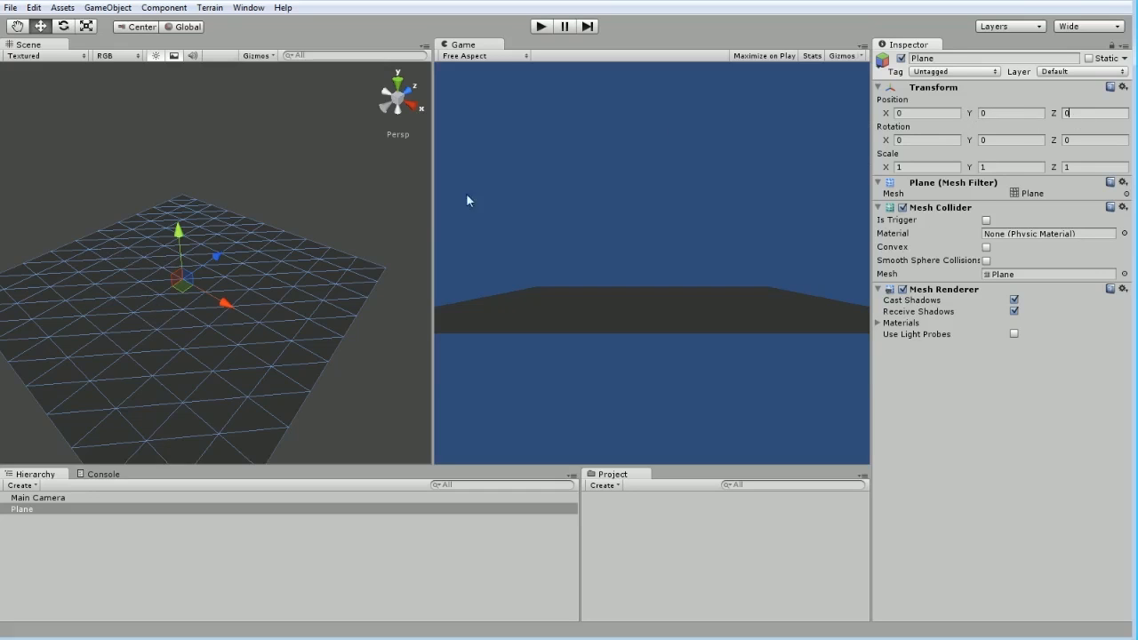
{"action": "mouse_move", "coordinate": [169, 285]}
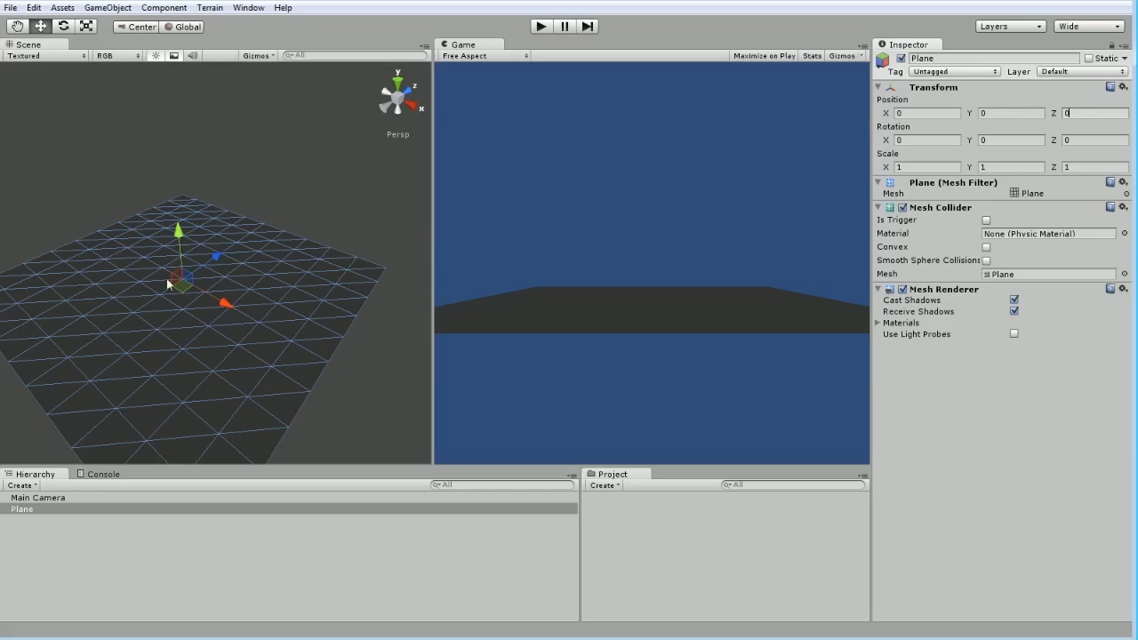
{"action": "mouse_move", "coordinate": [780, 194]}
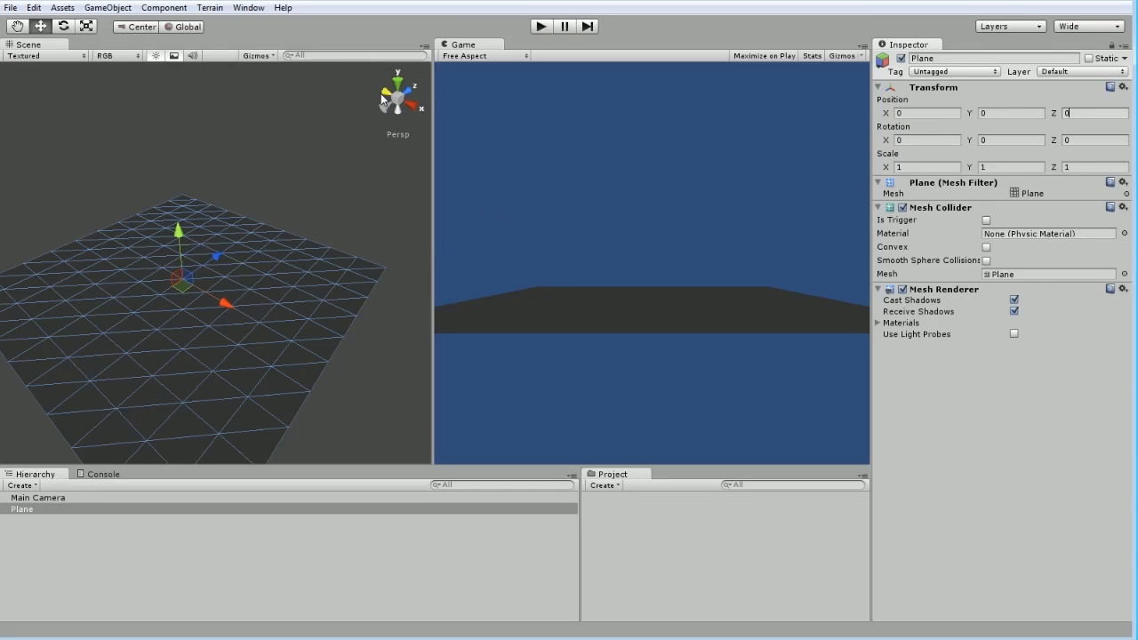
{"action": "left_click", "coordinate": [412, 98]}
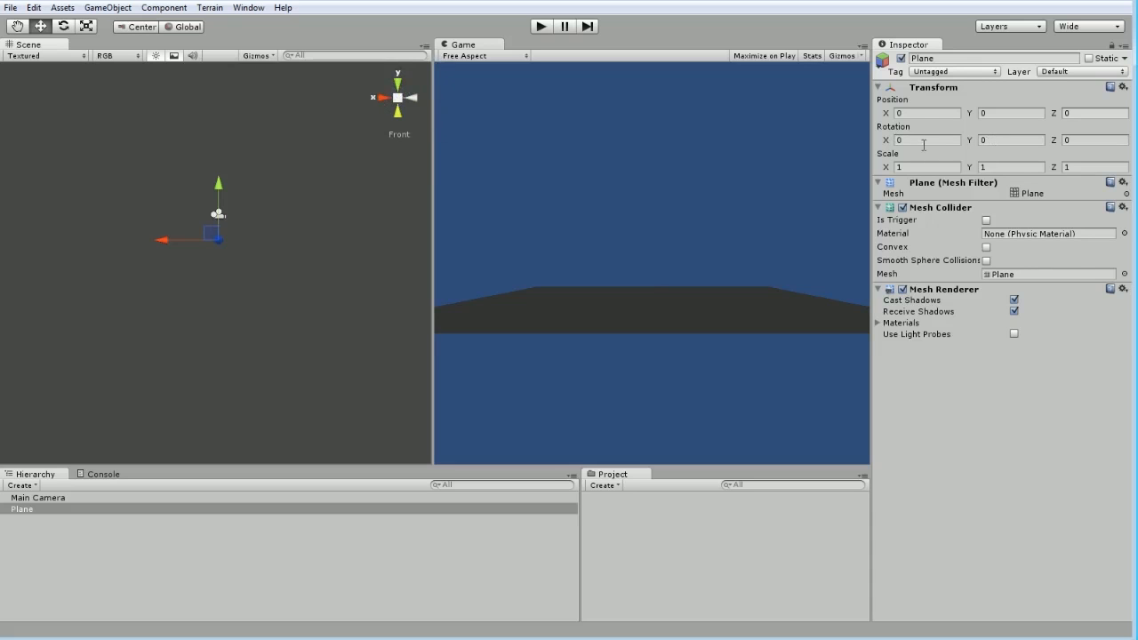
Try the plane's X rotation at 90 and check the Main Camera's rotation
{"action": "left_click", "coordinate": [928, 139]}
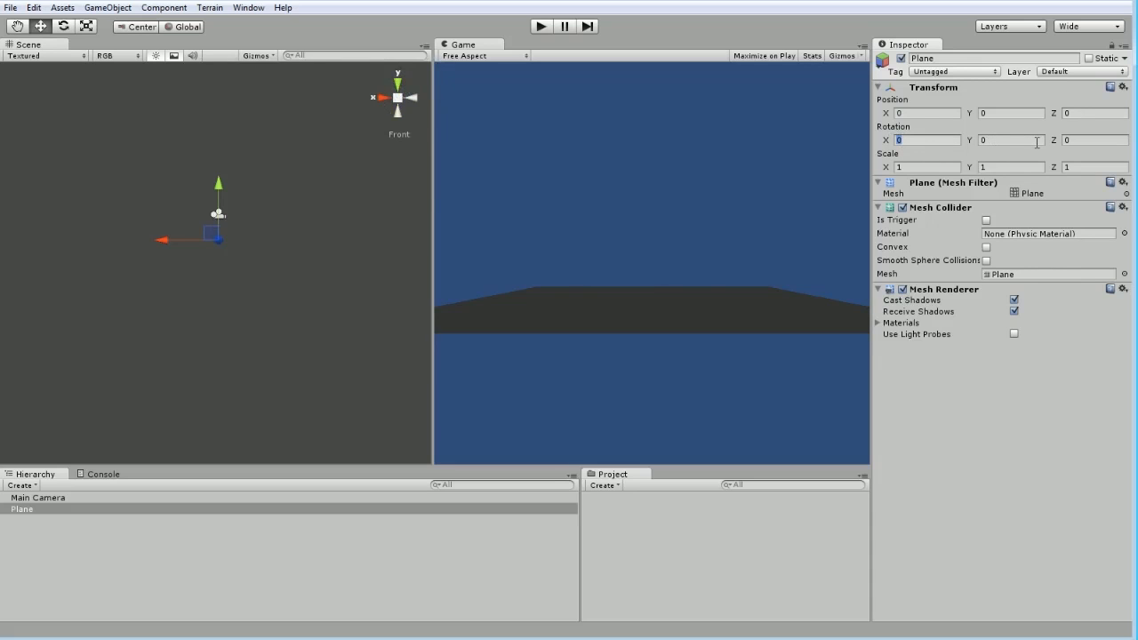
{"action": "type", "text": "90"}
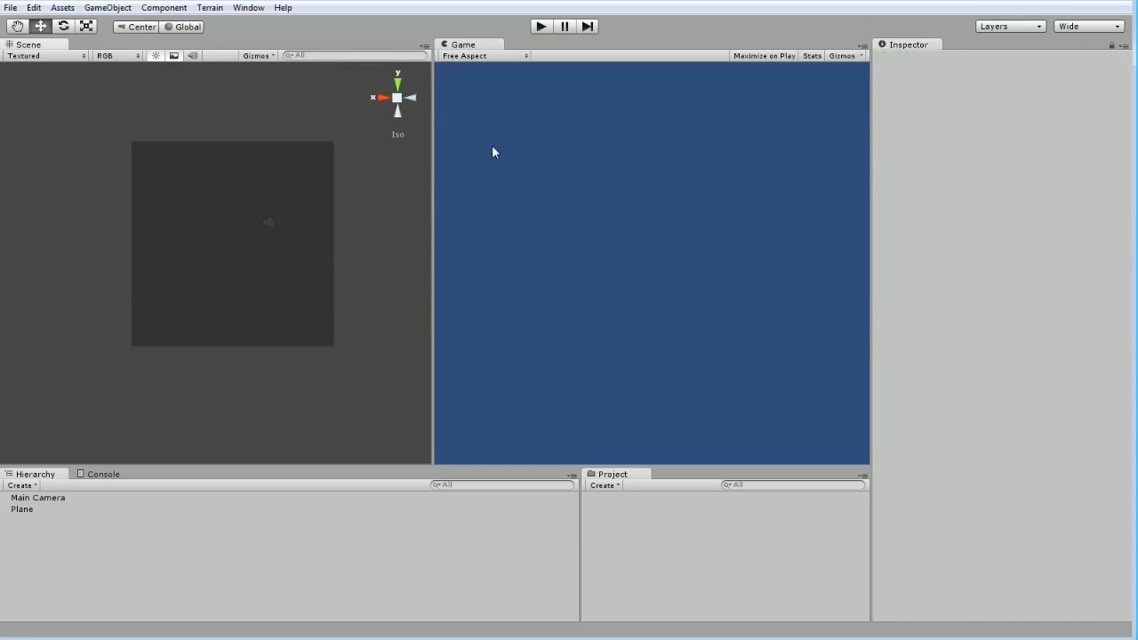
{"action": "left_click", "coordinate": [39, 498]}
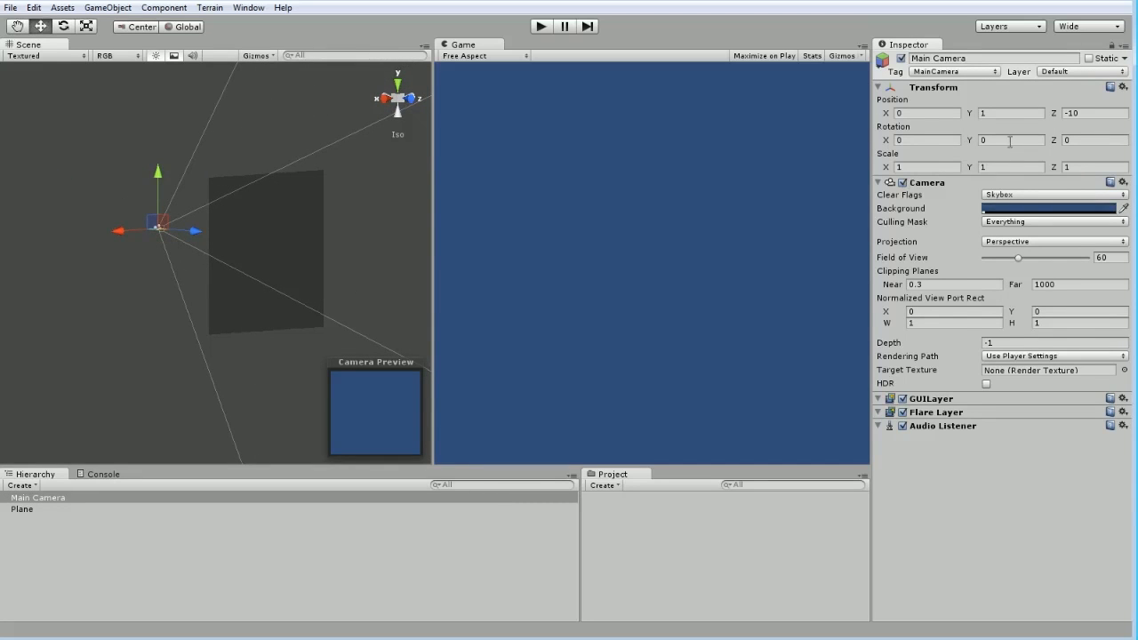
{"action": "left_click", "coordinate": [1010, 139]}
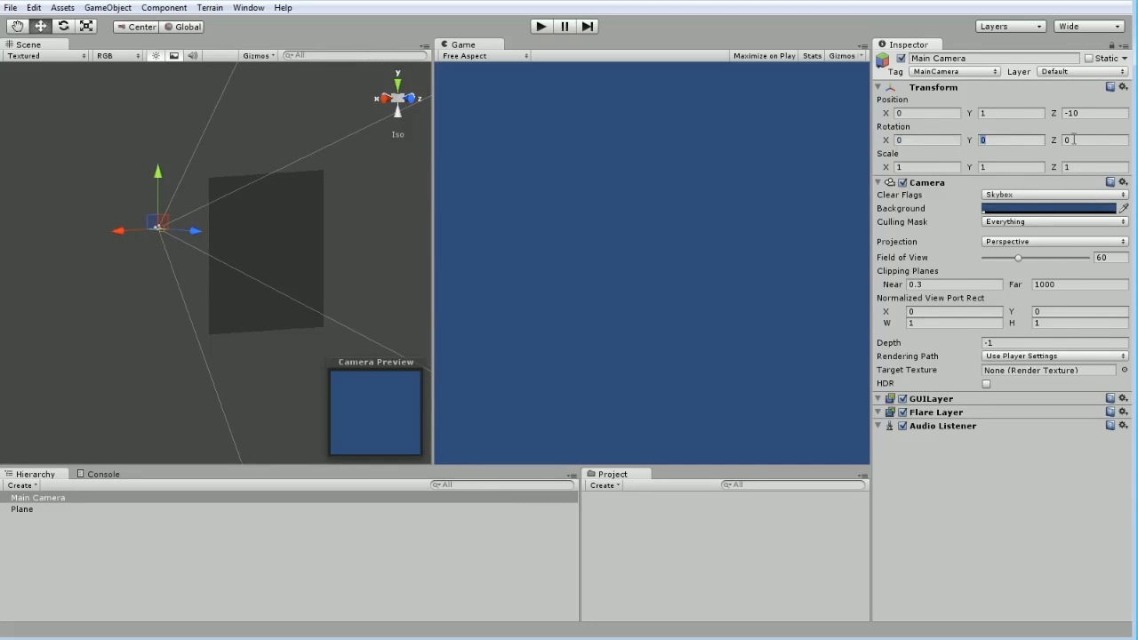
Set the plane's X rotation to -90 so it faces the camera
{"action": "left_click", "coordinate": [21, 508]}
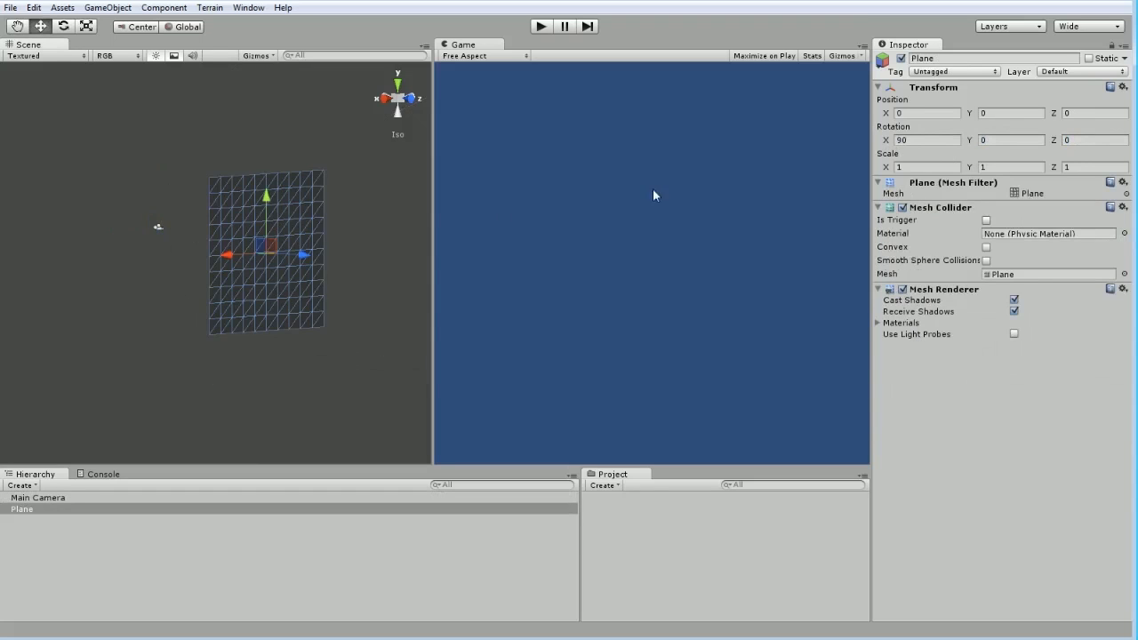
{"action": "left_click", "coordinate": [1010, 139]}
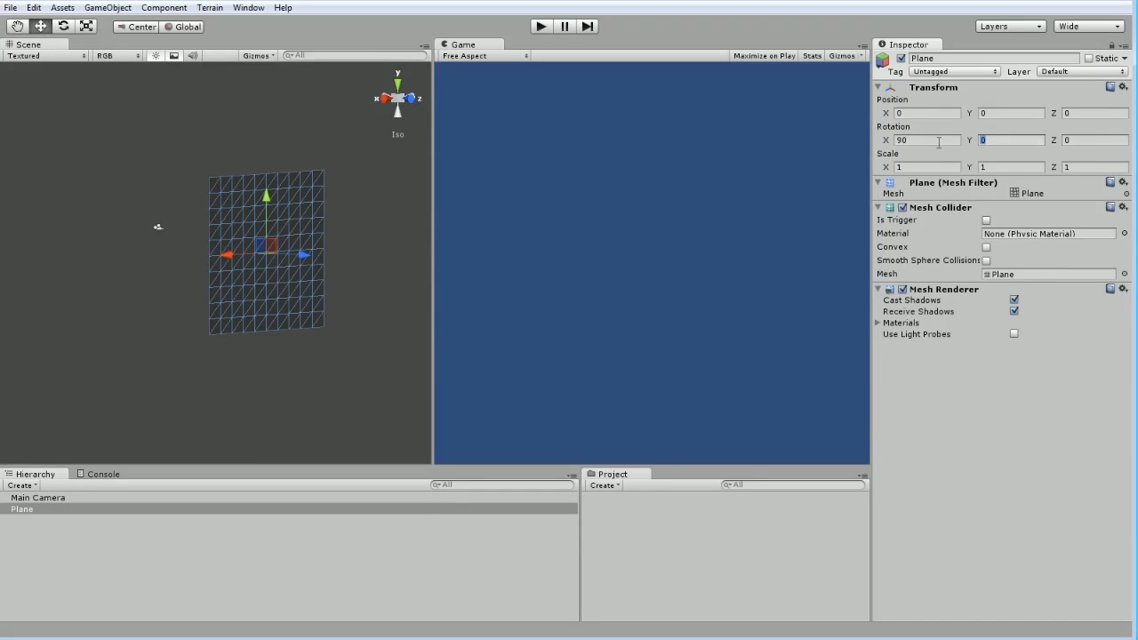
{"action": "type", "text": "-90"}
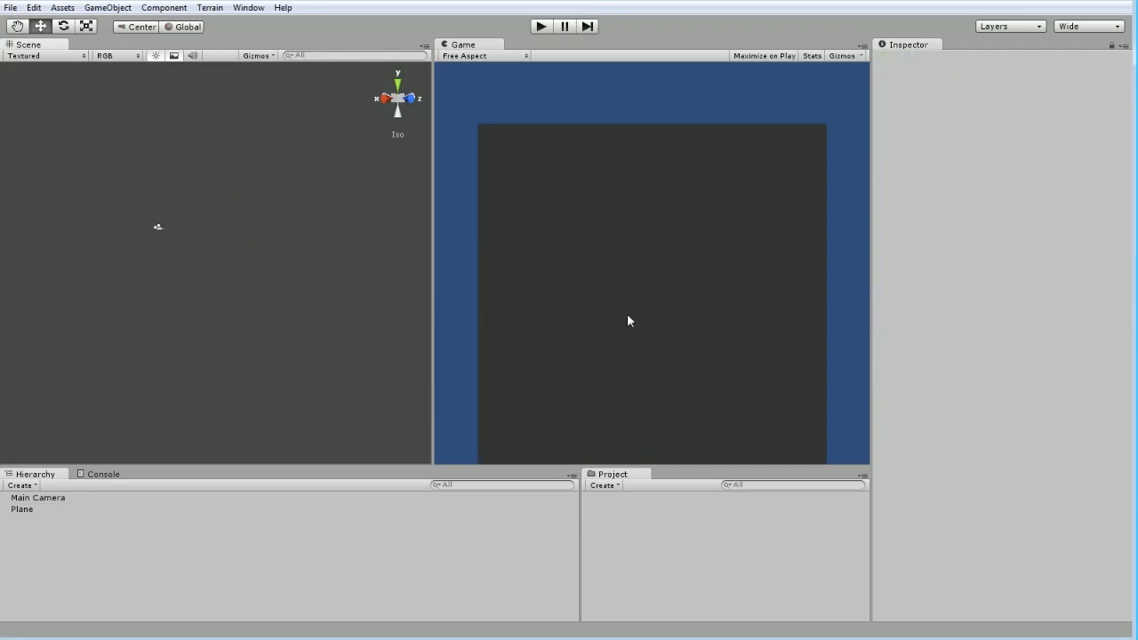
Select the Plane to check its framing in the Game view
{"action": "left_click", "coordinate": [21, 509]}
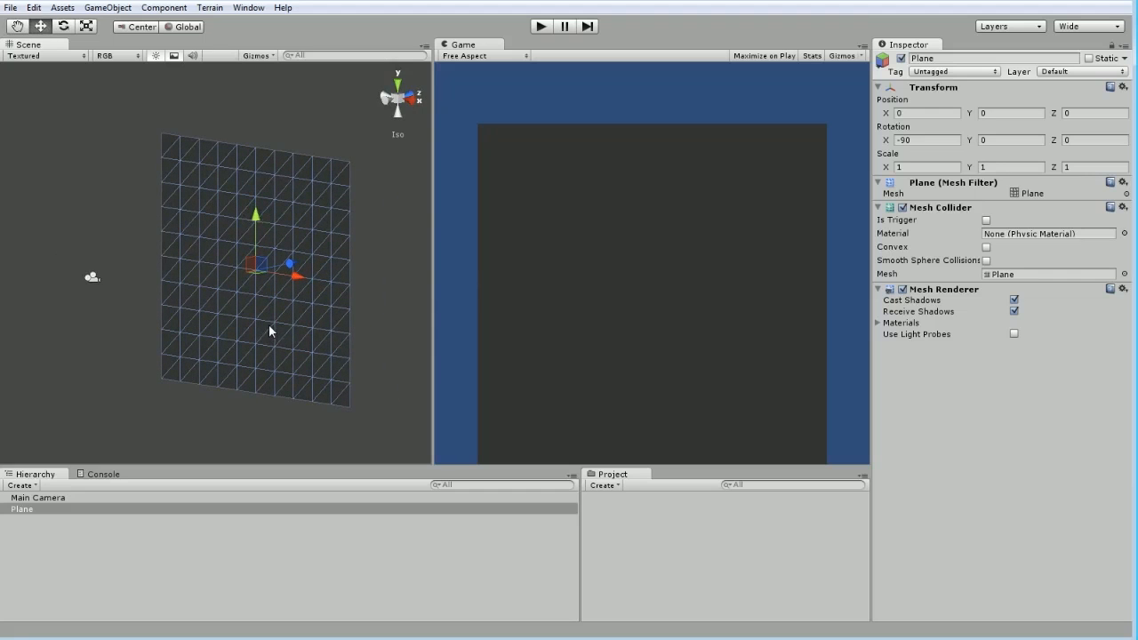
{"action": "mouse_move", "coordinate": [296, 205]}
{"action": "type", "text": "0"}
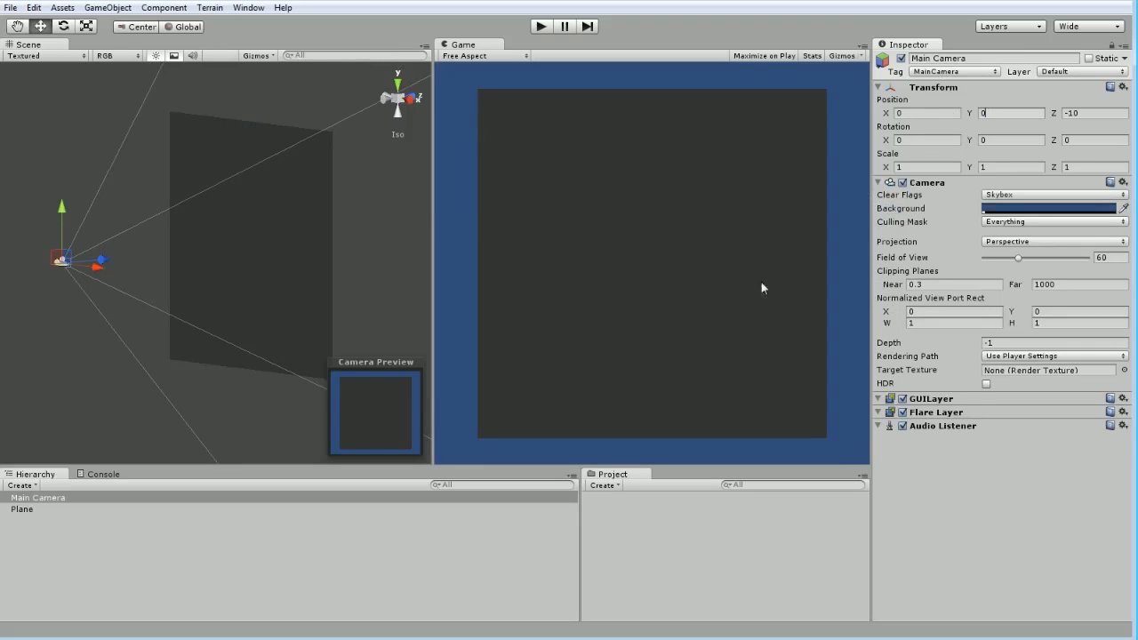
{"action": "mouse_move", "coordinate": [586, 235]}
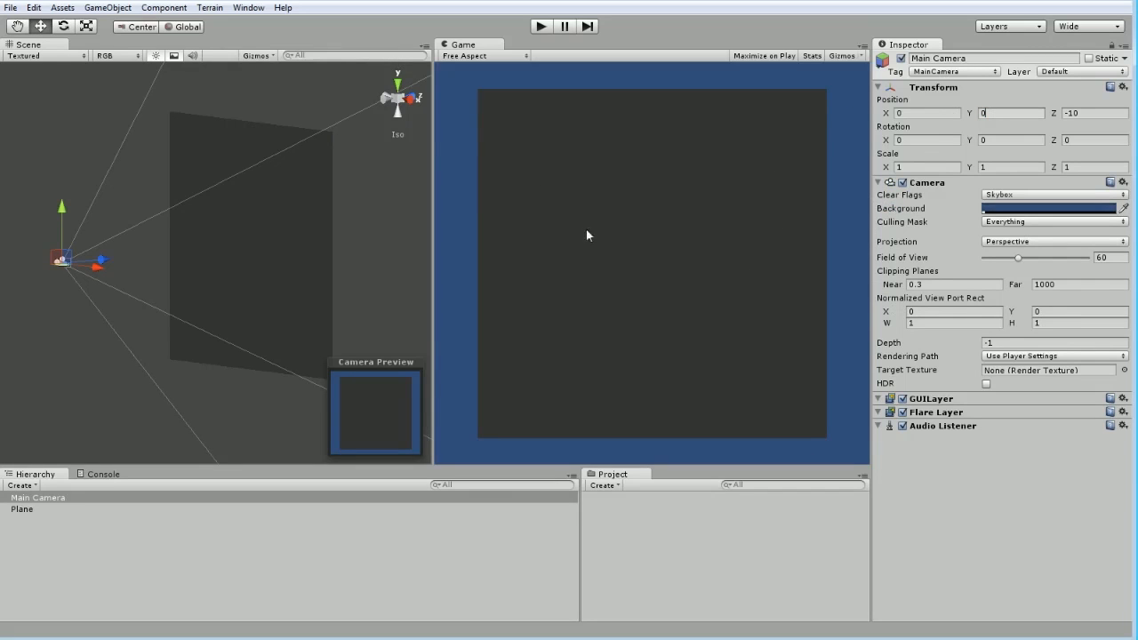
{"action": "mouse_move", "coordinate": [64, 274]}
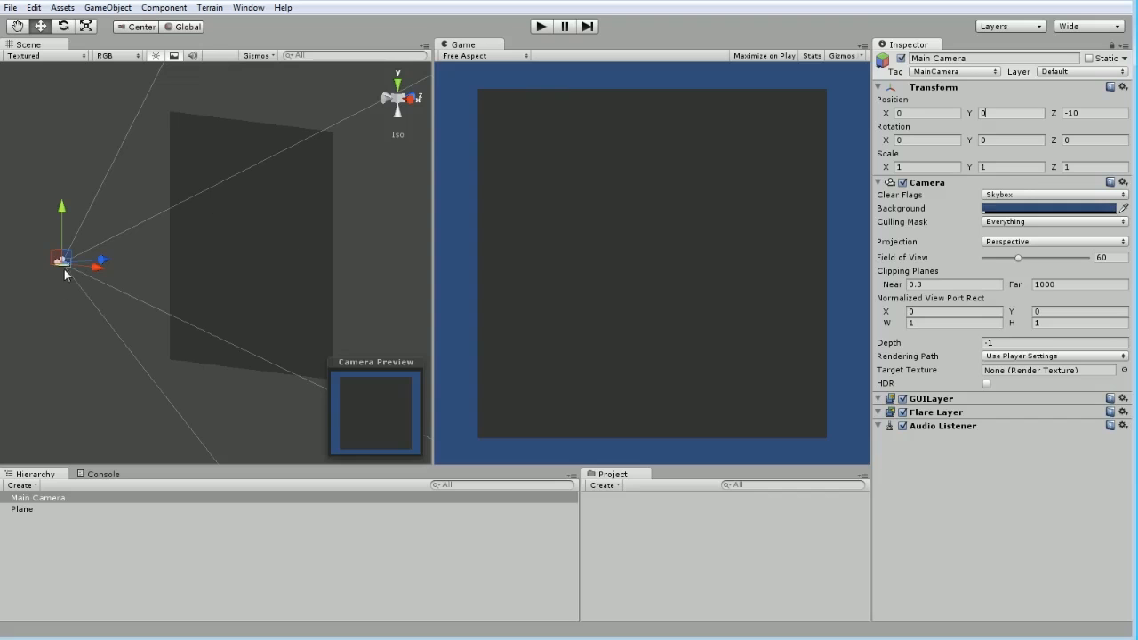
{"action": "mouse_move", "coordinate": [68, 263]}
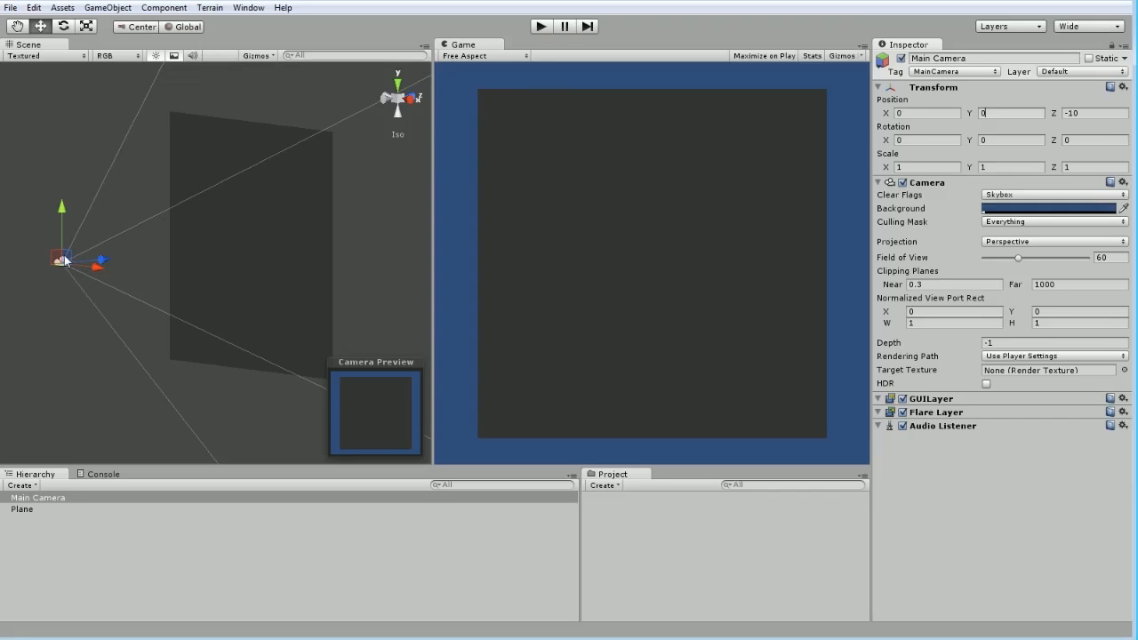
{"action": "mouse_move", "coordinate": [238, 247]}
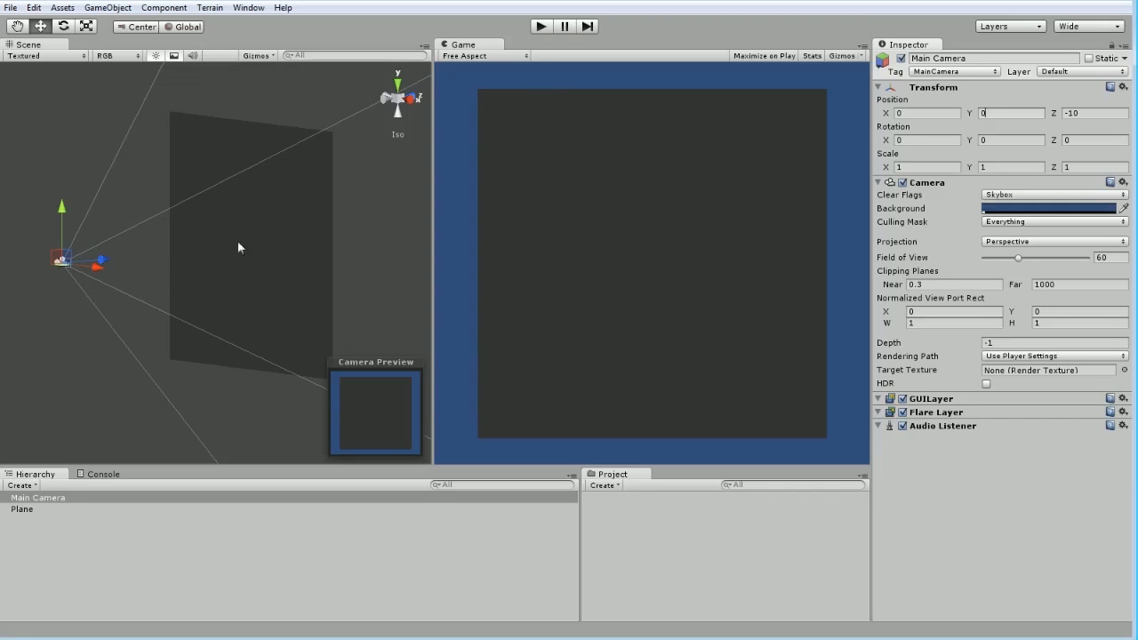
{"action": "mouse_move", "coordinate": [262, 252]}
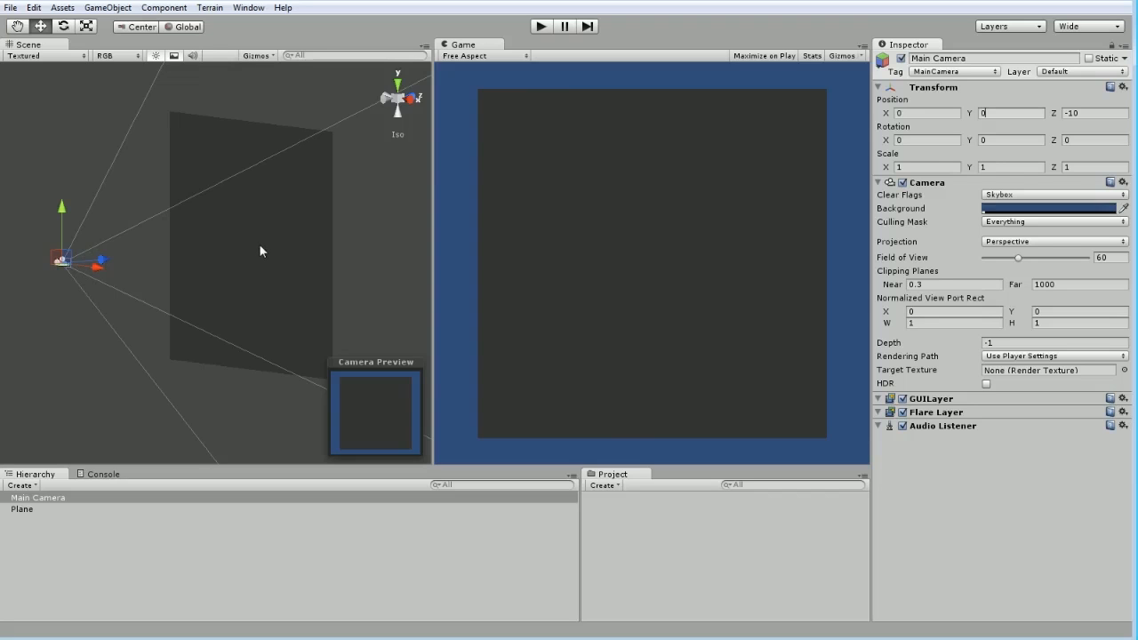
{"action": "mouse_move", "coordinate": [242, 47]}
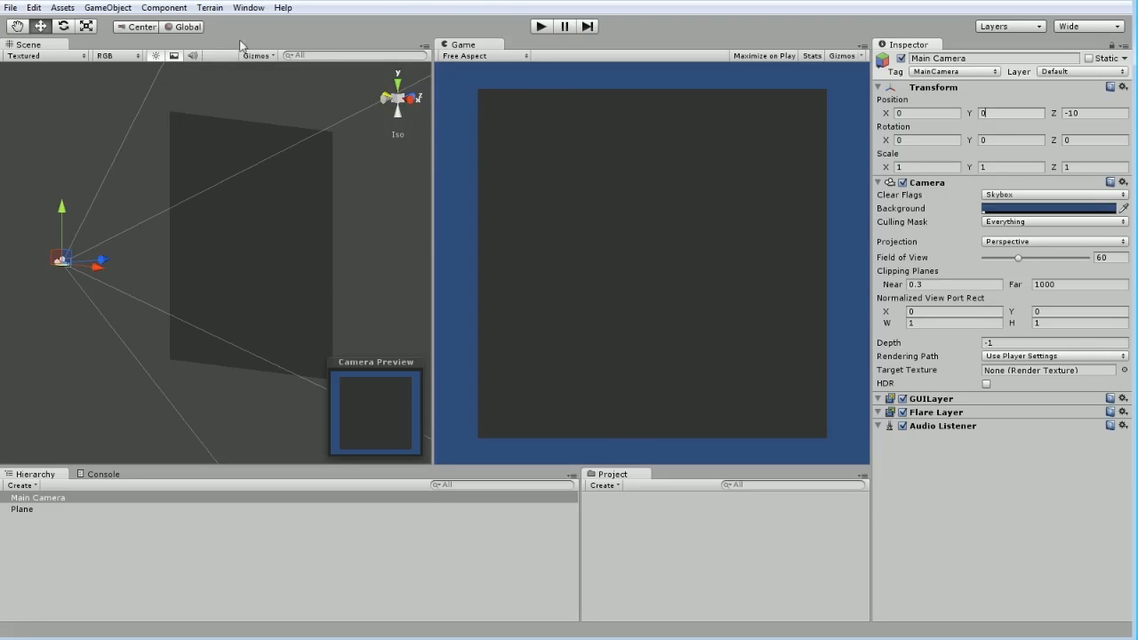
{"action": "left_click", "coordinate": [107, 7]}
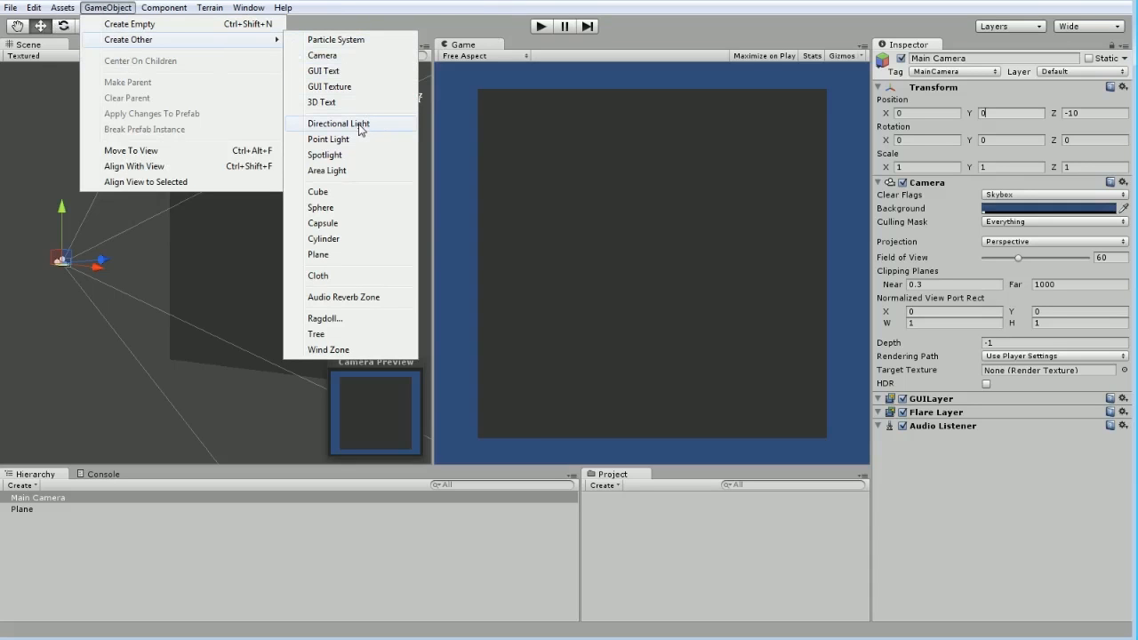
{"action": "mouse_move", "coordinate": [359, 138]}
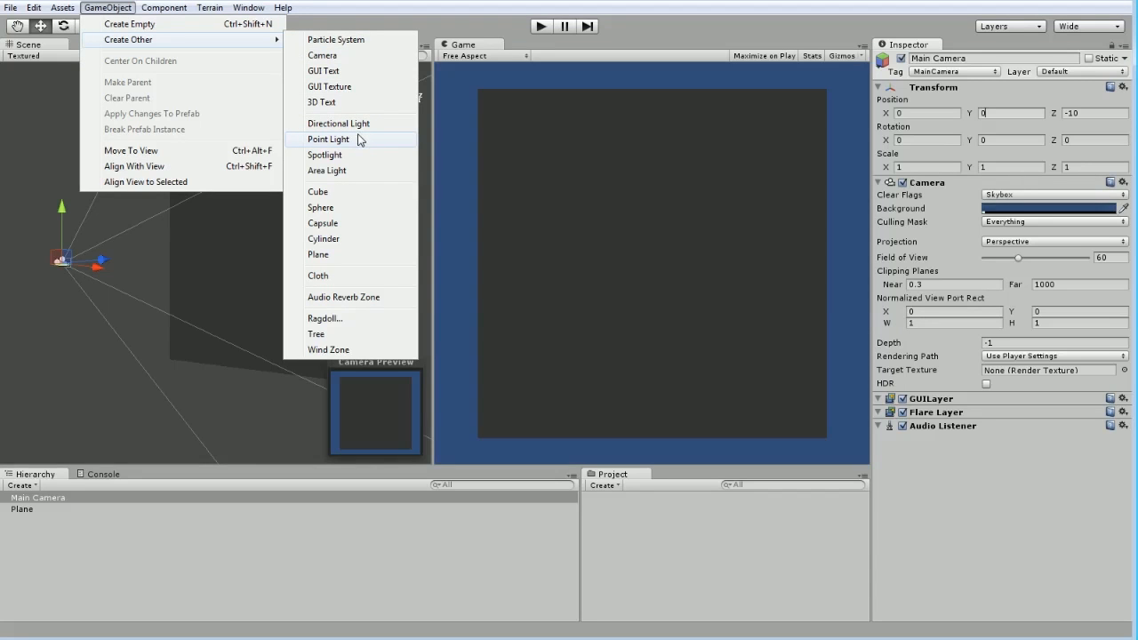
{"action": "left_click", "coordinate": [327, 139]}
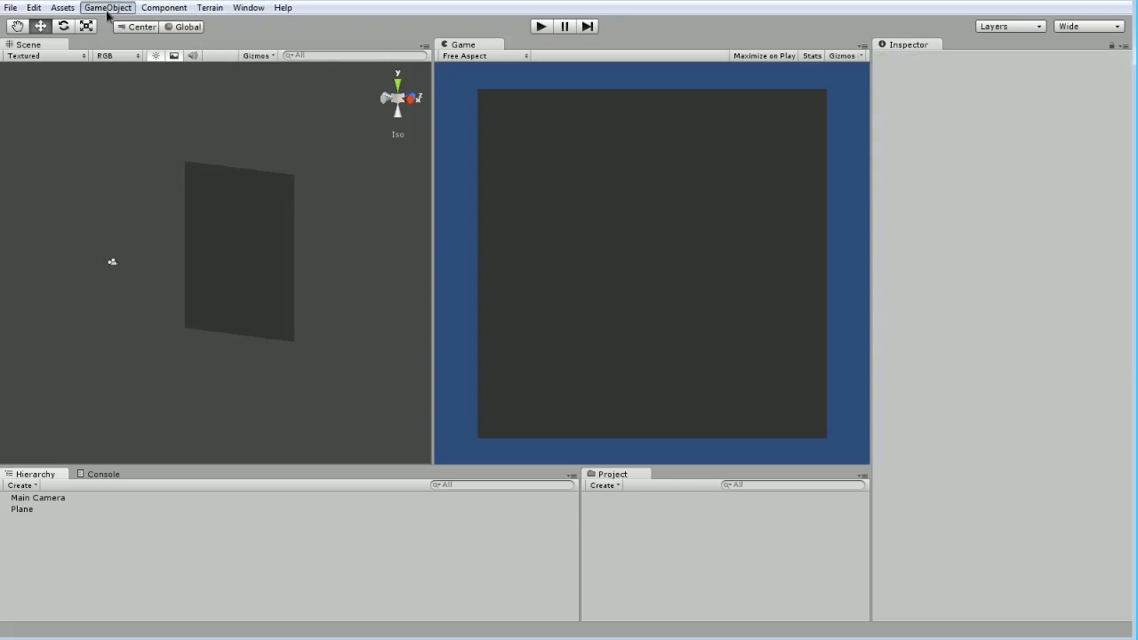
{"action": "left_click", "coordinate": [106, 7]}
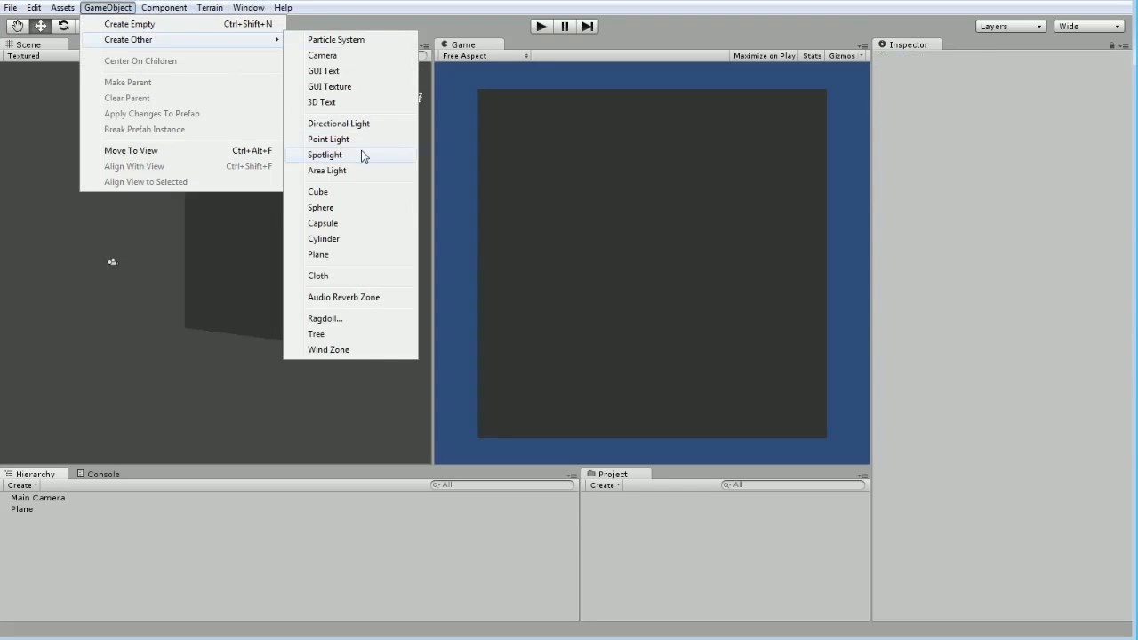
{"action": "left_click", "coordinate": [324, 154]}
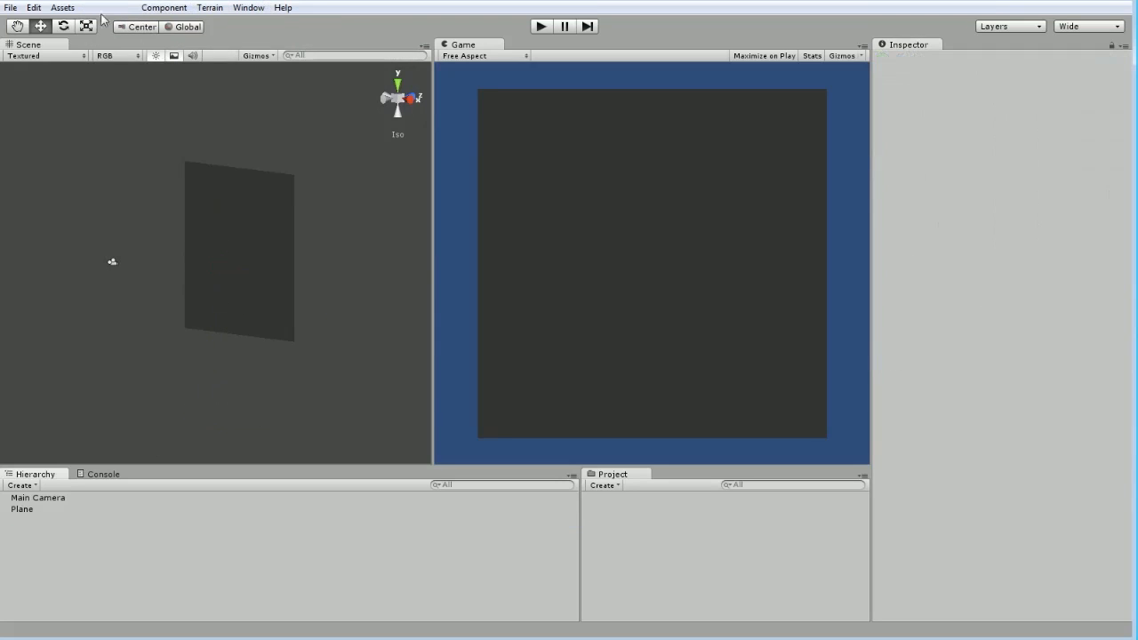
{"action": "left_click", "coordinate": [107, 7]}
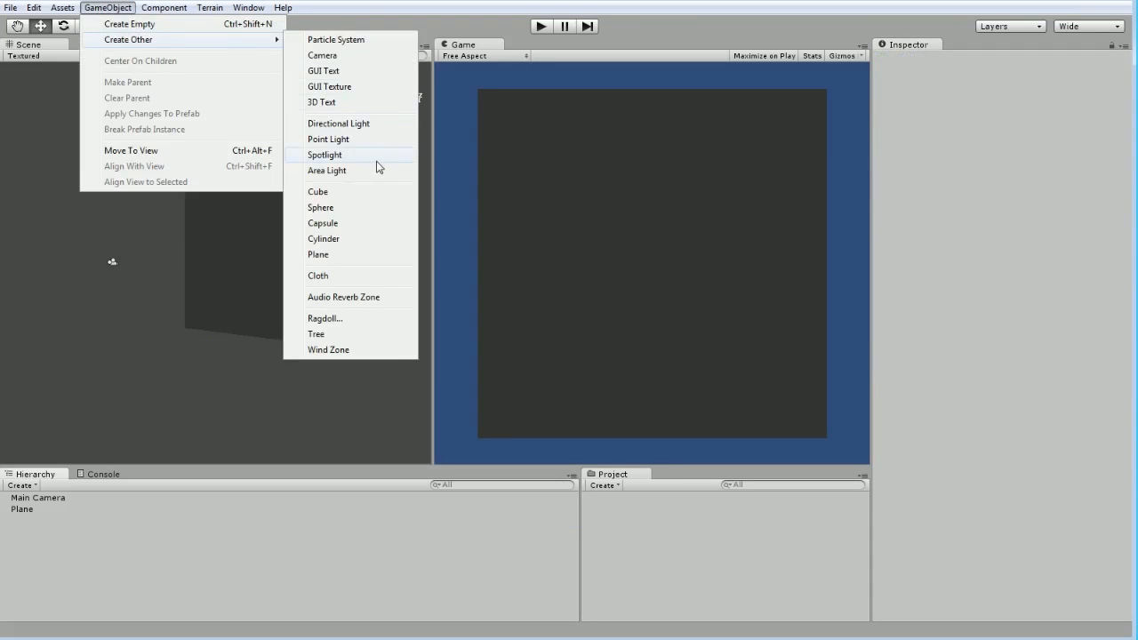
{"action": "left_click", "coordinate": [328, 171]}
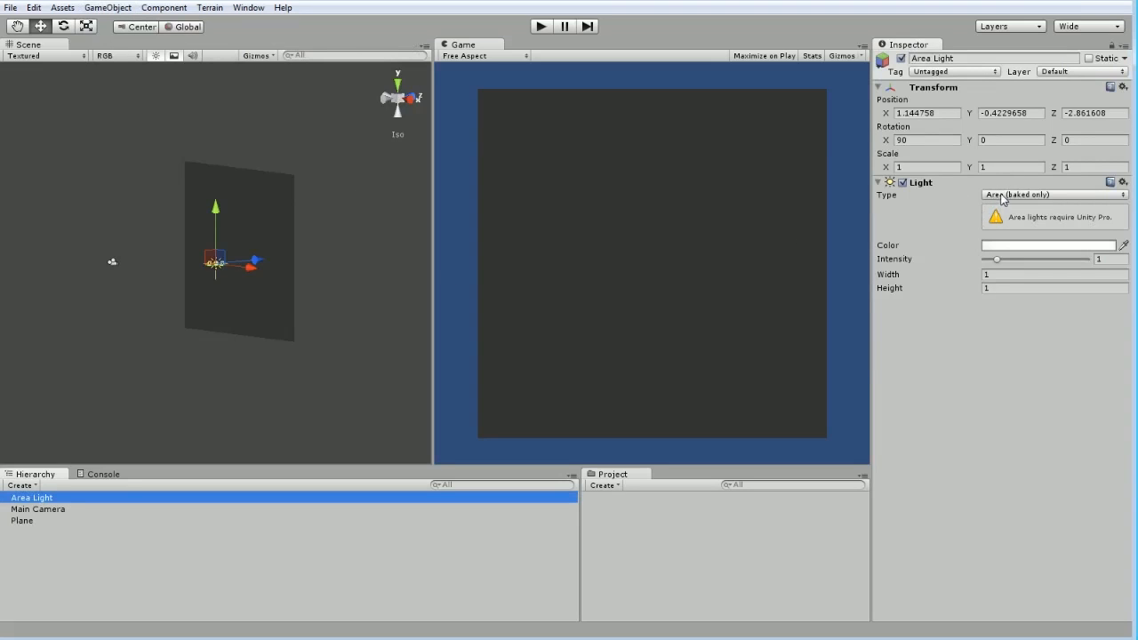
{"action": "mouse_move", "coordinate": [215, 270]}
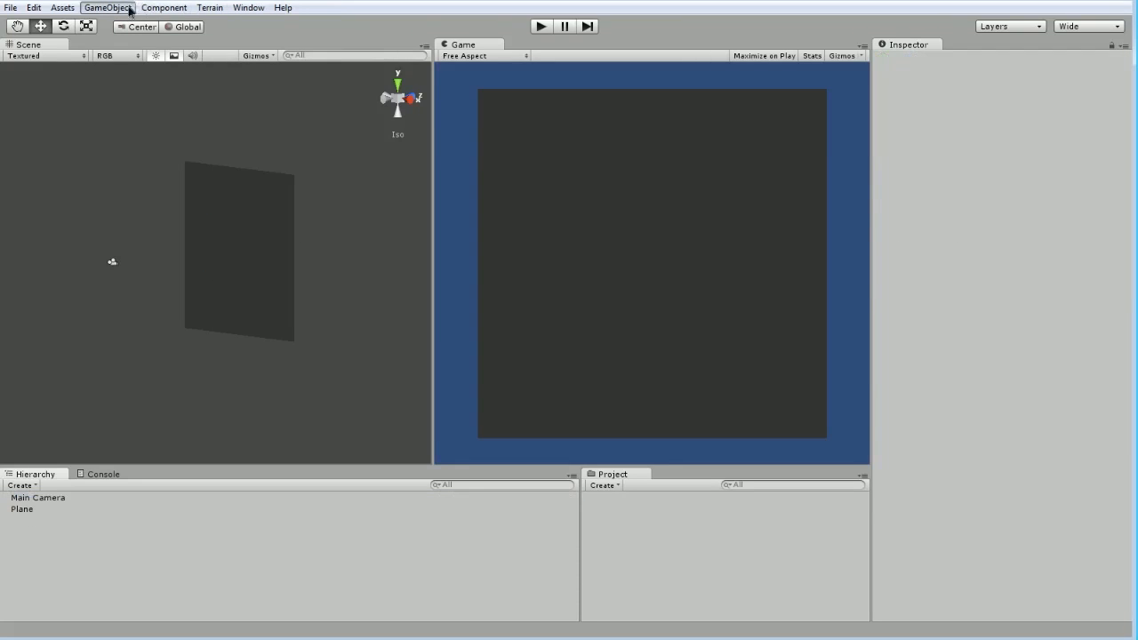
Add a Point Light at the origin and drag it along Z in front of the plane
{"action": "left_click", "coordinate": [106, 7]}
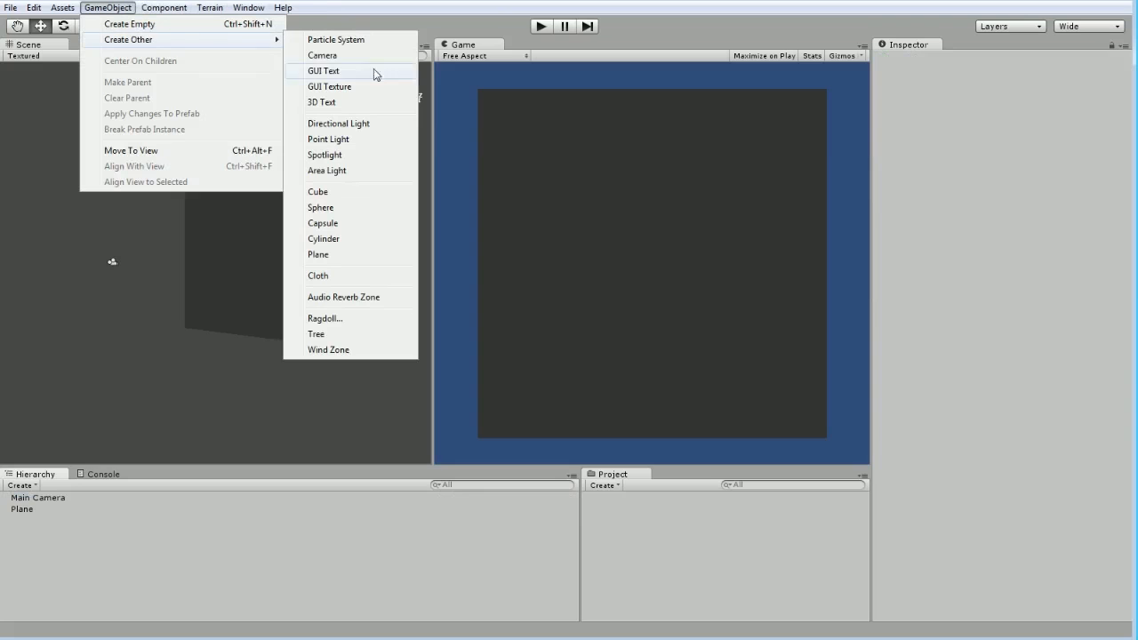
{"action": "left_click", "coordinate": [327, 139]}
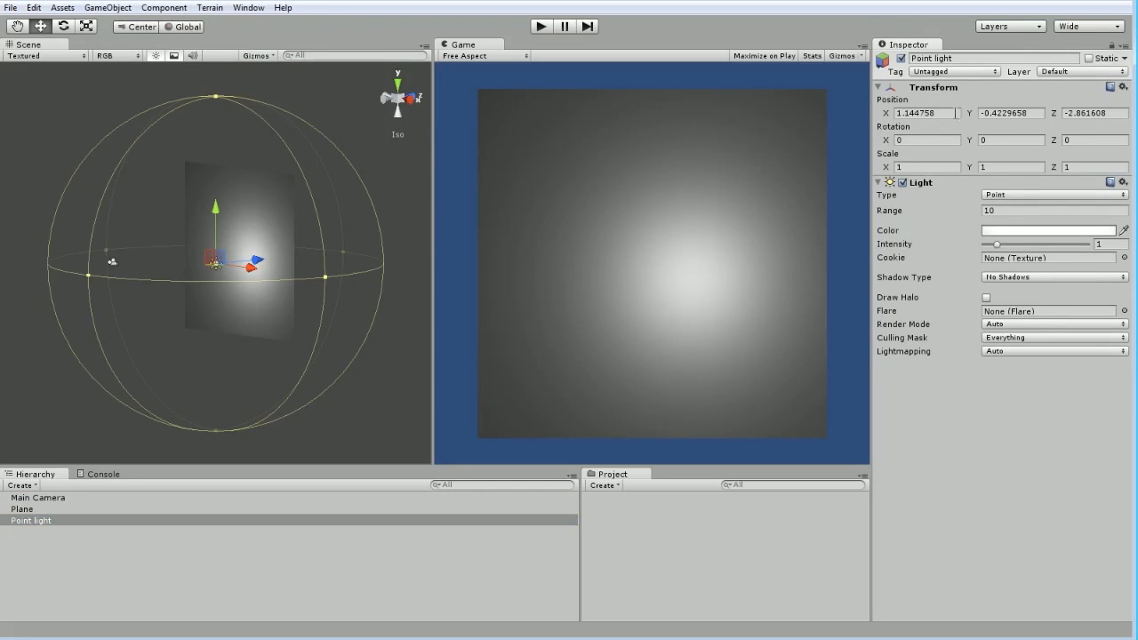
{"action": "left_click", "coordinate": [925, 114]}
{"action": "type", "text": "0"}
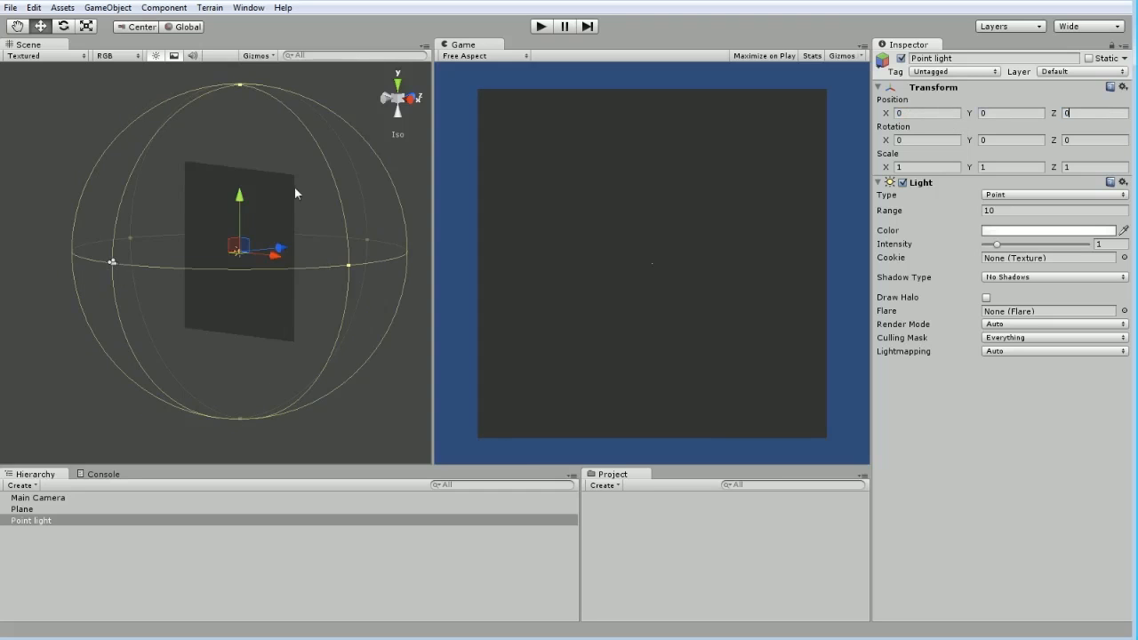
{"action": "mouse_move", "coordinate": [660, 206]}
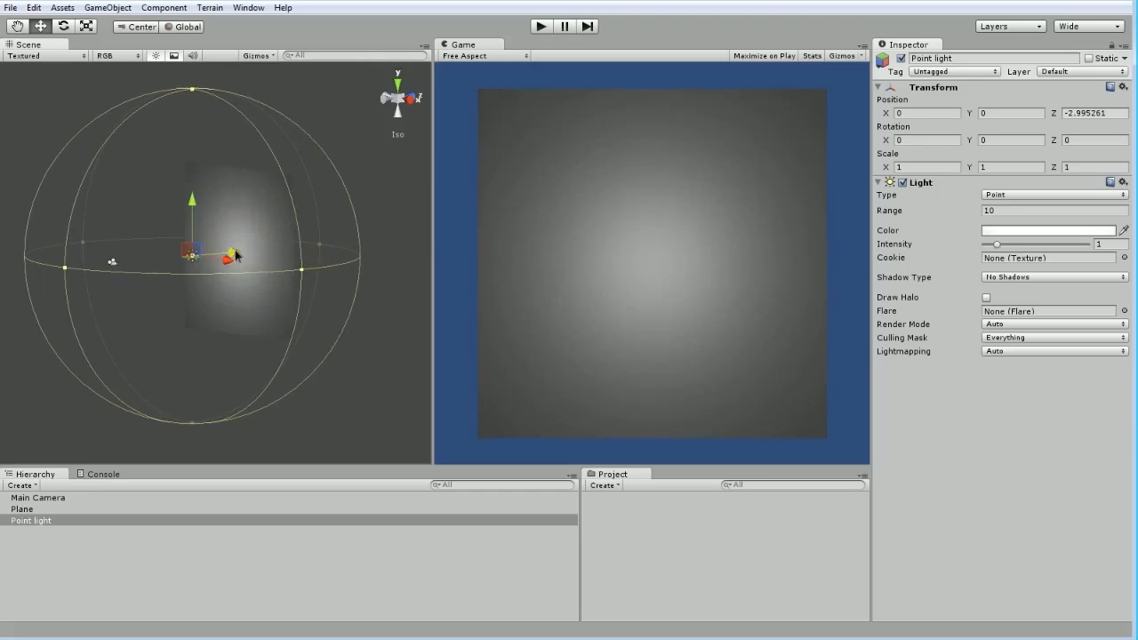
{"action": "left_click_drag", "start_coordinate": [234, 256], "coordinate": [214, 267]}
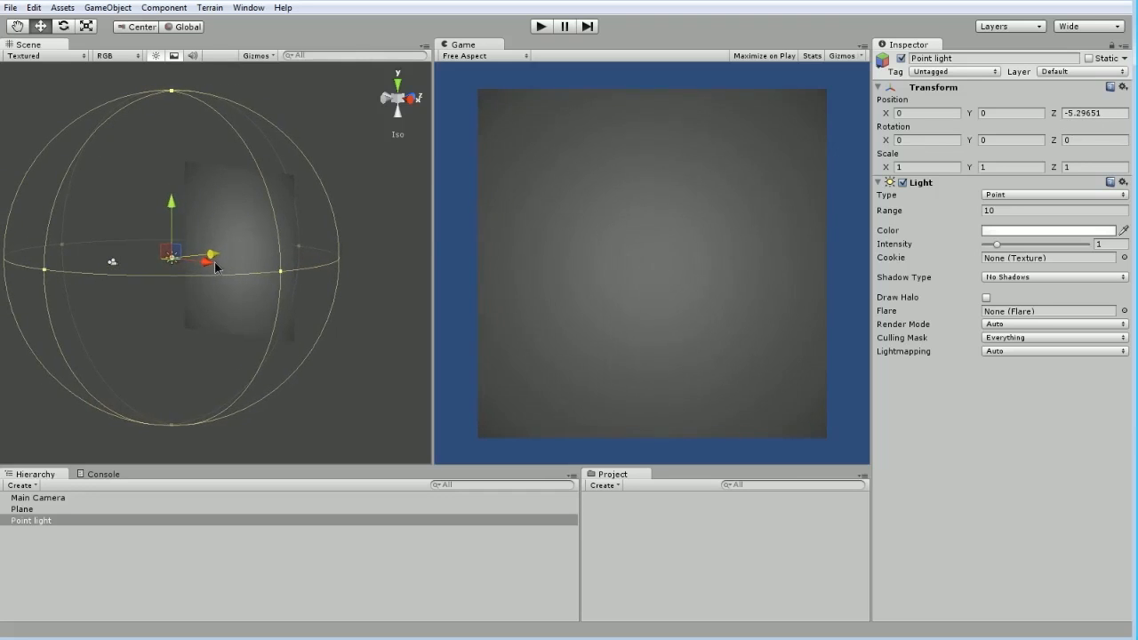
{"action": "left_click_drag", "start_coordinate": [214, 258], "coordinate": [203, 263]}
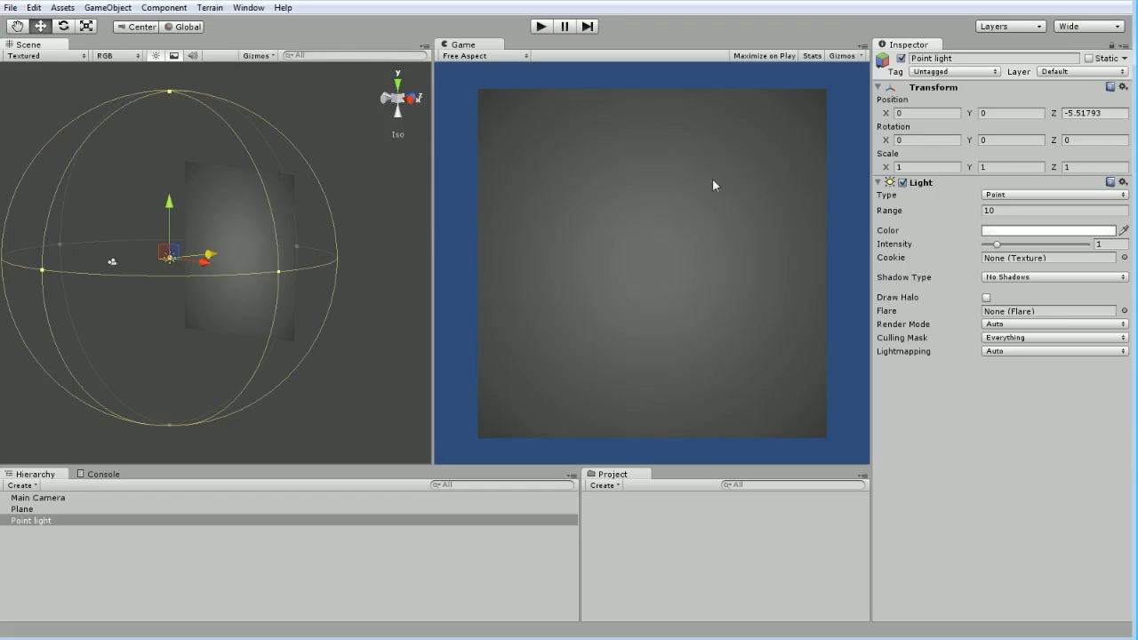
{"action": "mouse_move", "coordinate": [245, 230]}
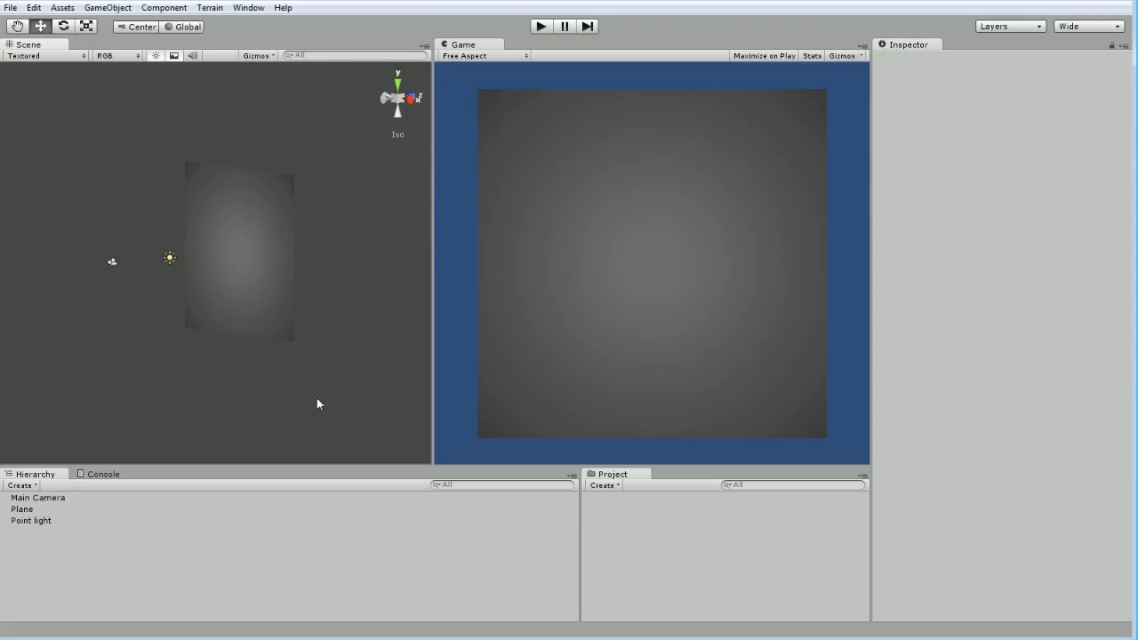
{"action": "mouse_move", "coordinate": [480, 441]}
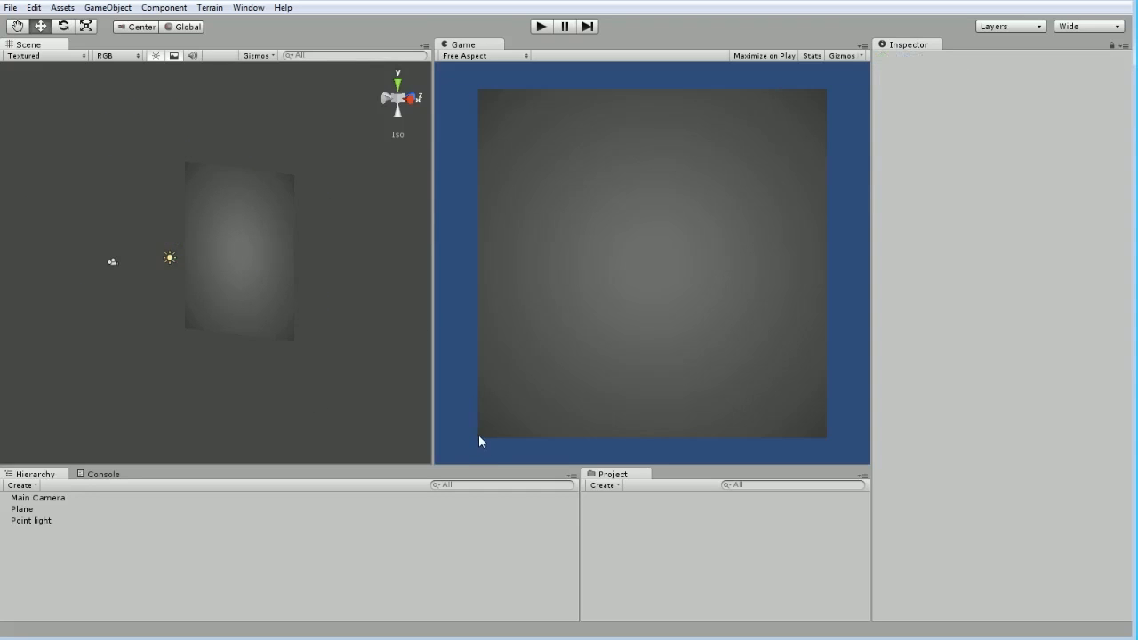
{"action": "mouse_move", "coordinate": [822, 89]}
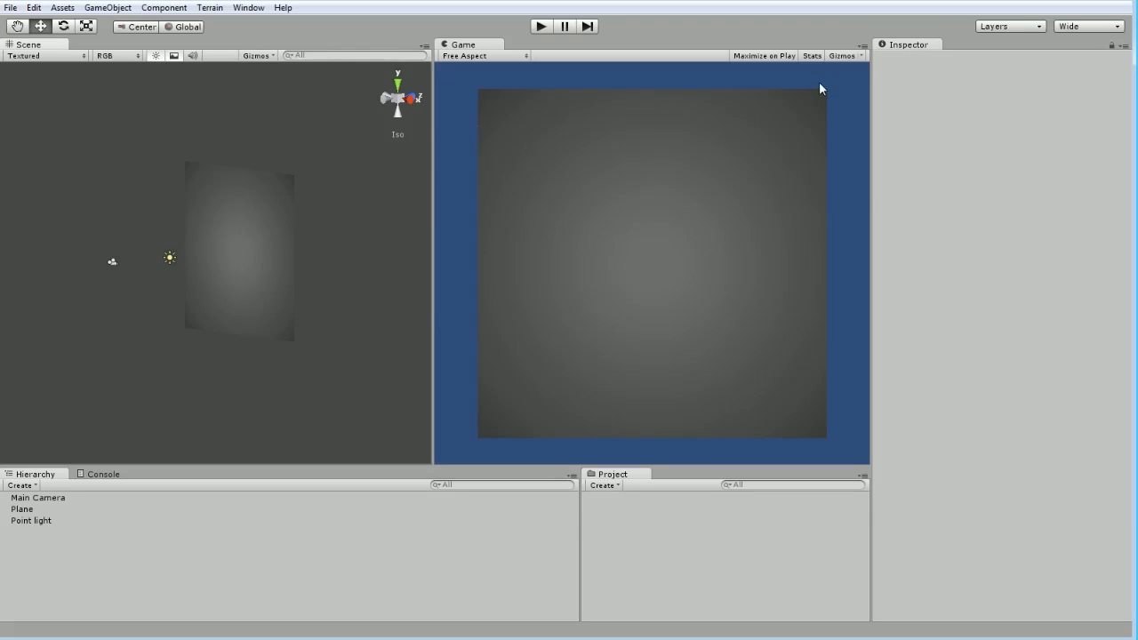
Add a Cube at the origin in front of the lit plane
{"action": "left_click", "coordinate": [106, 7]}
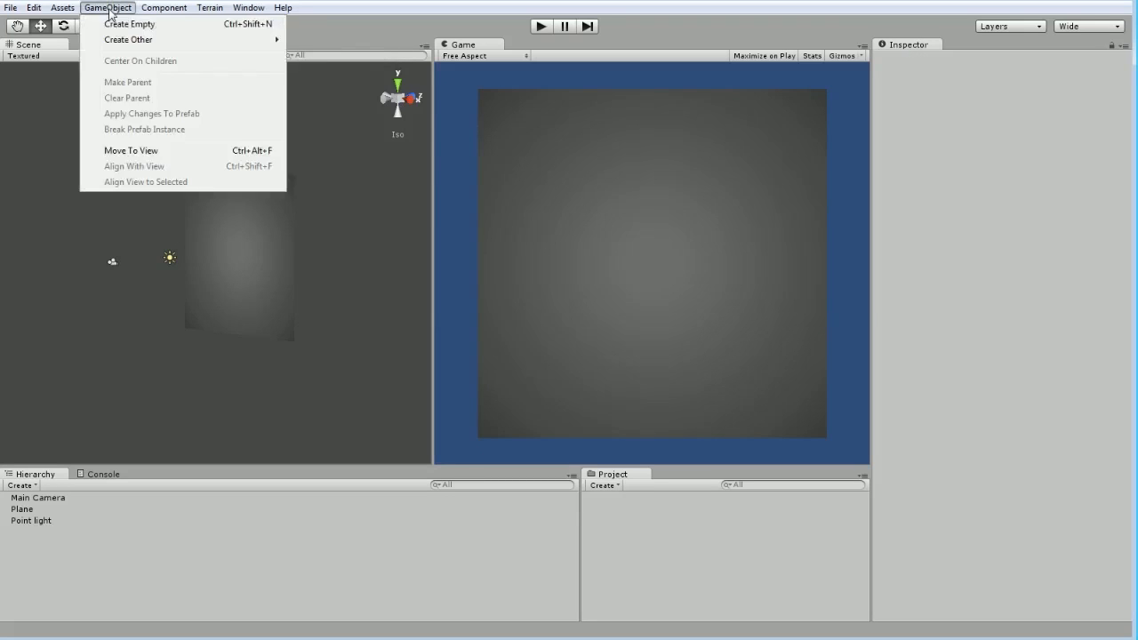
{"action": "left_click", "coordinate": [62, 7]}
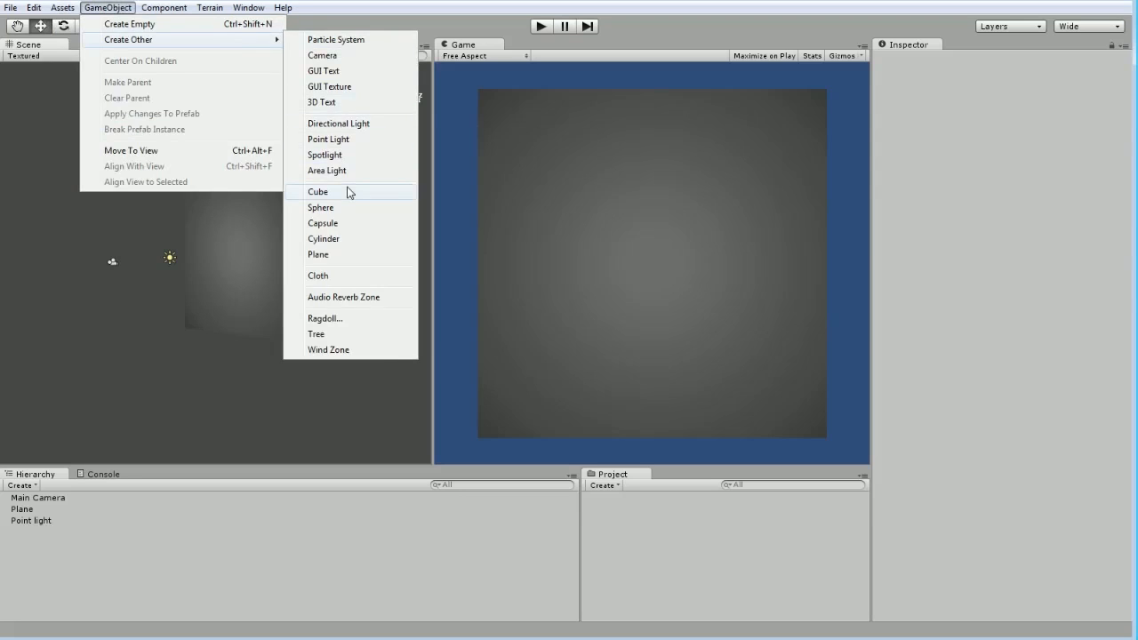
{"action": "left_click", "coordinate": [317, 192]}
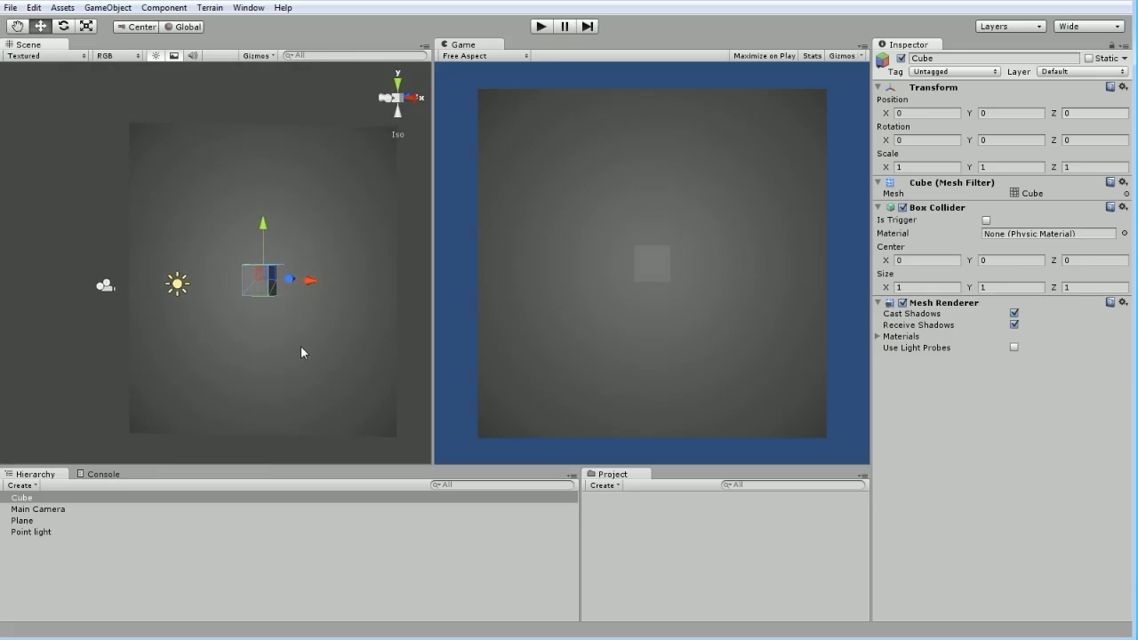
{"action": "mouse_move", "coordinate": [278, 345]}
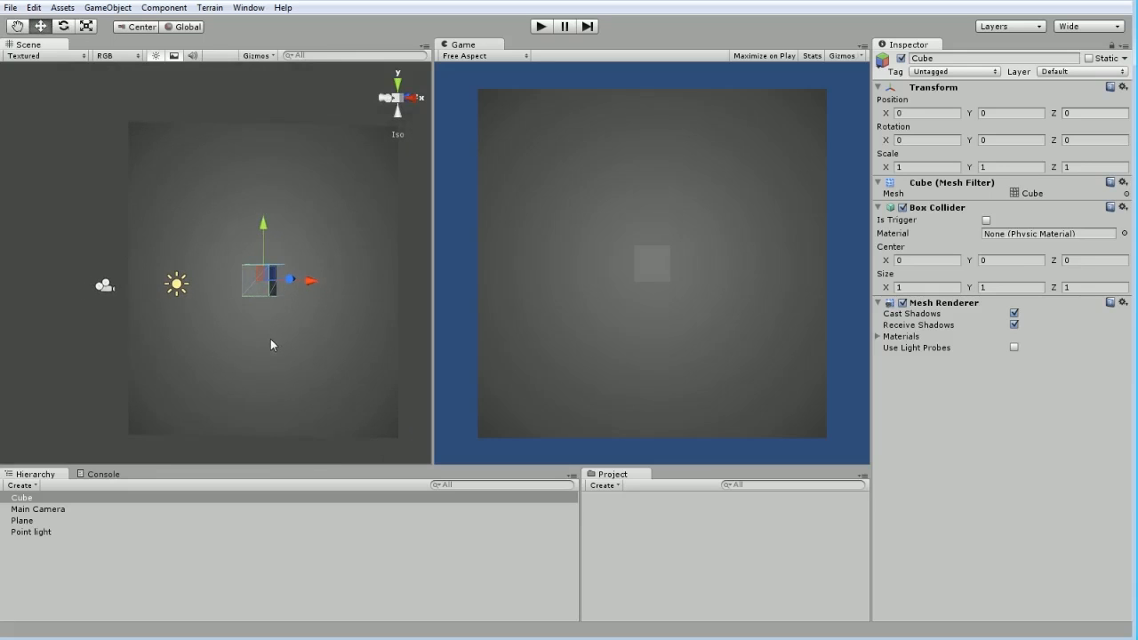
{"action": "mouse_move", "coordinate": [380, 282]}
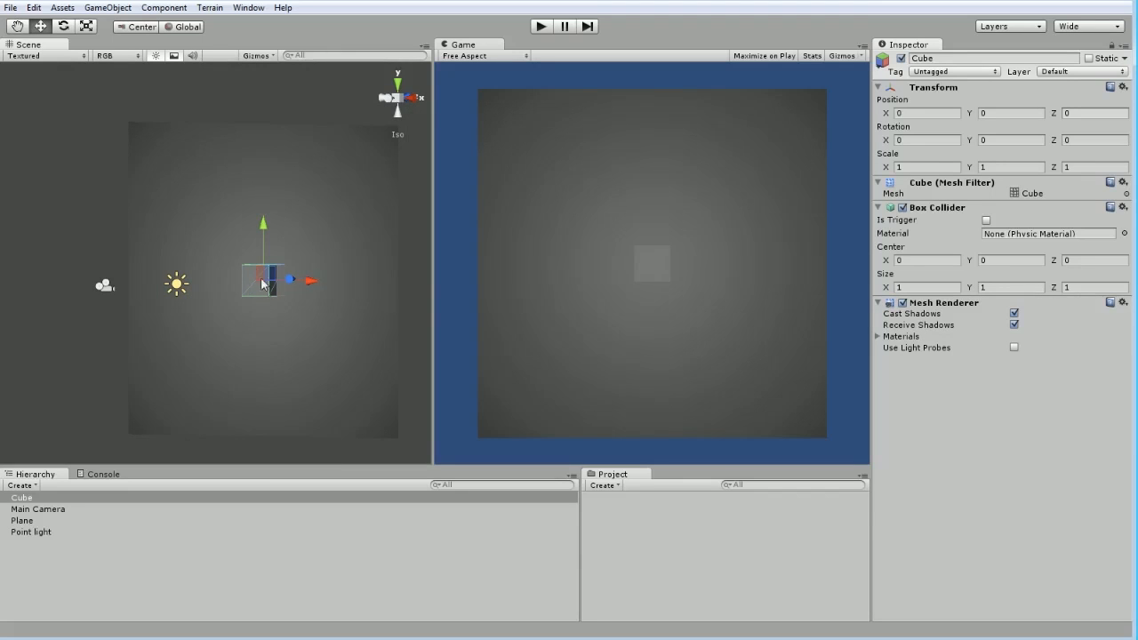
{"action": "mouse_move", "coordinate": [259, 265]}
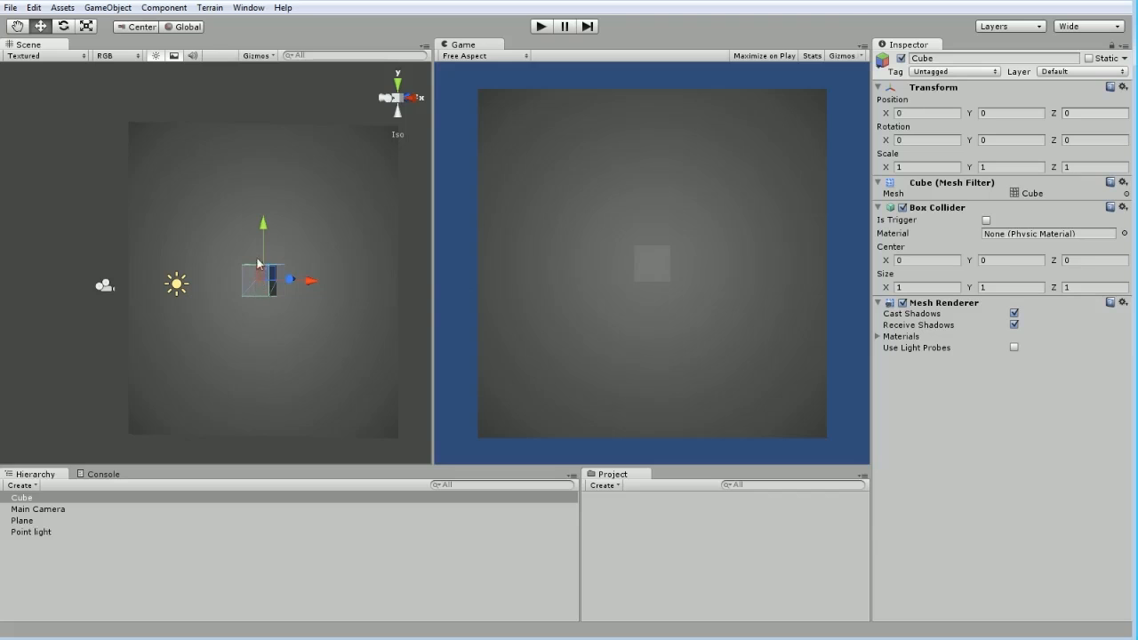
{"action": "mouse_move", "coordinate": [261, 336]}
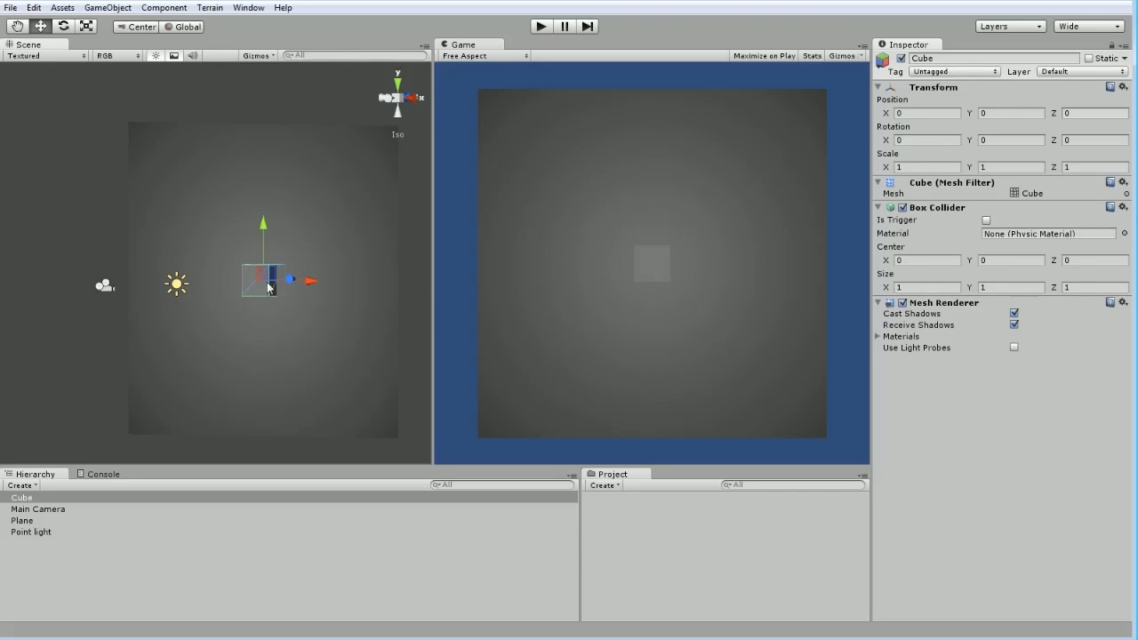
Set the cube's Scale X to 2 for a 2×1×1 brick, then select the plane
{"action": "left_click", "coordinate": [924, 167]}
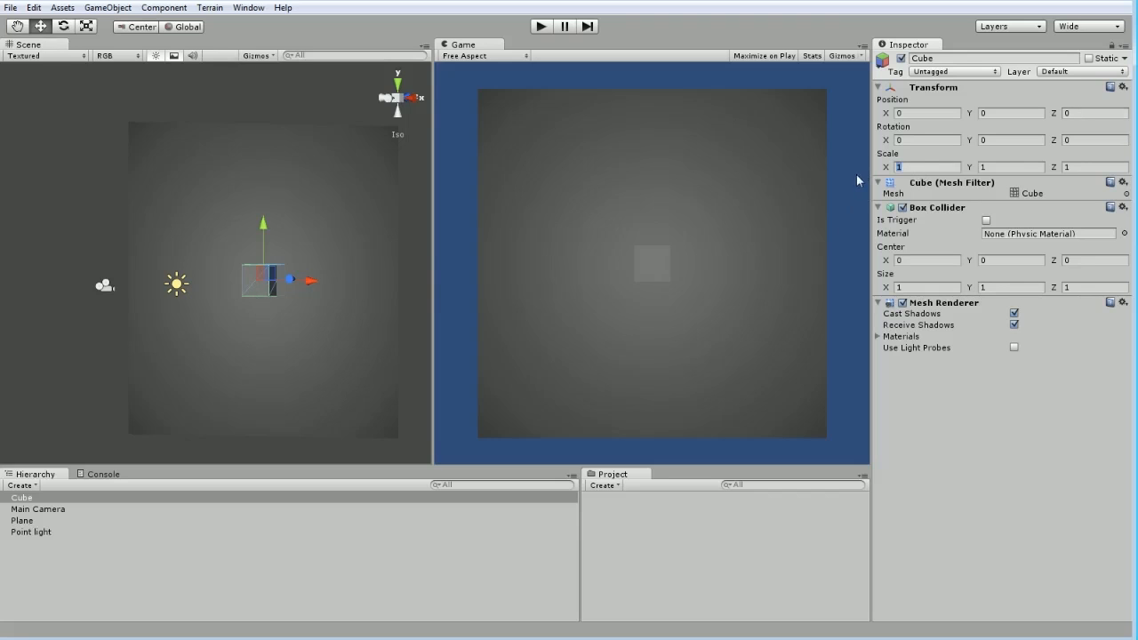
{"action": "type", "text": "2"}
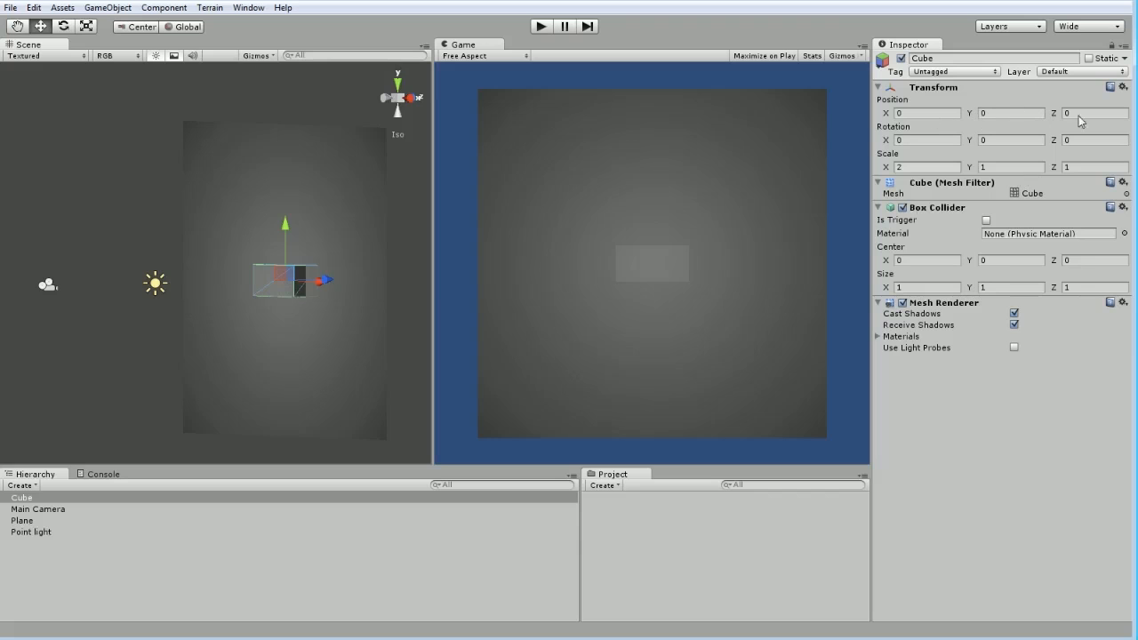
{"action": "left_click", "coordinate": [1095, 114]}
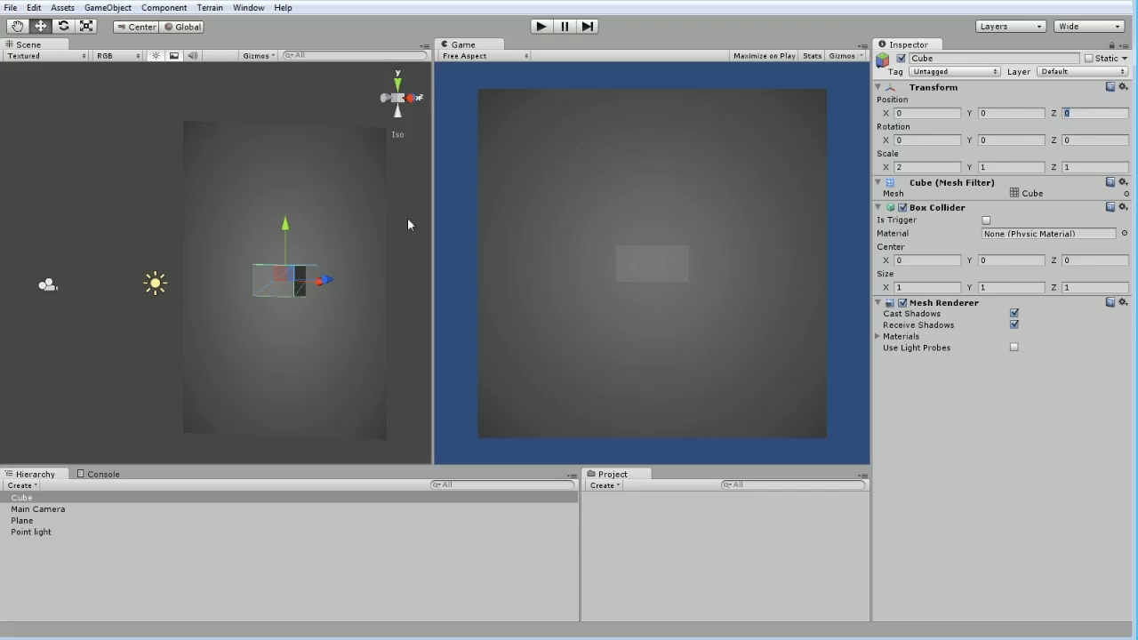
{"action": "left_click", "coordinate": [22, 519]}
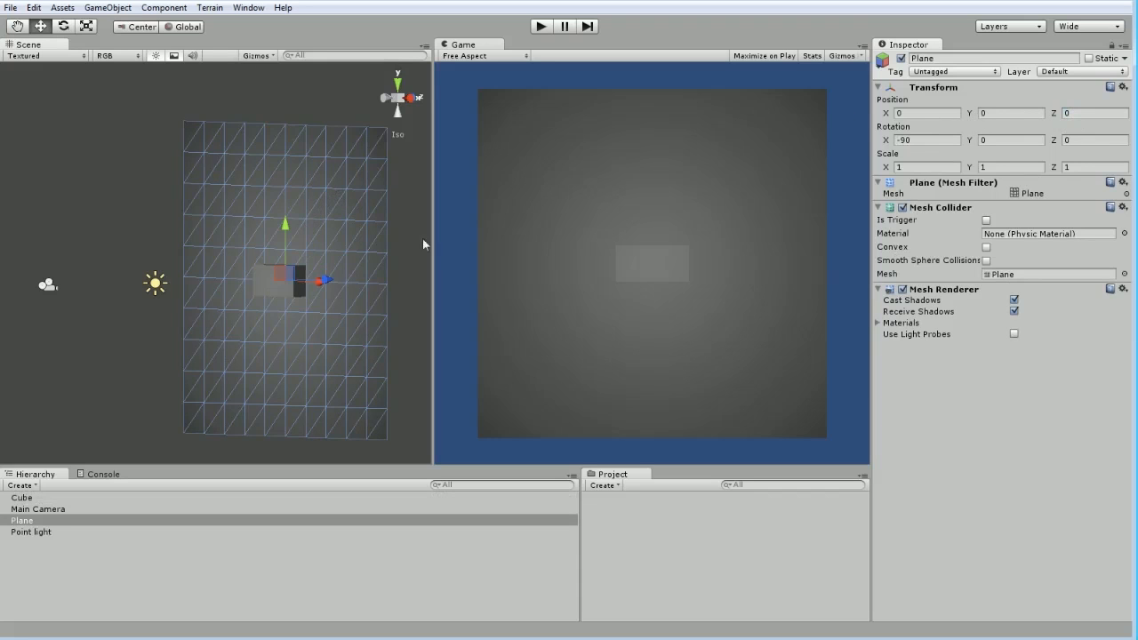
Orbit to see the plane from the side, then edit its position Z to 0.5 and scale to 2
{"action": "left_click", "coordinate": [1096, 113]}
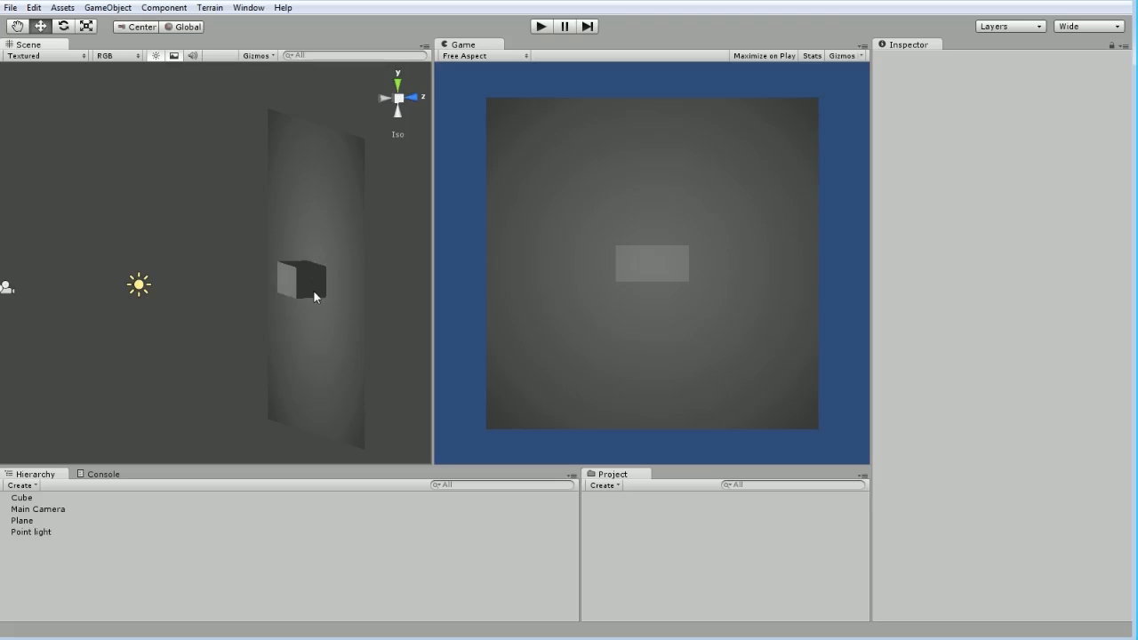
{"action": "mouse_move", "coordinate": [309, 288]}
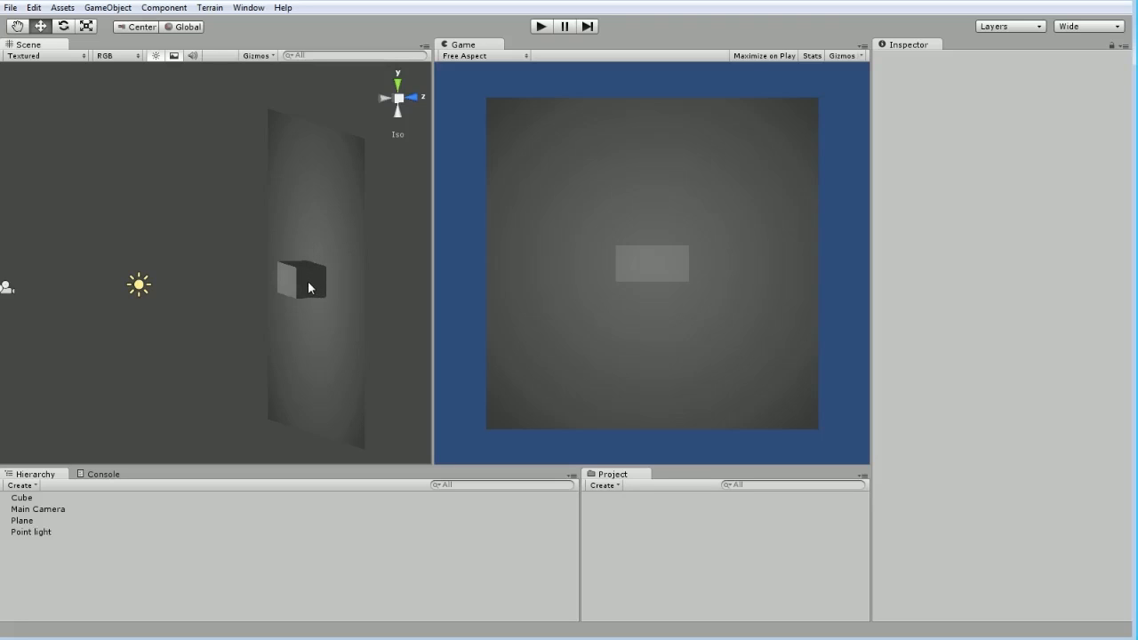
{"action": "mouse_move", "coordinate": [329, 286]}
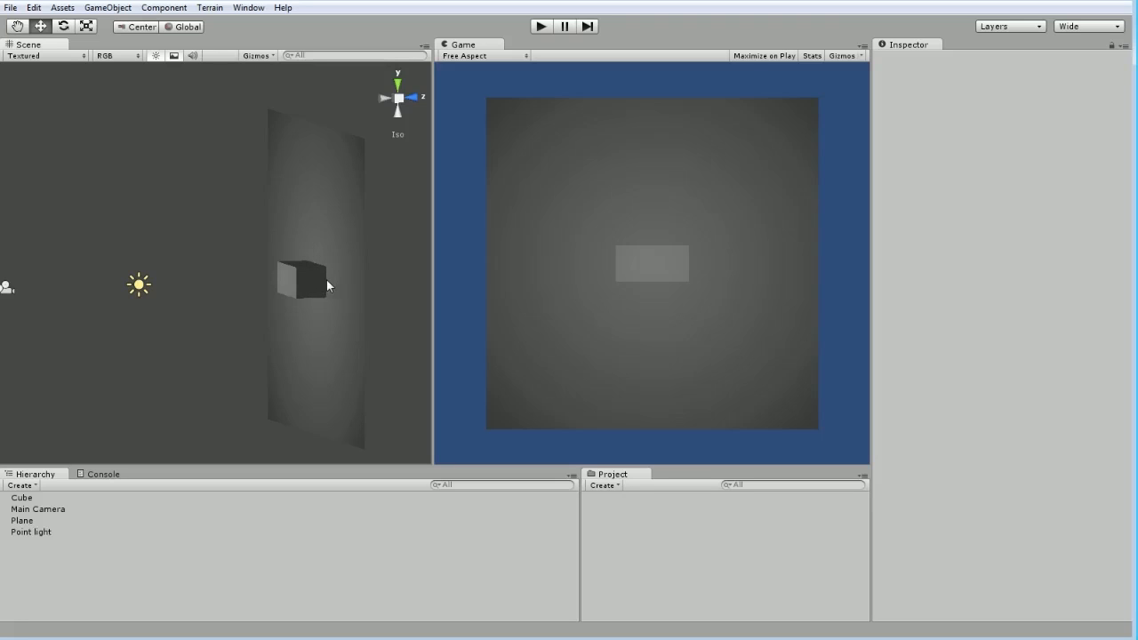
{"action": "left_click_drag", "start_coordinate": [327, 285], "coordinate": [356, 295]}
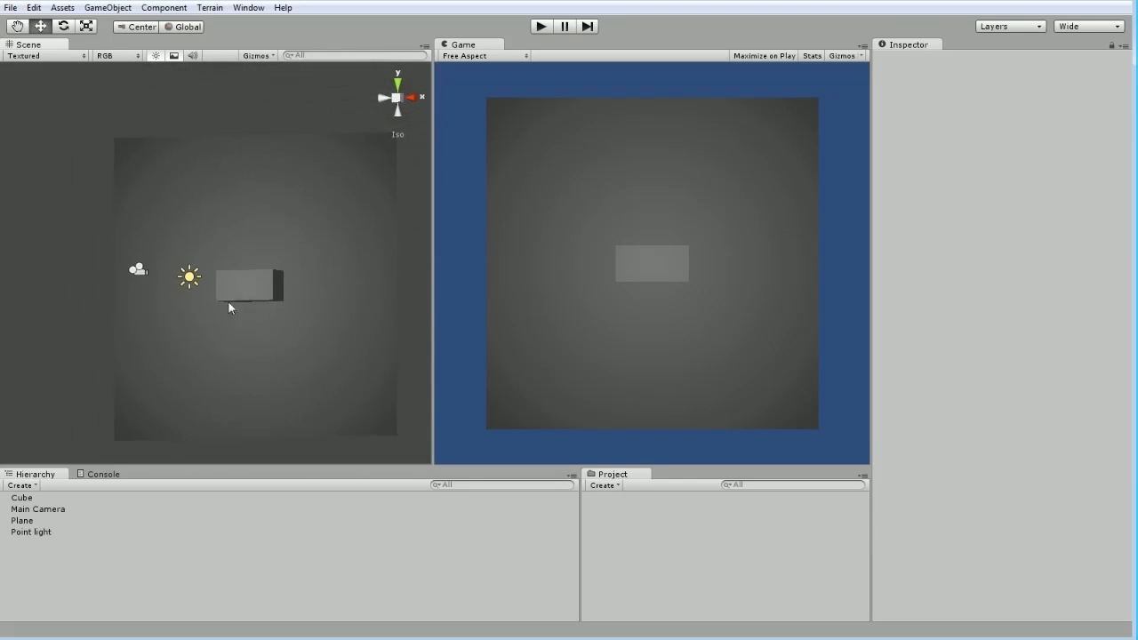
{"action": "left_click", "coordinate": [21, 519]}
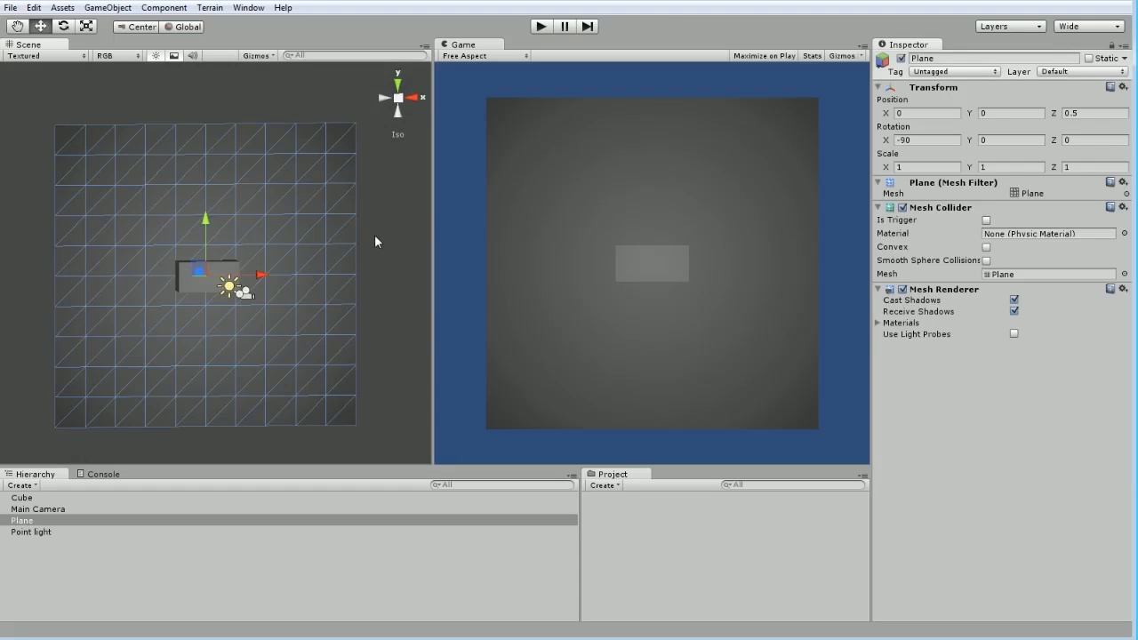
{"action": "left_click", "coordinate": [925, 167]}
{"action": "type", "text": "2"}
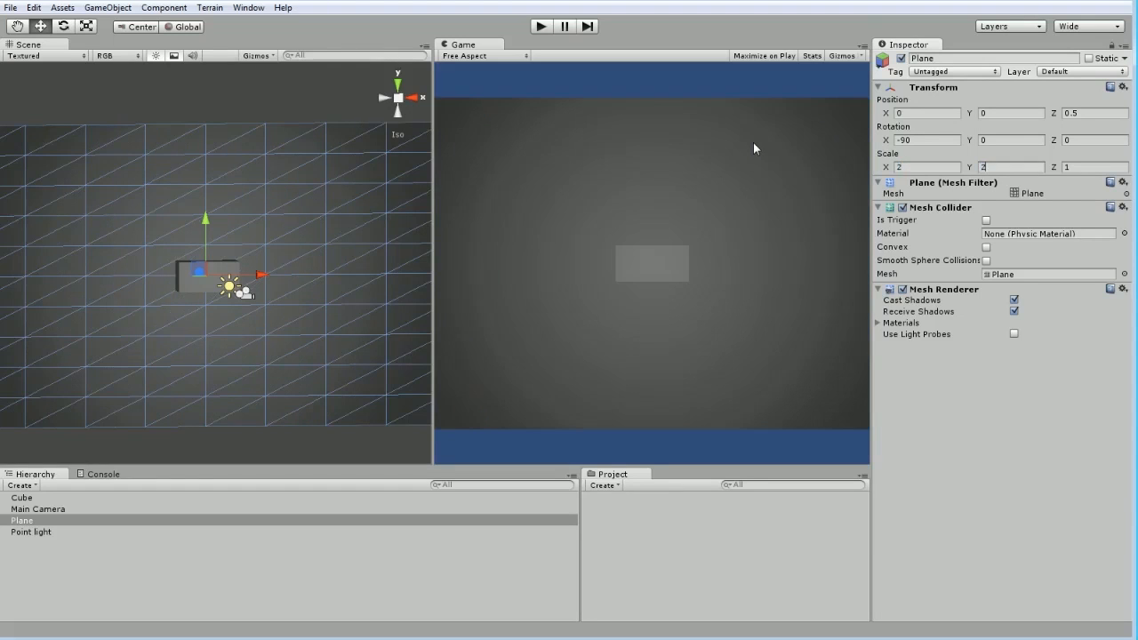
{"action": "mouse_move", "coordinate": [679, 246]}
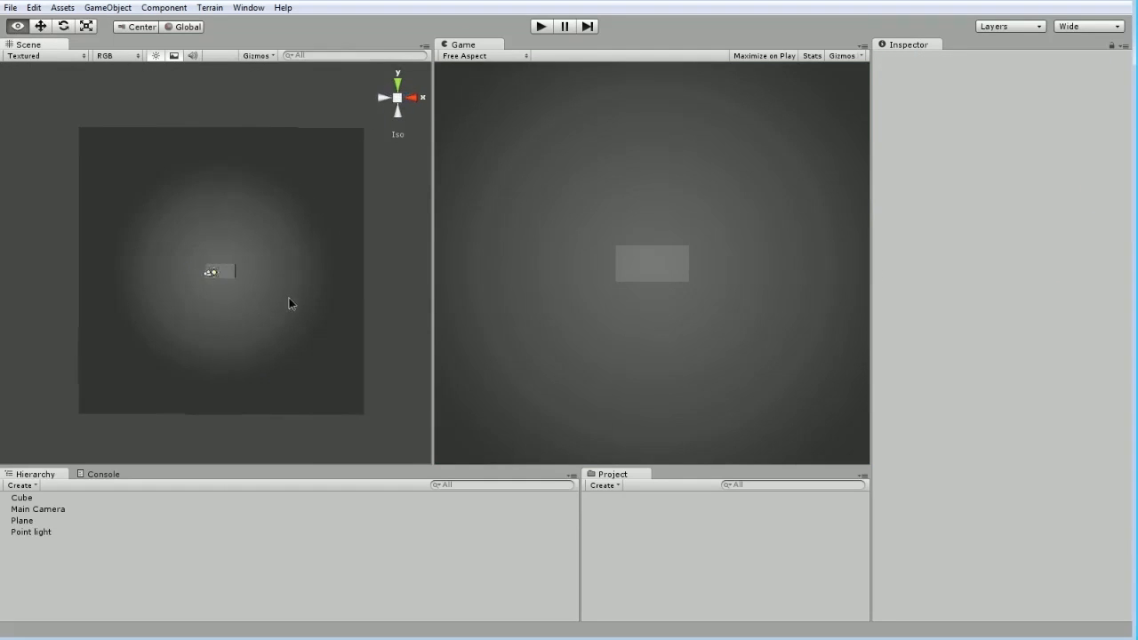
Select the Main Camera and drag its Position Z to about -15.3
{"action": "left_click", "coordinate": [39, 509]}
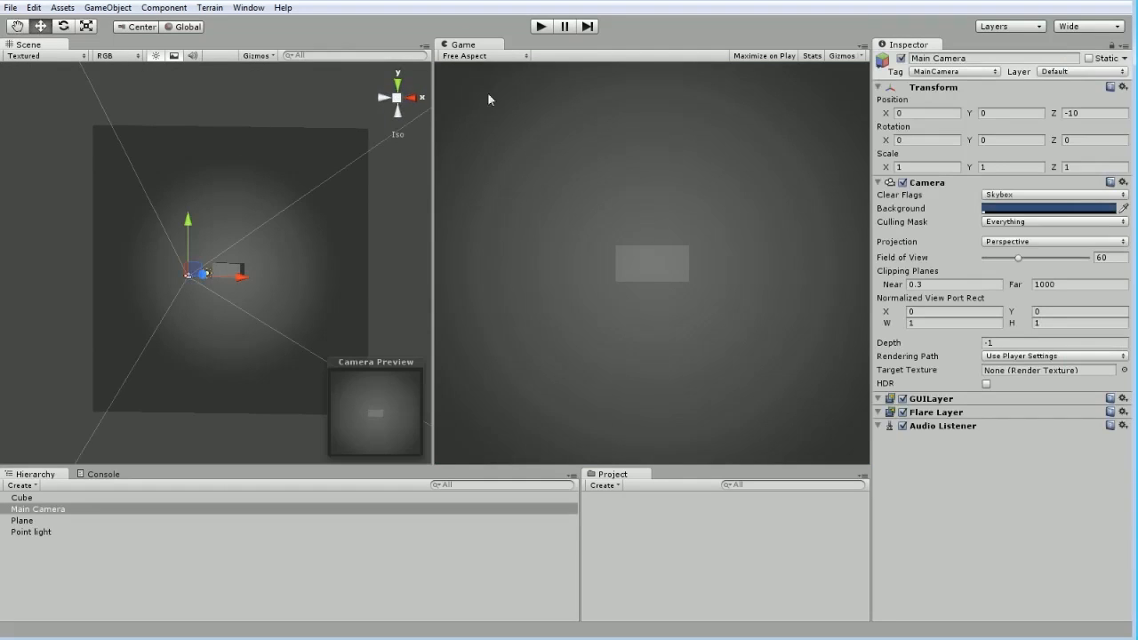
{"action": "mouse_move", "coordinate": [311, 253]}
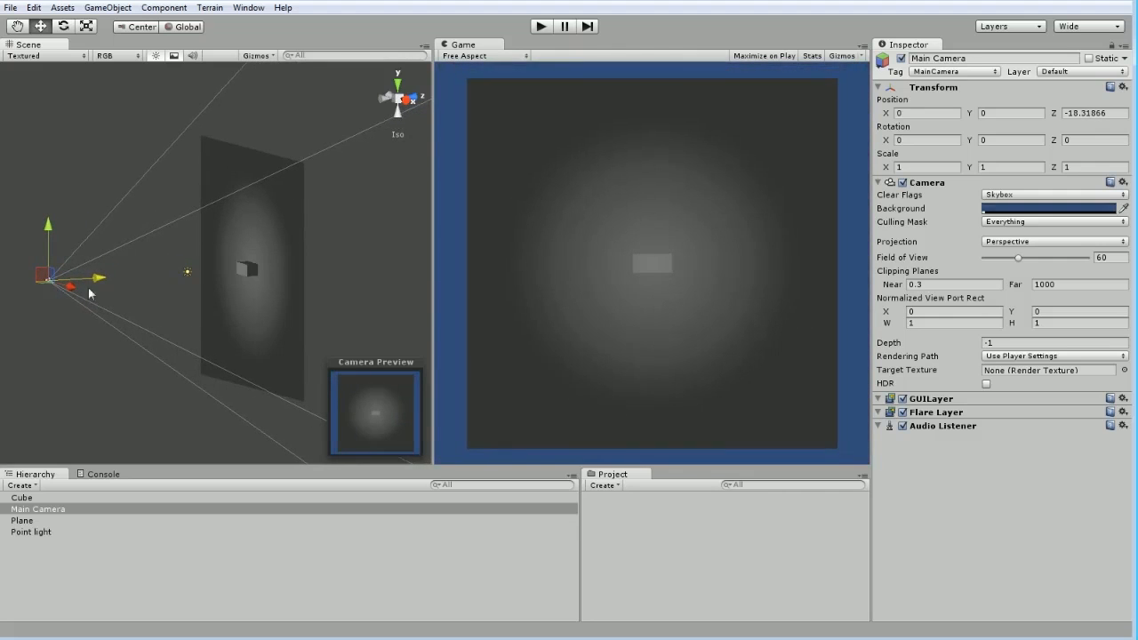
{"action": "mouse_move", "coordinate": [39, 281]}
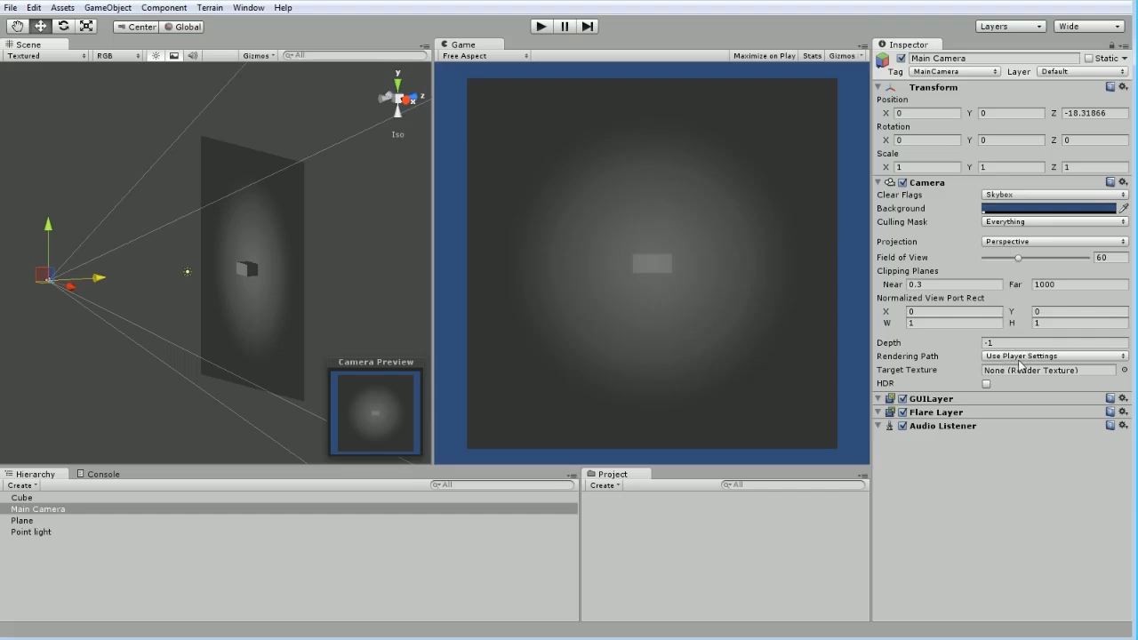
{"action": "mouse_move", "coordinate": [1003, 305]}
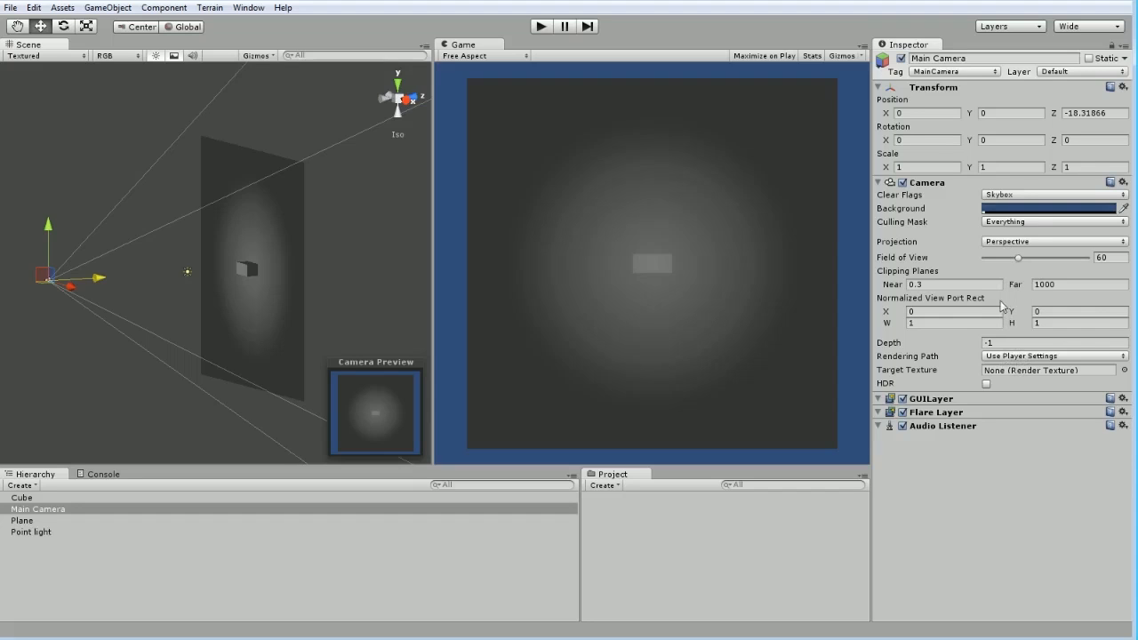
Switch the Main Camera projection to Orthographic and settle its Size on 10 after trying 200
{"action": "left_click", "coordinate": [1053, 242]}
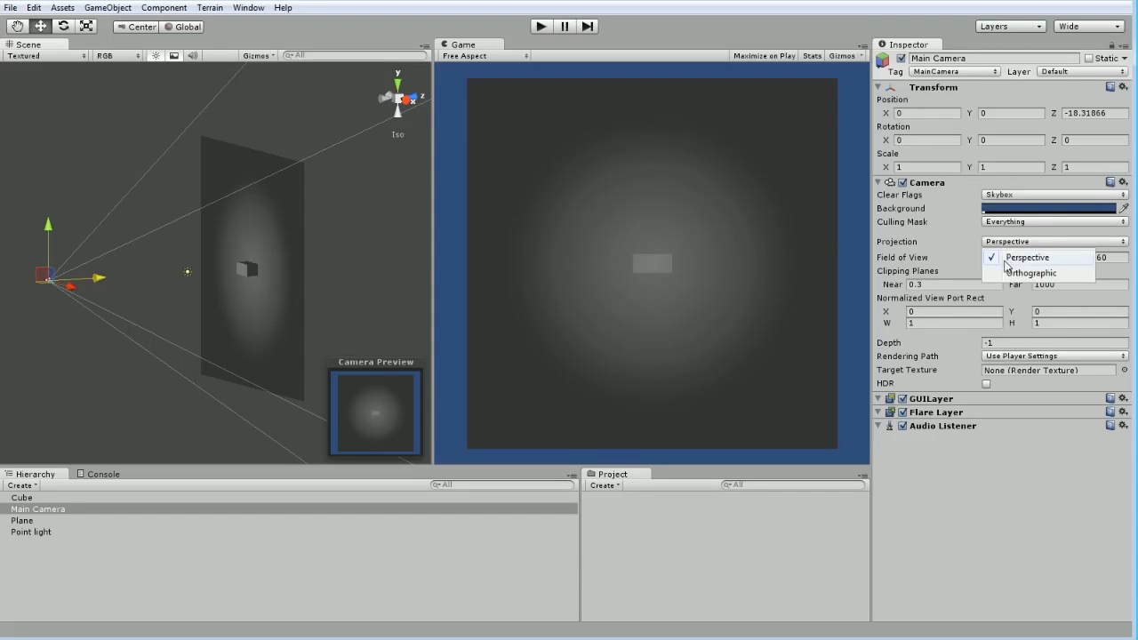
{"action": "left_click", "coordinate": [1031, 274]}
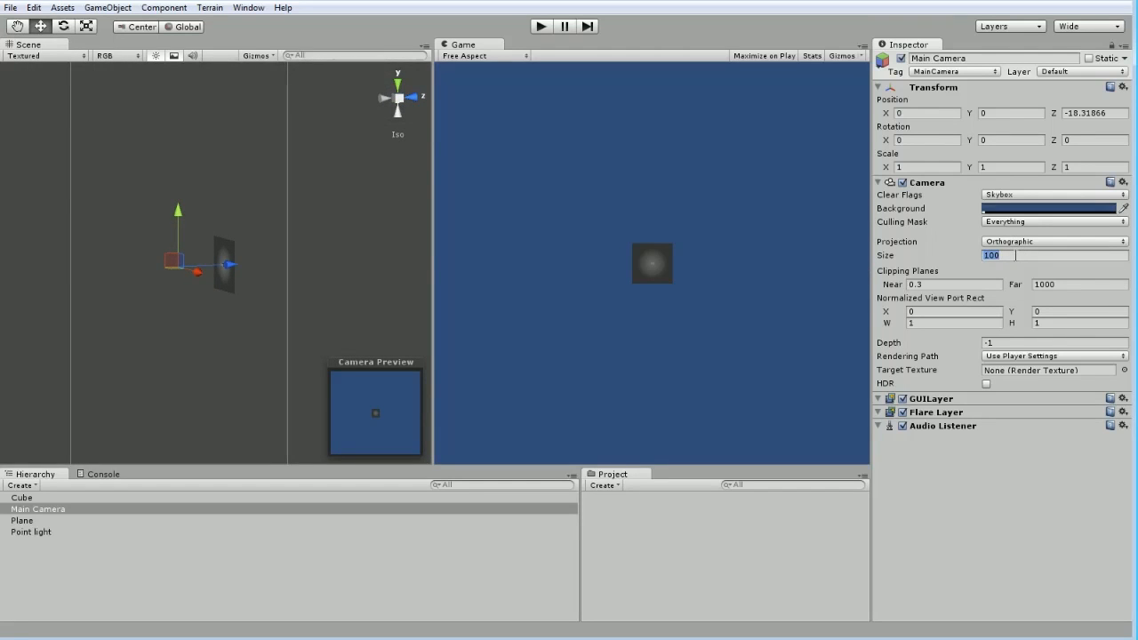
{"action": "type", "text": "200"}
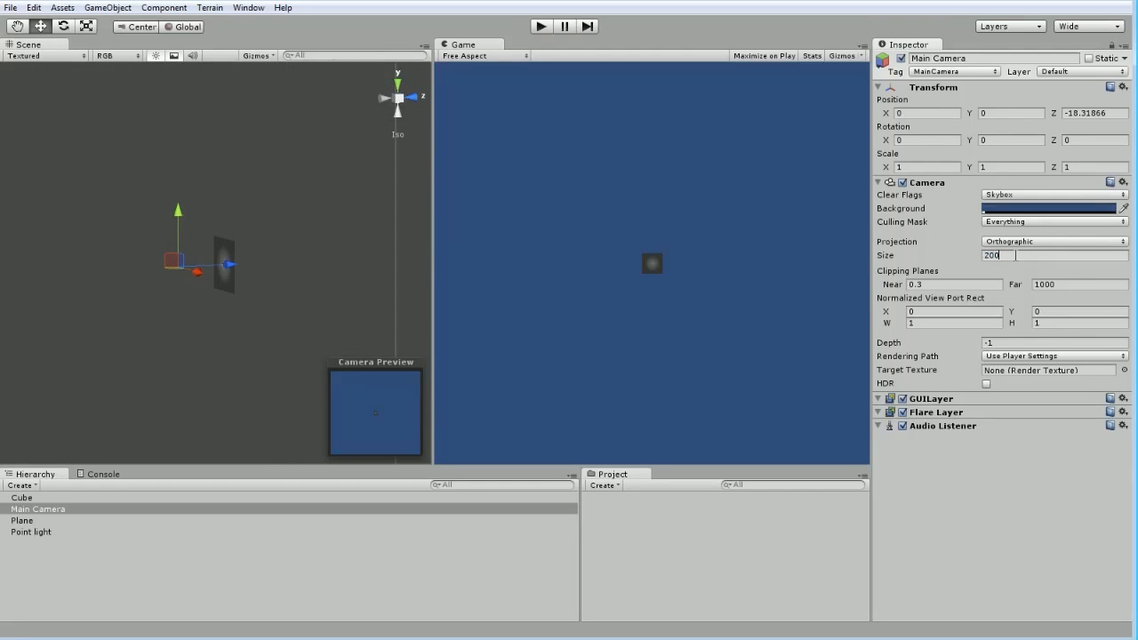
{"action": "type", "text": "10"}
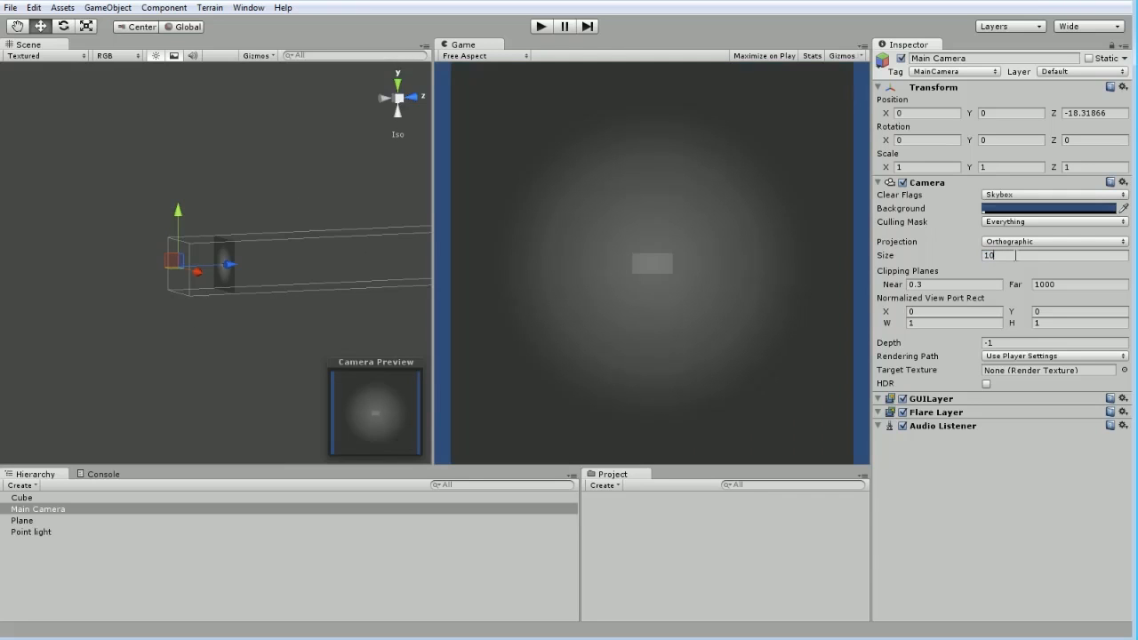
{"action": "mouse_move", "coordinate": [543, 213]}
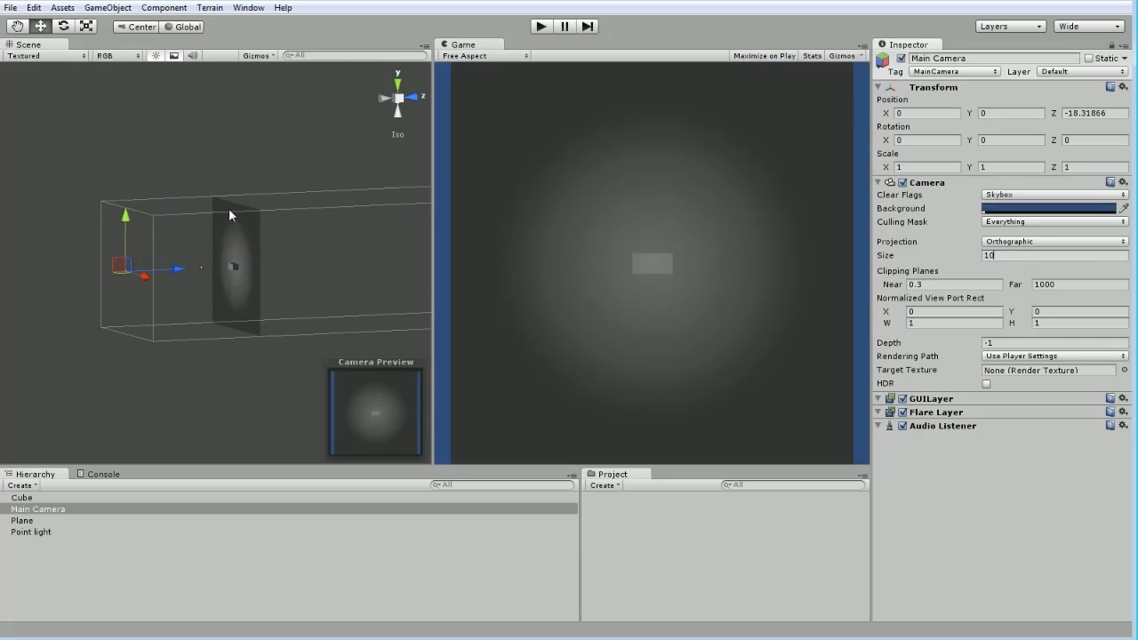
{"action": "mouse_move", "coordinate": [559, 245]}
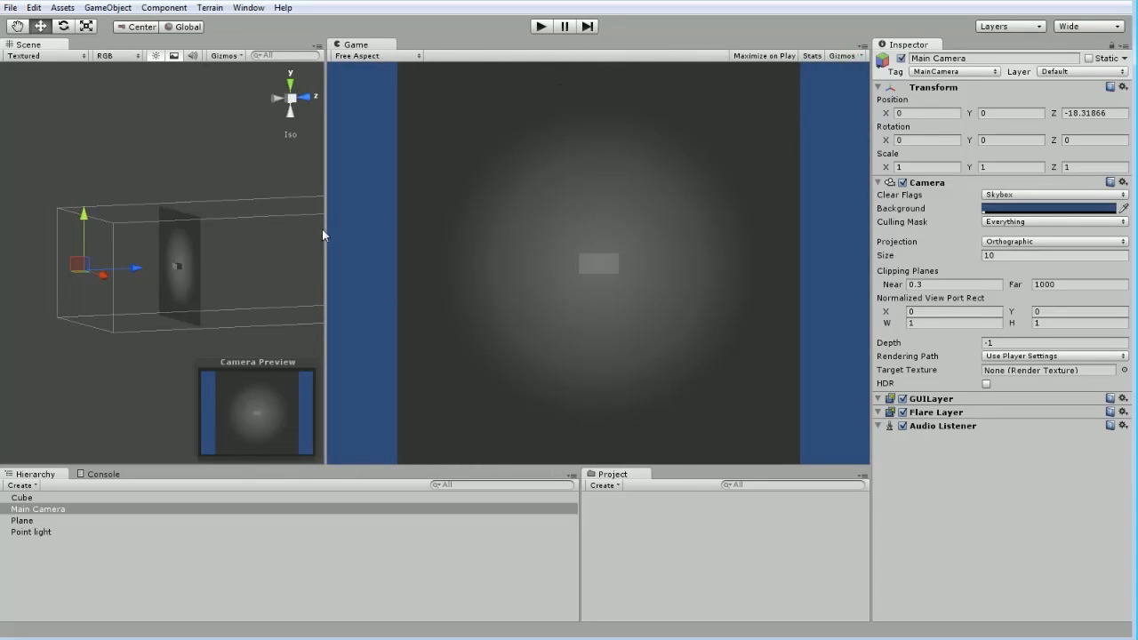
{"action": "left_click_drag", "start_coordinate": [326, 258], "coordinate": [437, 258]}
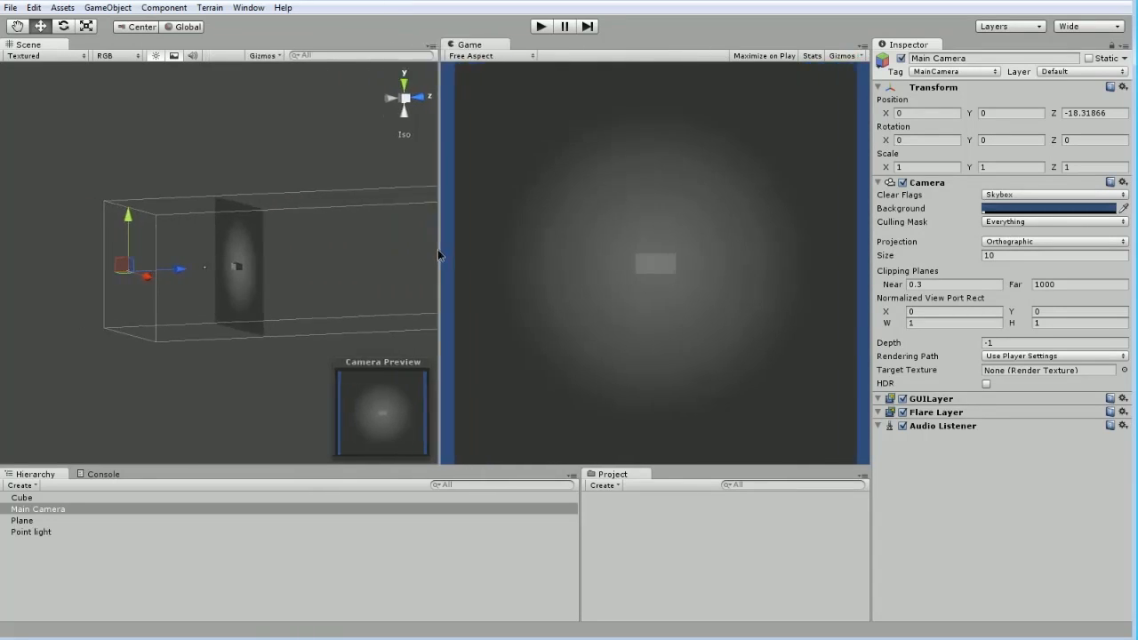
{"action": "left_click_drag", "start_coordinate": [437, 257], "coordinate": [476, 258]}
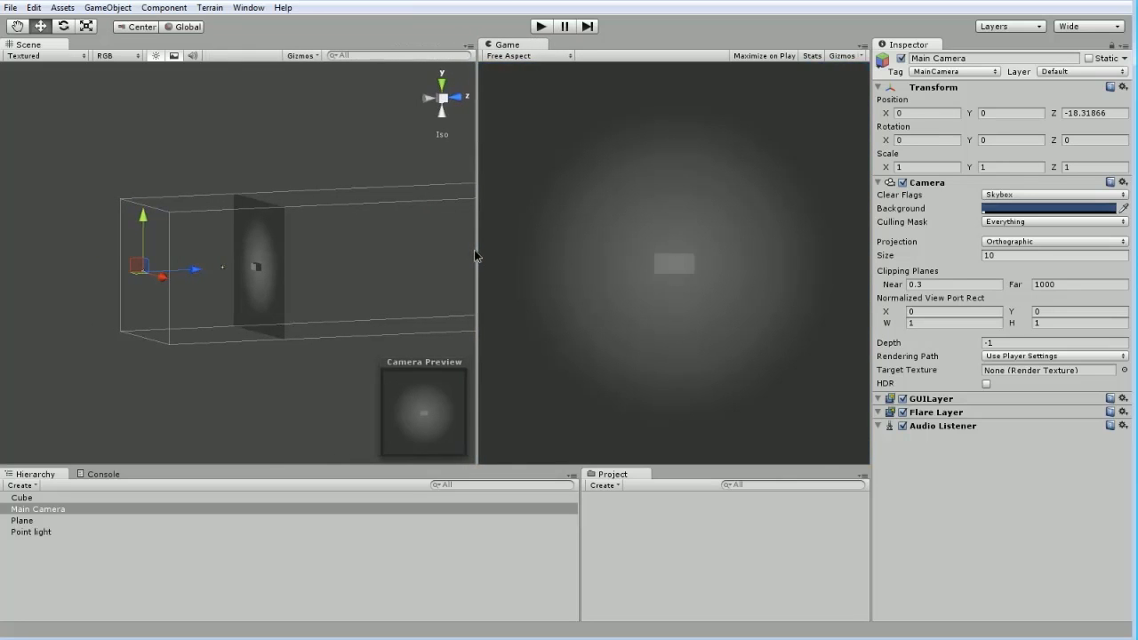
{"action": "left_click_drag", "start_coordinate": [477, 258], "coordinate": [247, 258]}
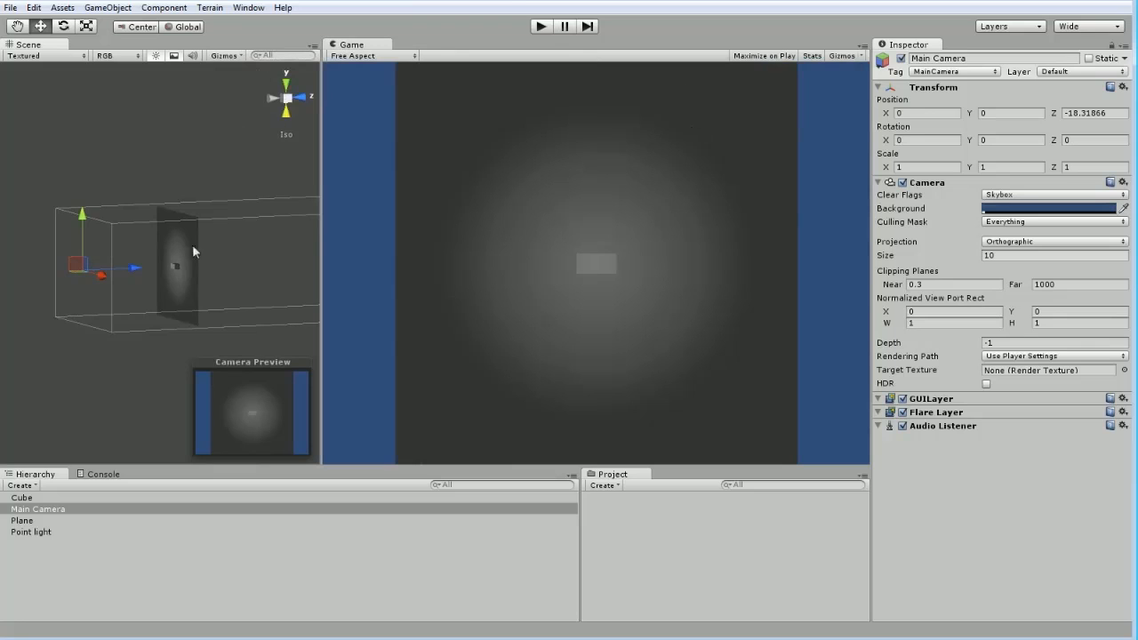
{"action": "mouse_move", "coordinate": [118, 246]}
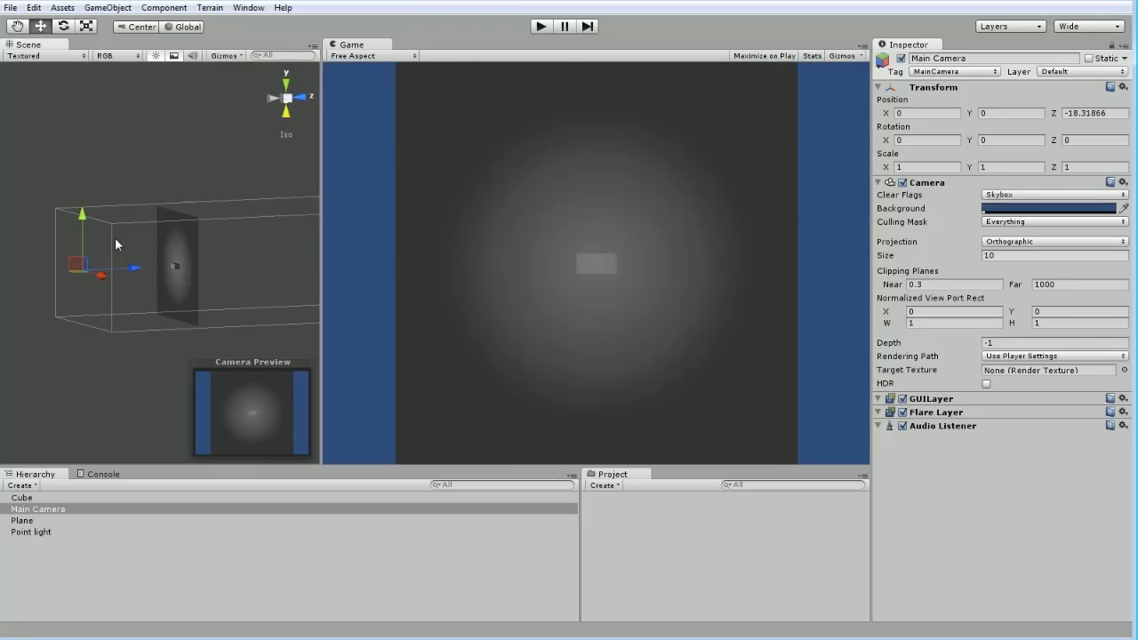
{"action": "mouse_move", "coordinate": [213, 283]}
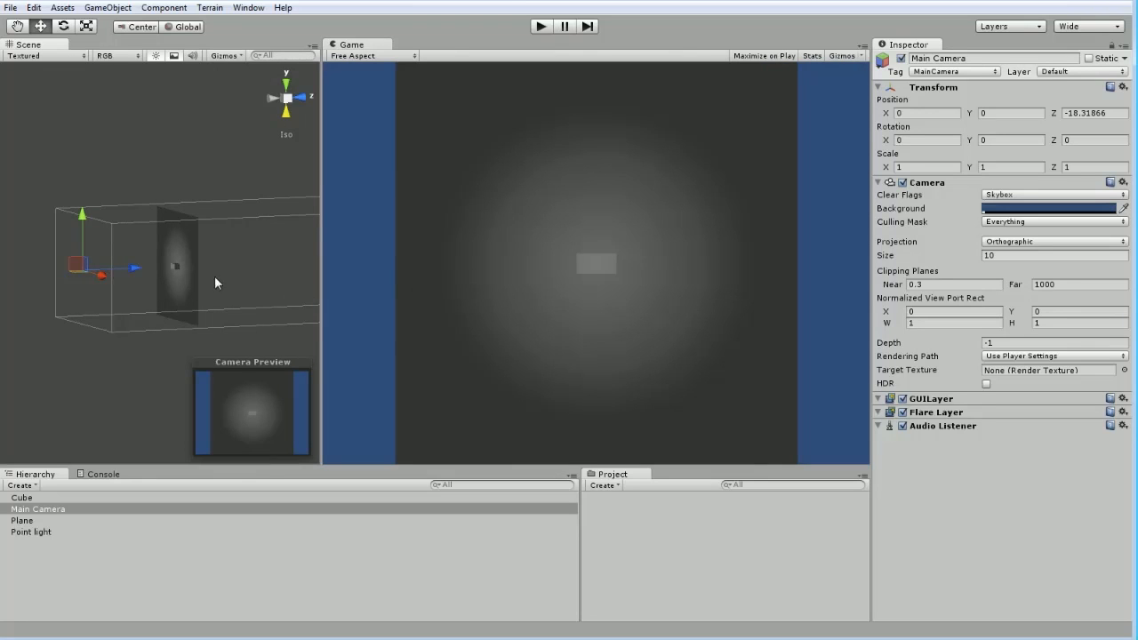